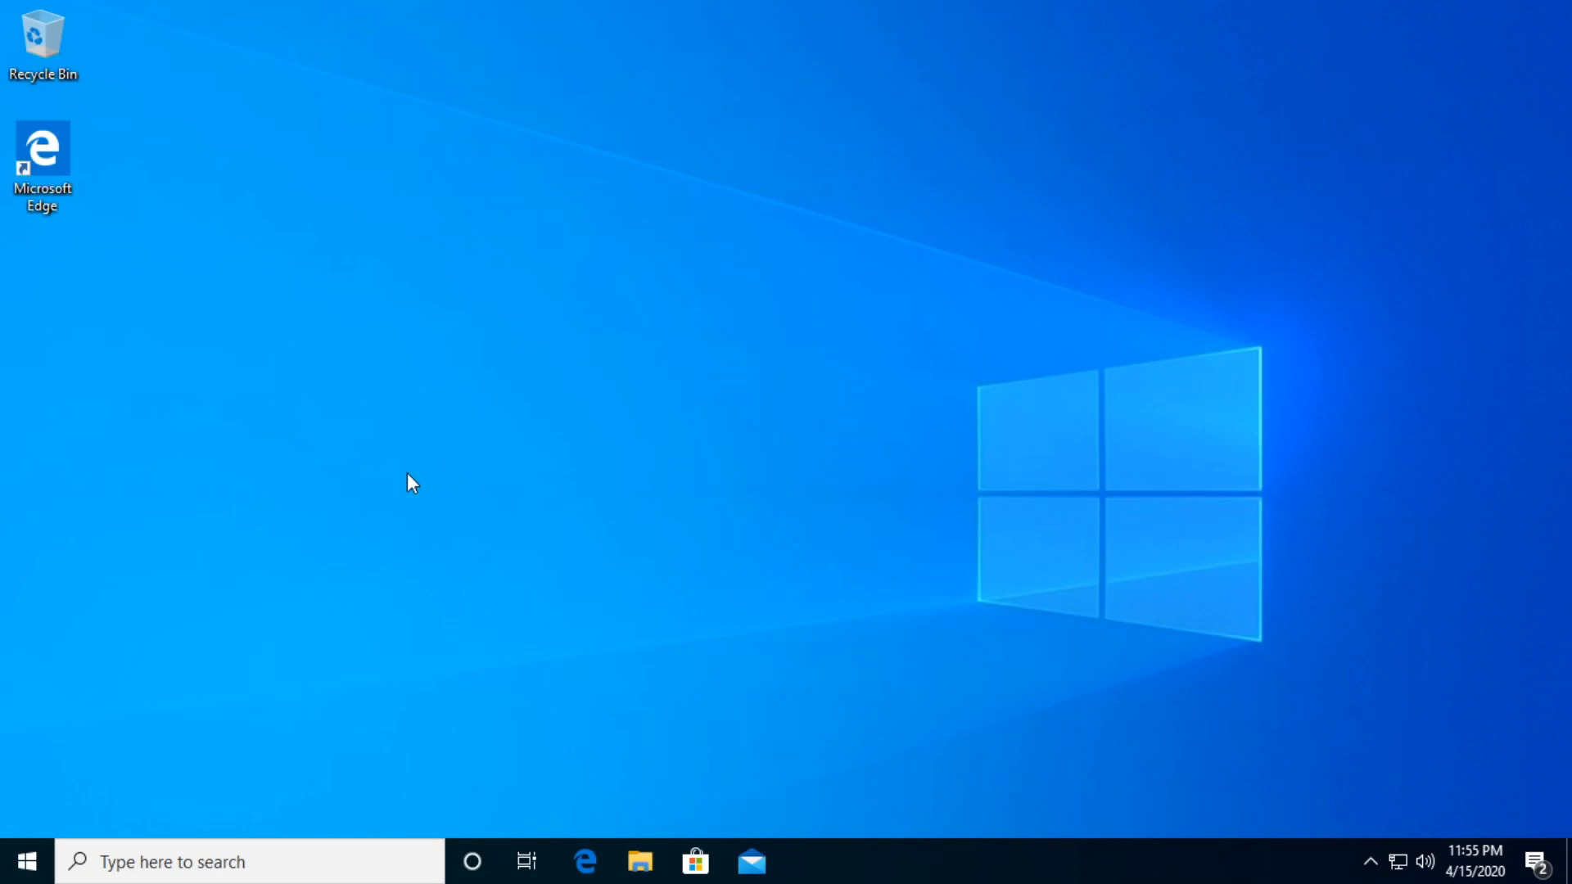
pyautogui.moveTo(395, 424)
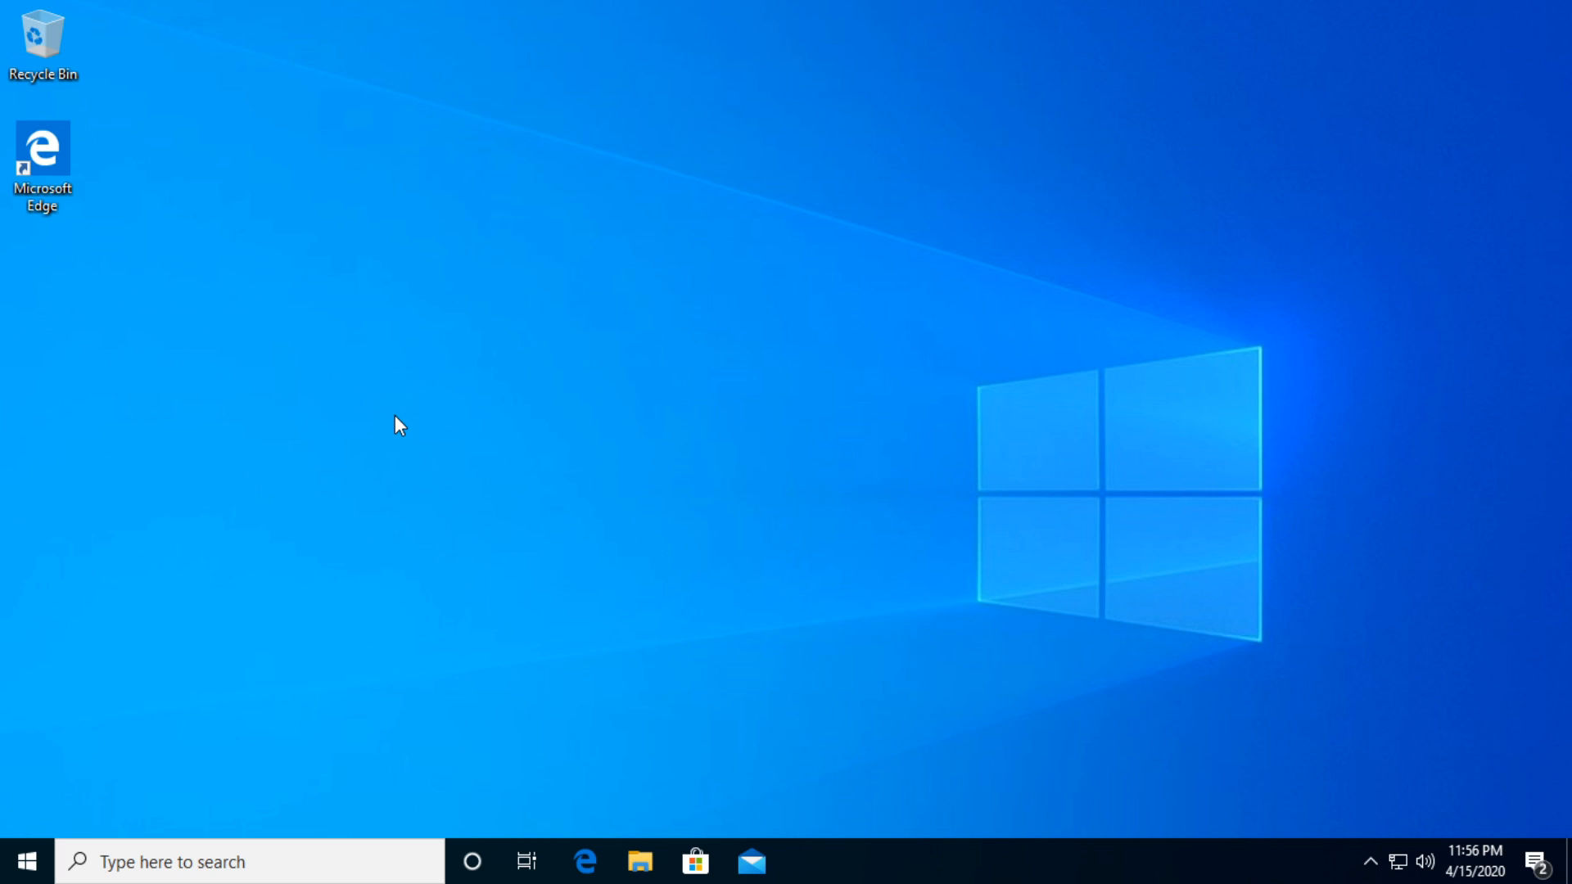
pyautogui.moveTo(252, 847)
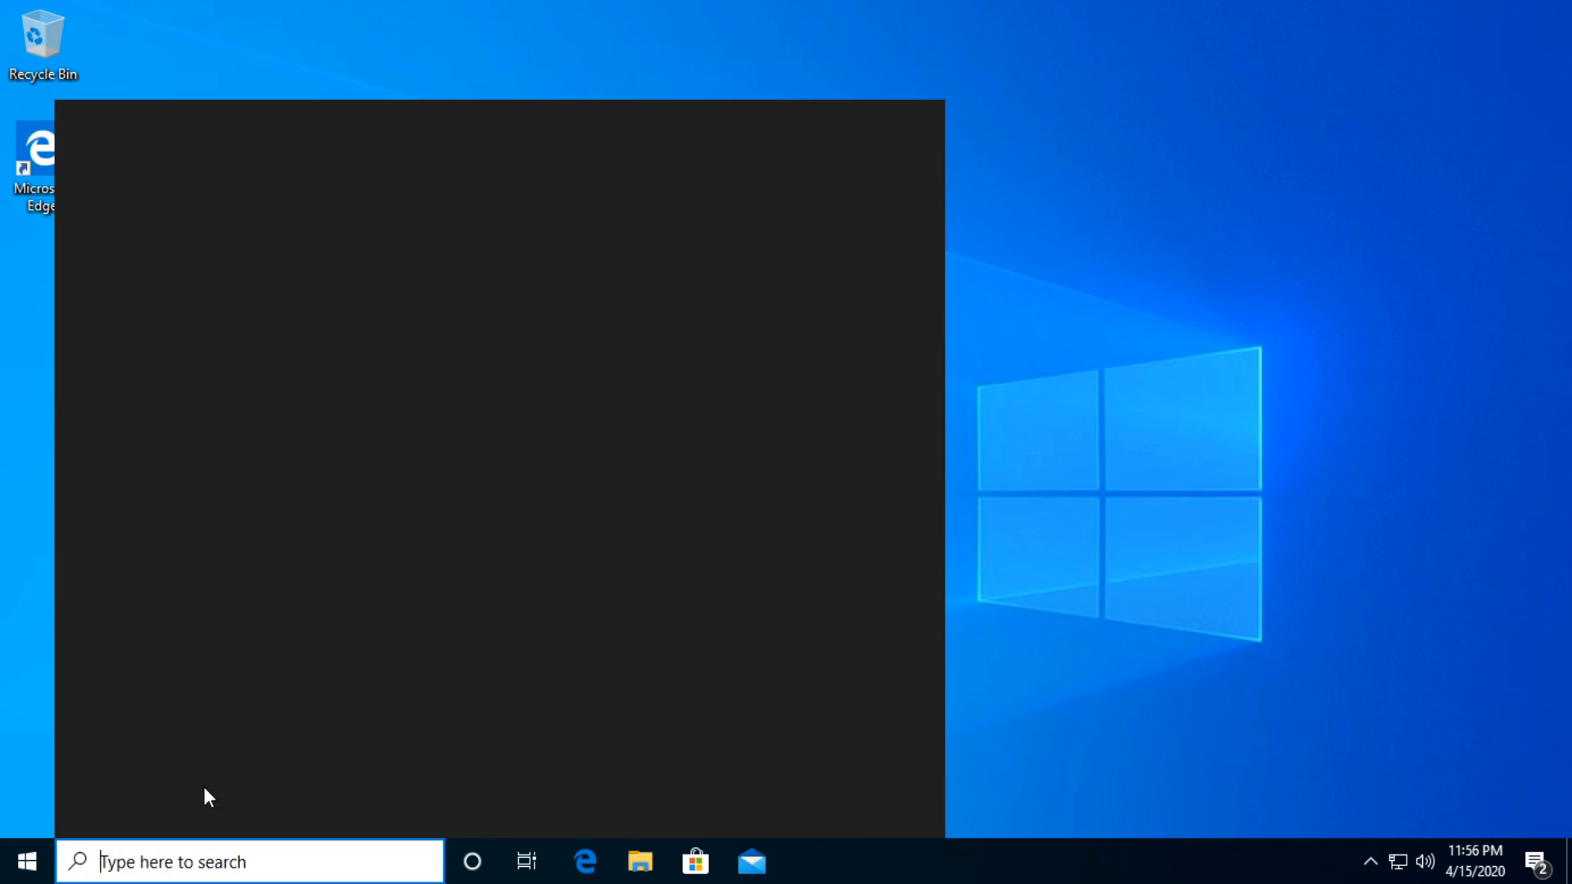
# - Launch Command Prompt as administrator from the taskbar search and approve the UAC prompt
pyautogui.write('cmd')
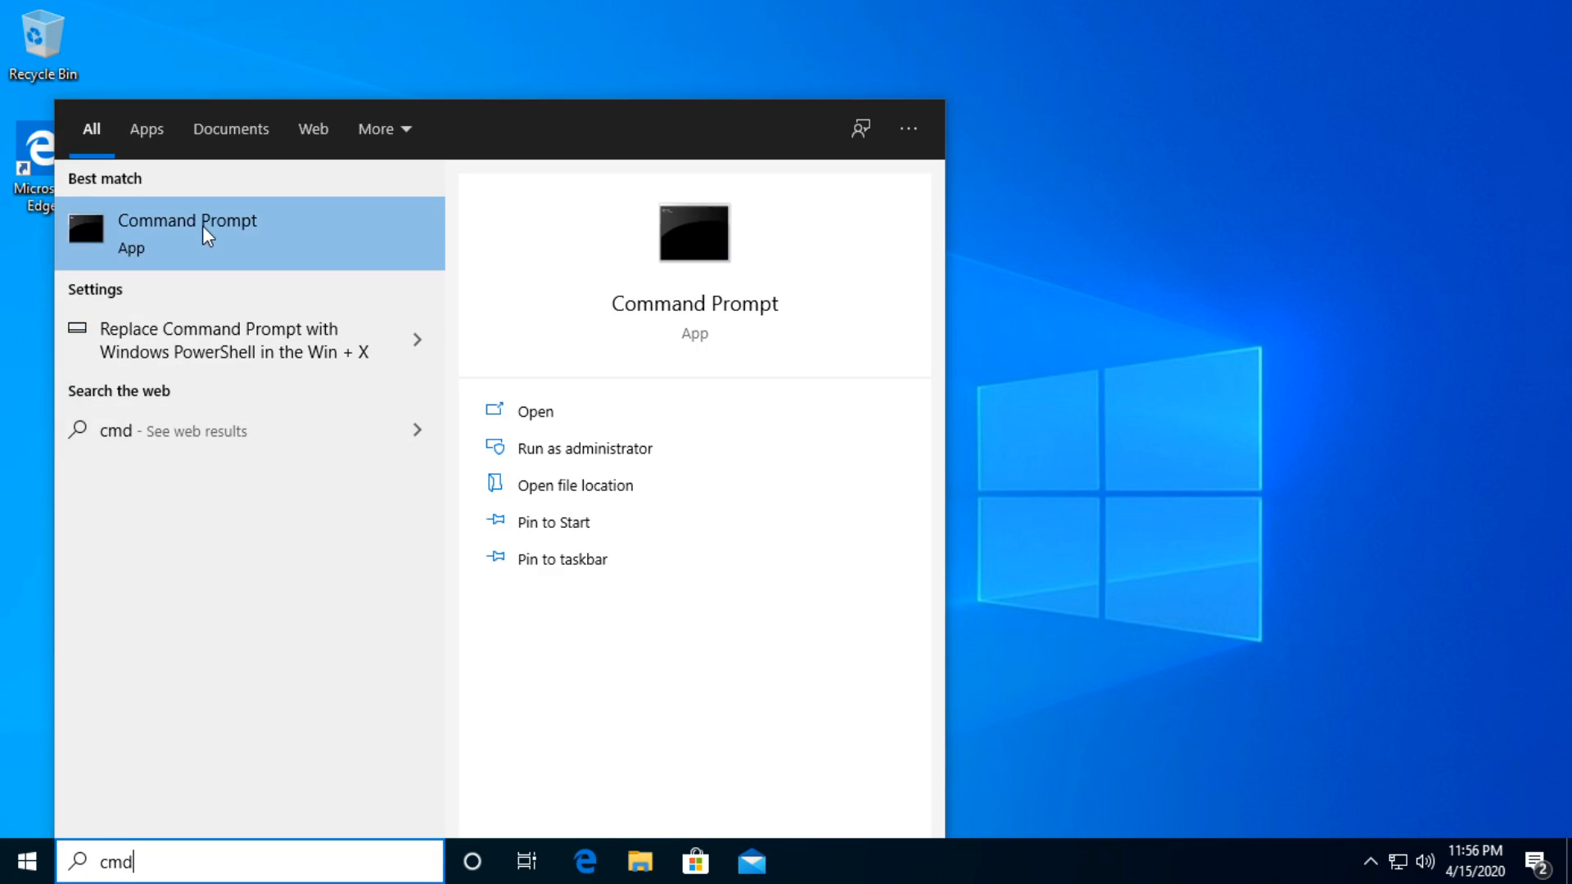
pyautogui.click(587, 449)
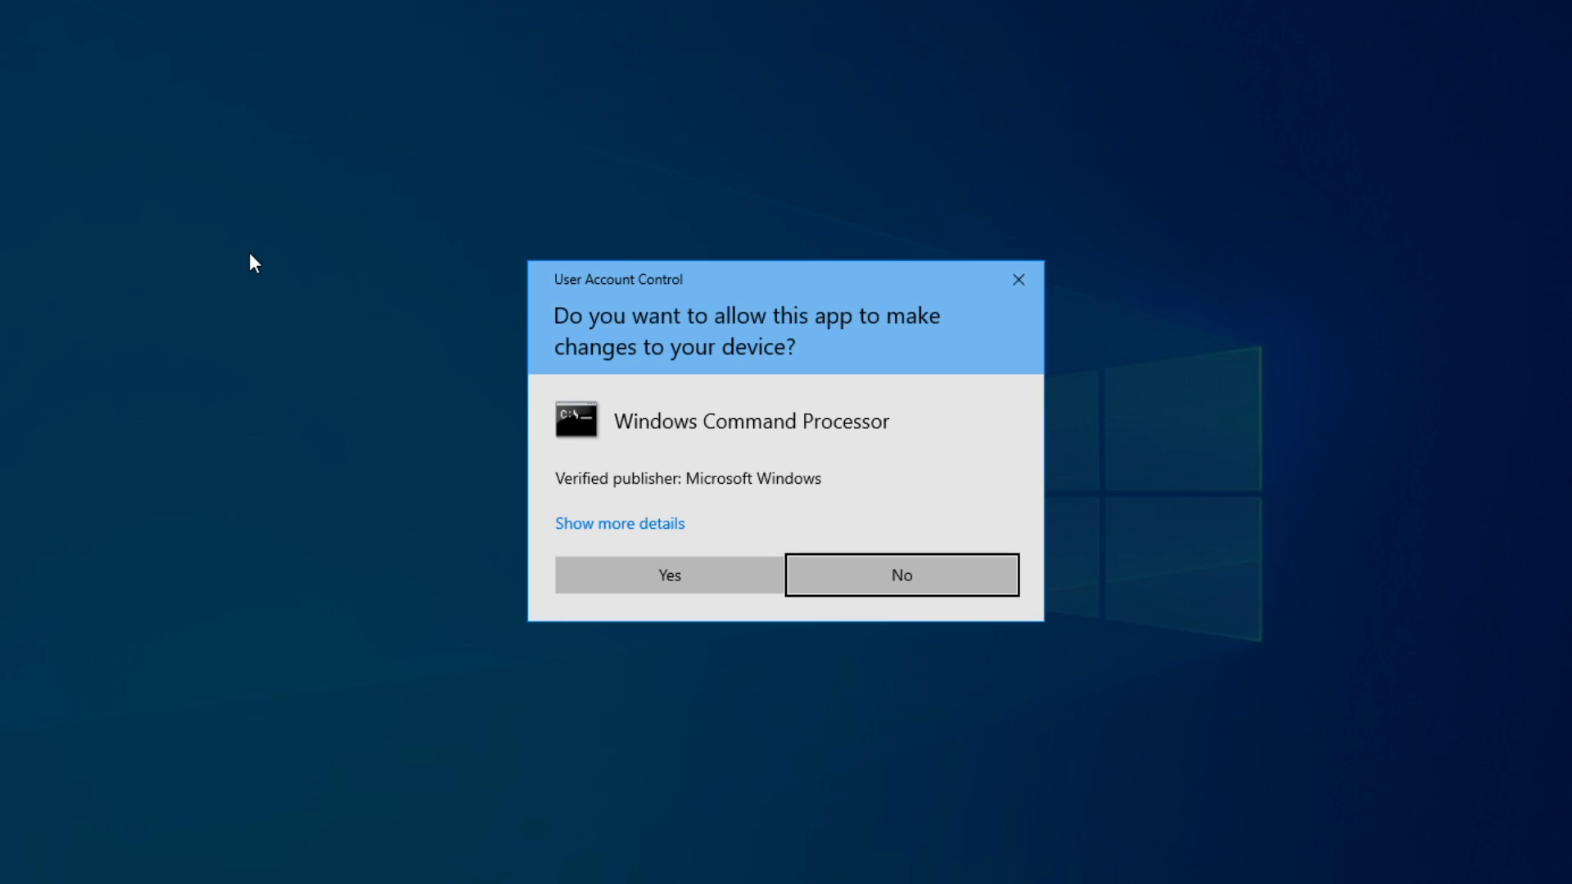
pyautogui.click(668, 575)
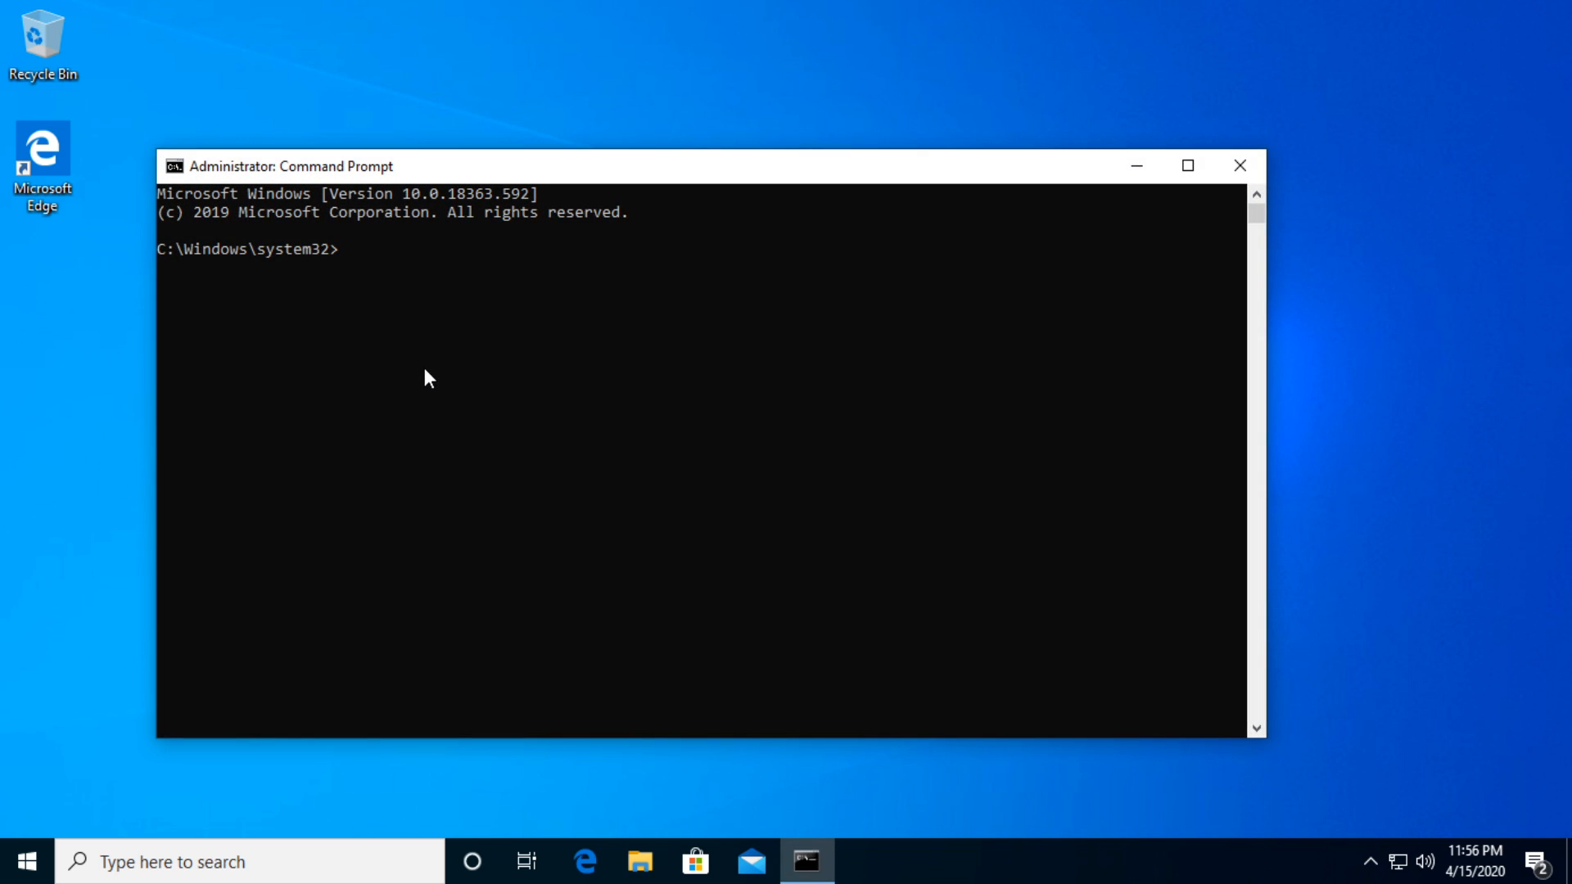
# - Run slmgr -rearm and acknowledge the Windows Script Host success message
pyautogui.write('slmgr -')
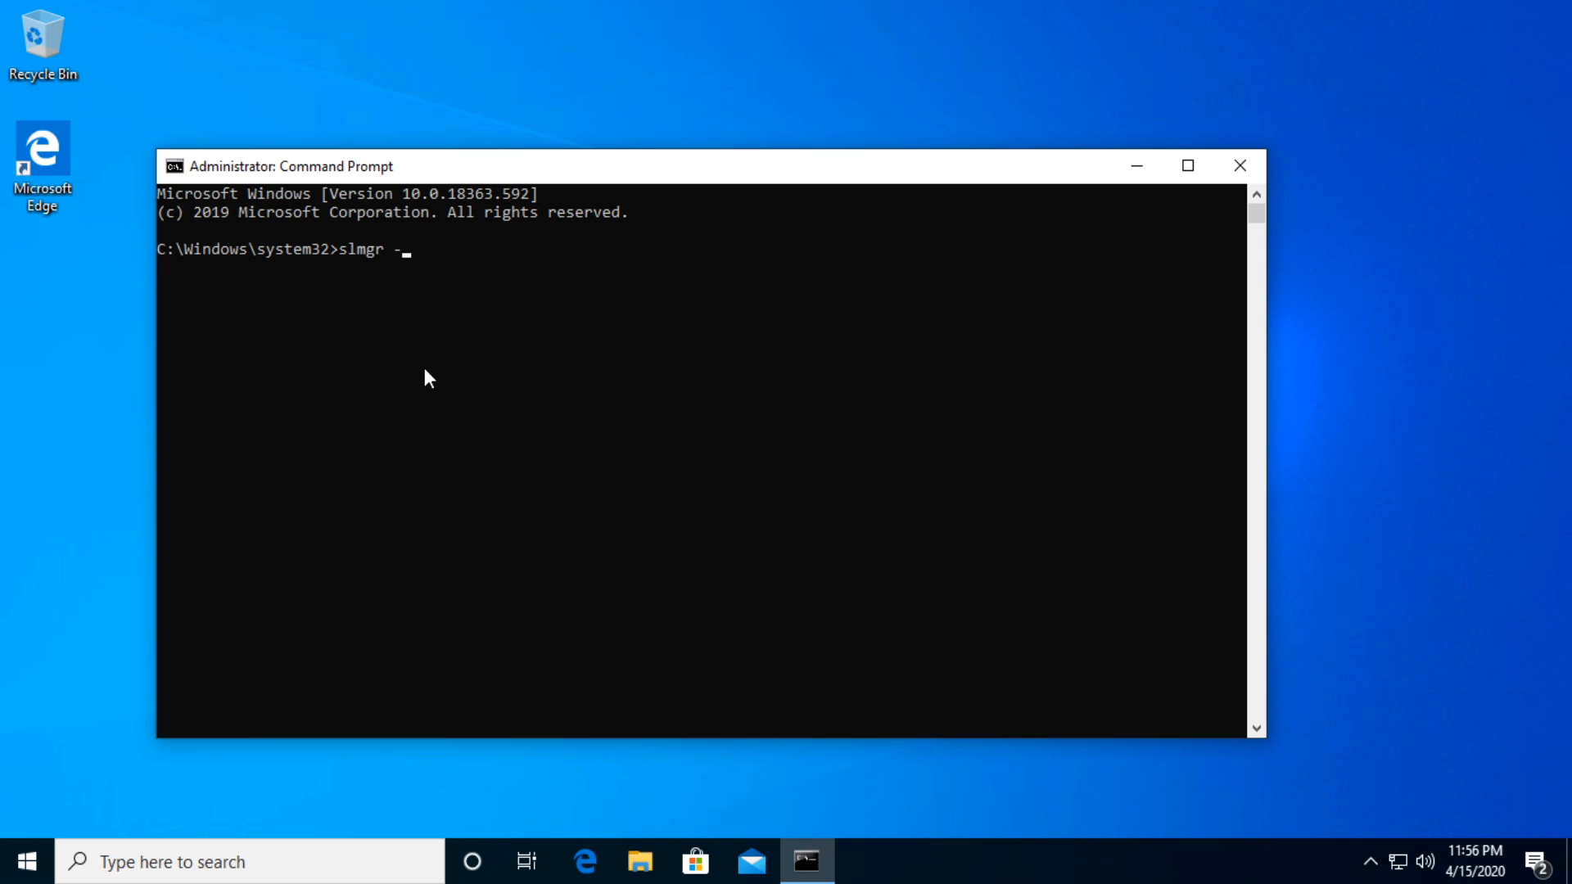
pyautogui.write('rearm')
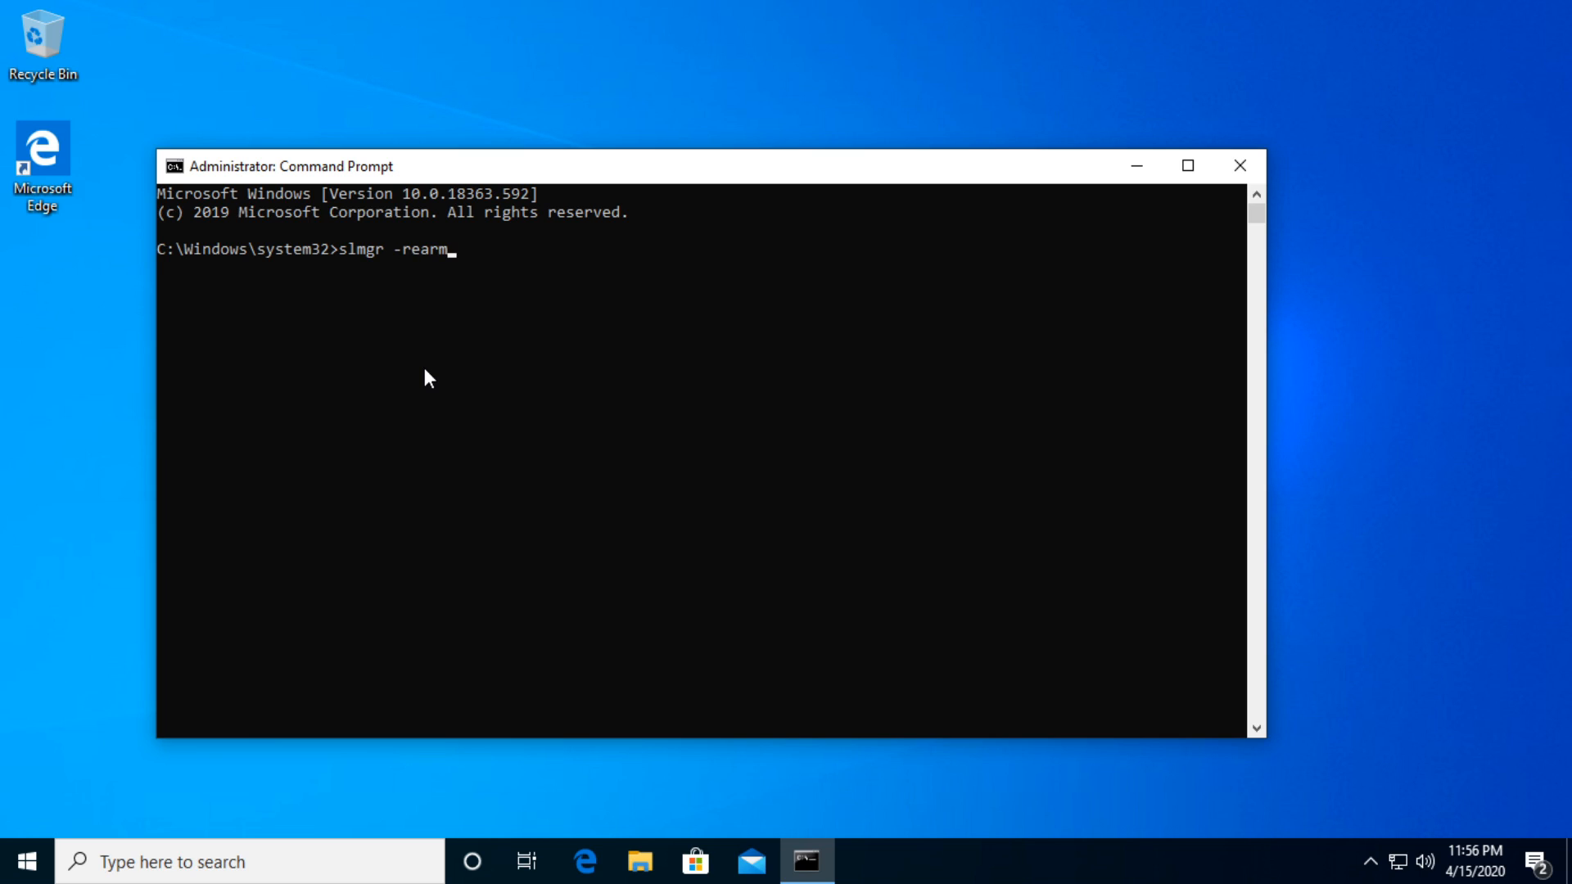
pyautogui.moveTo(436, 279)
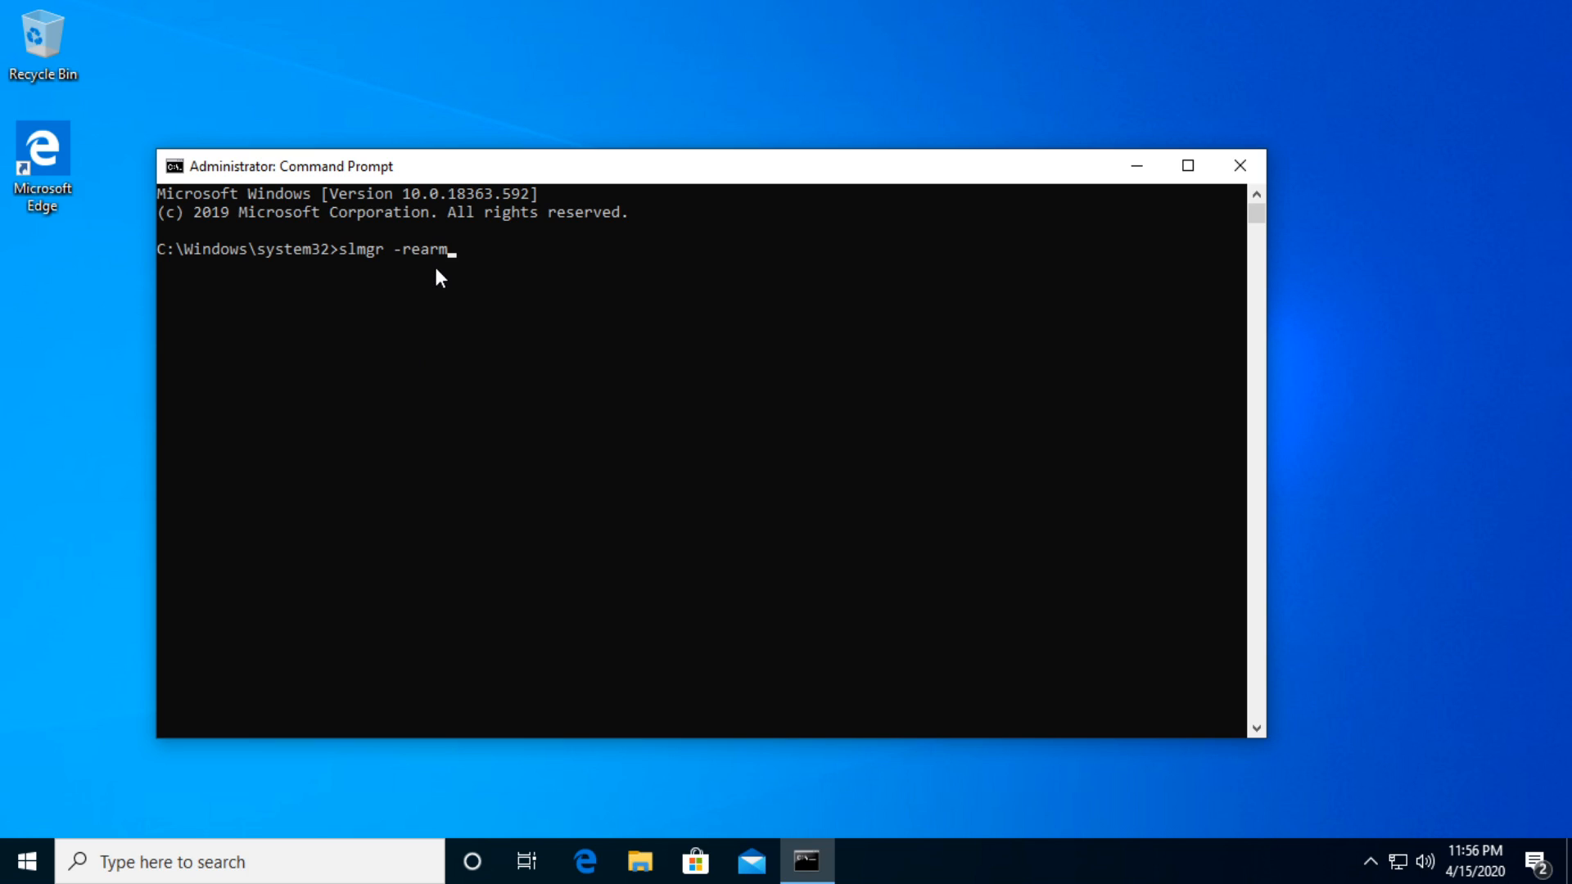
pyautogui.moveTo(461, 429)
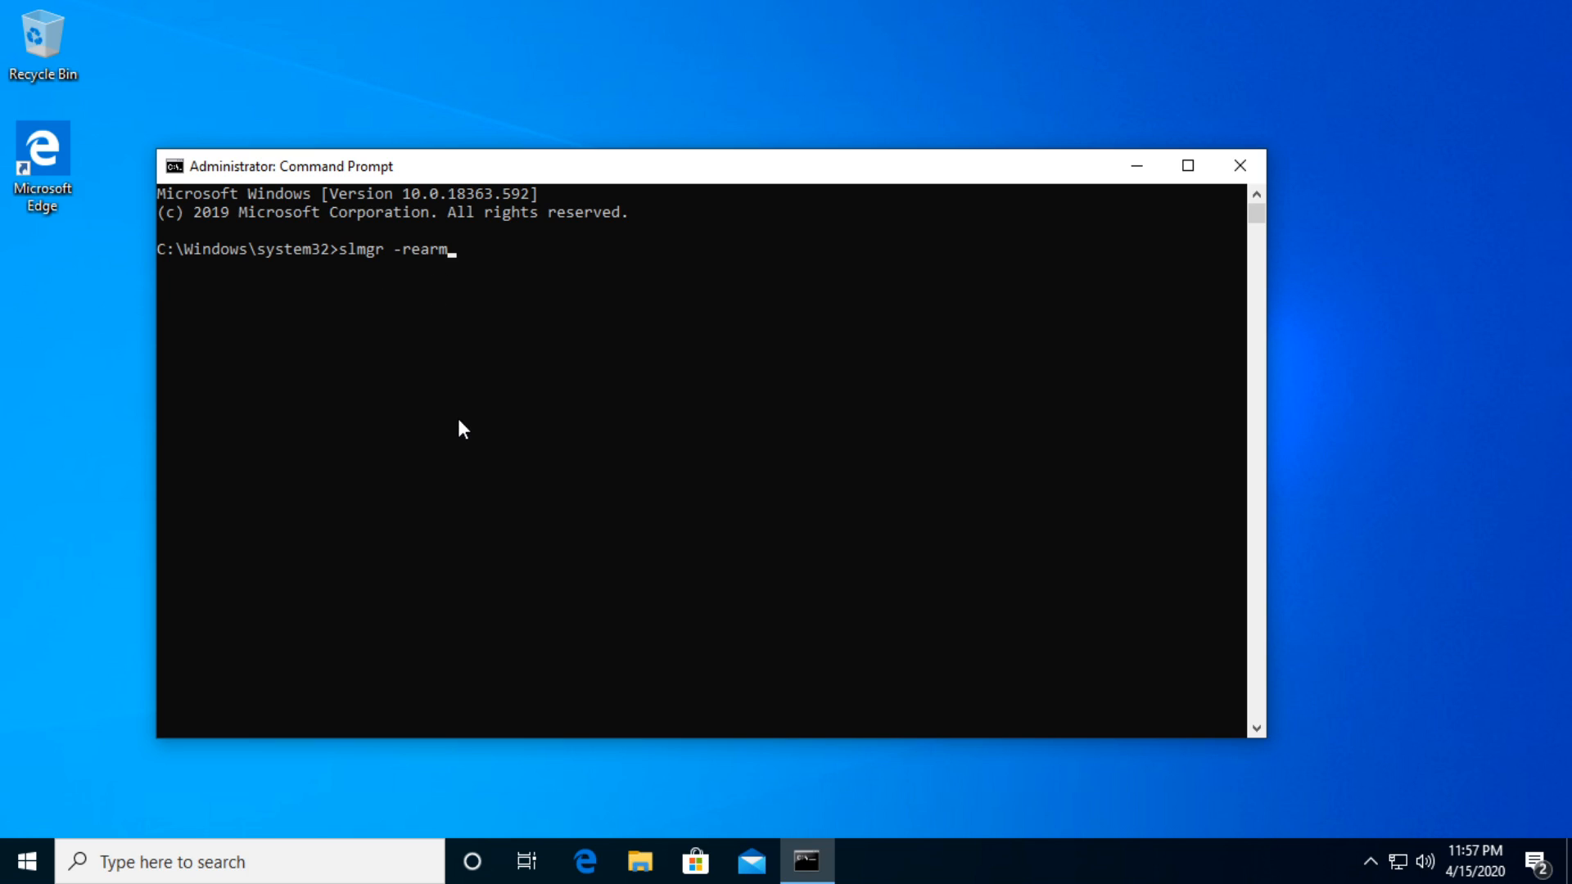
pyautogui.press('enter')
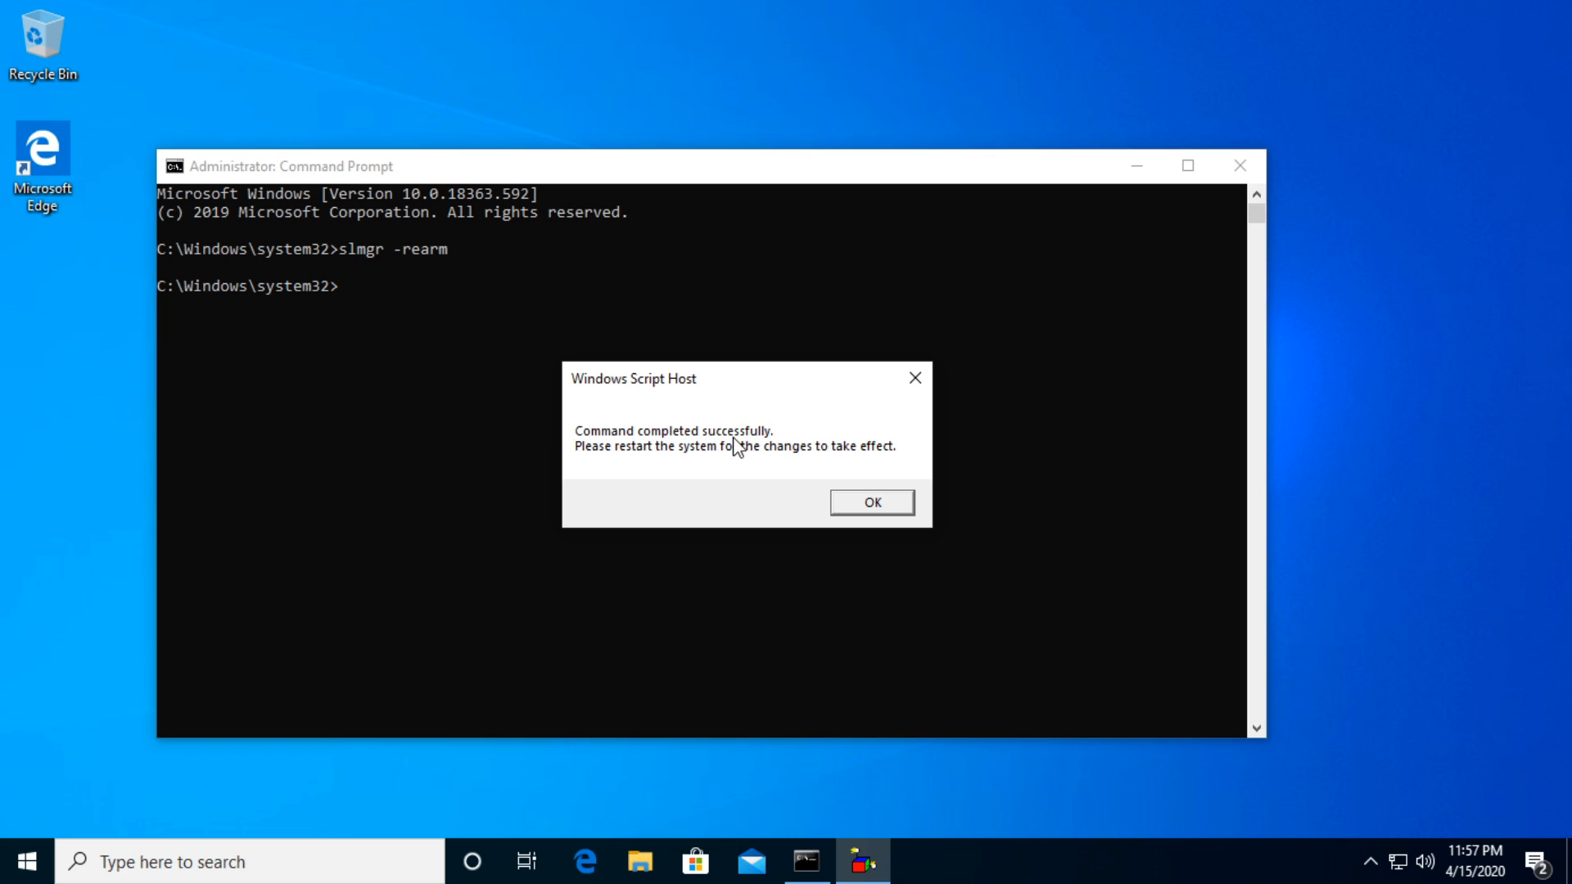
pyautogui.moveTo(771, 466)
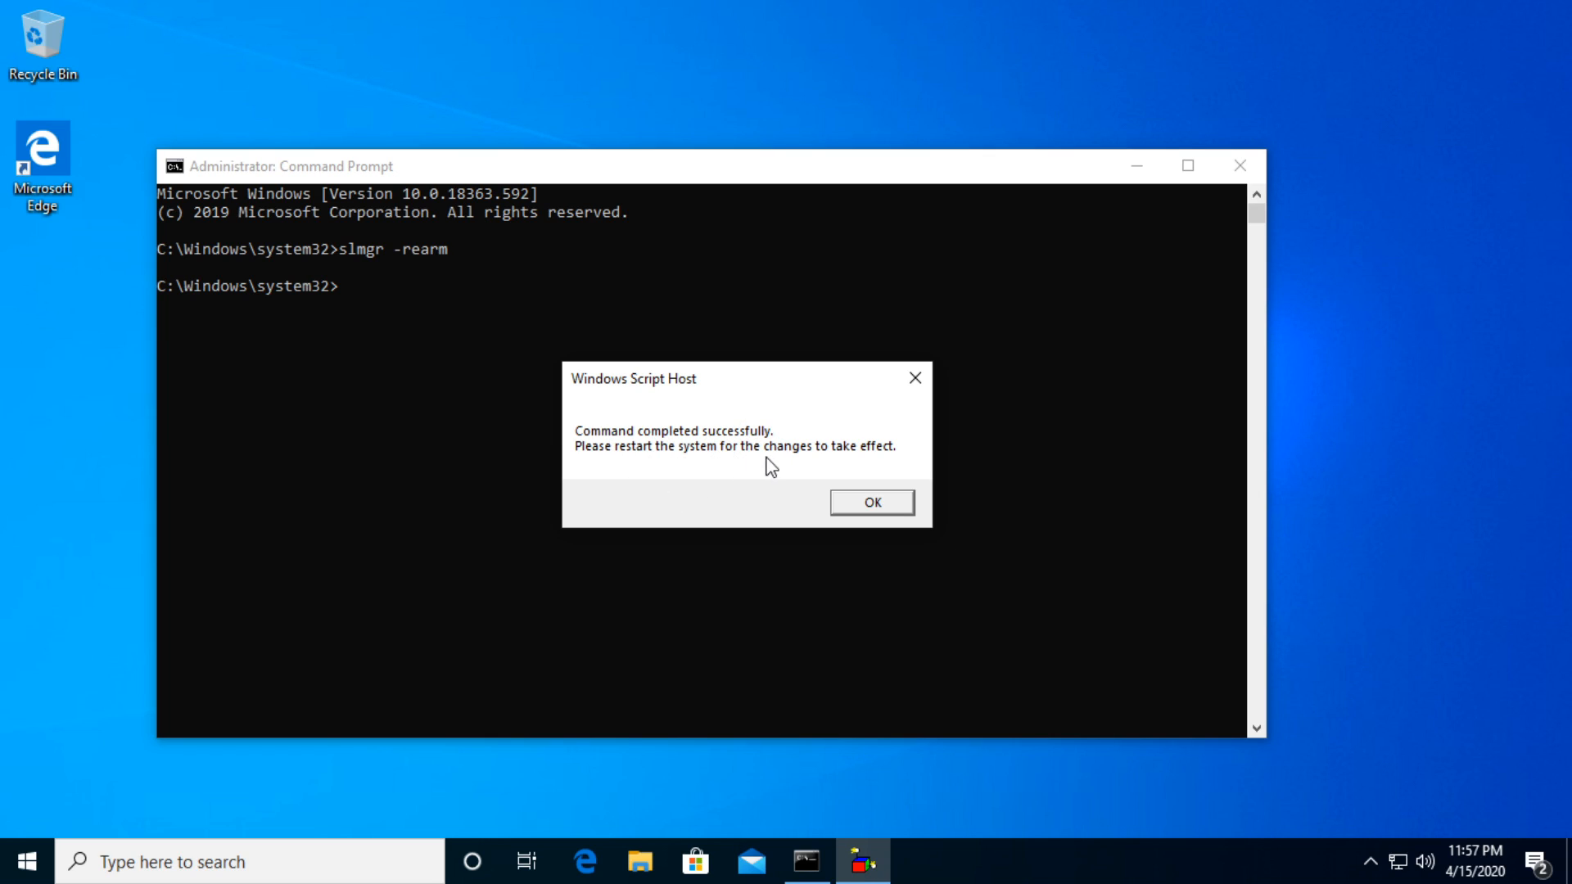
pyautogui.moveTo(822, 427)
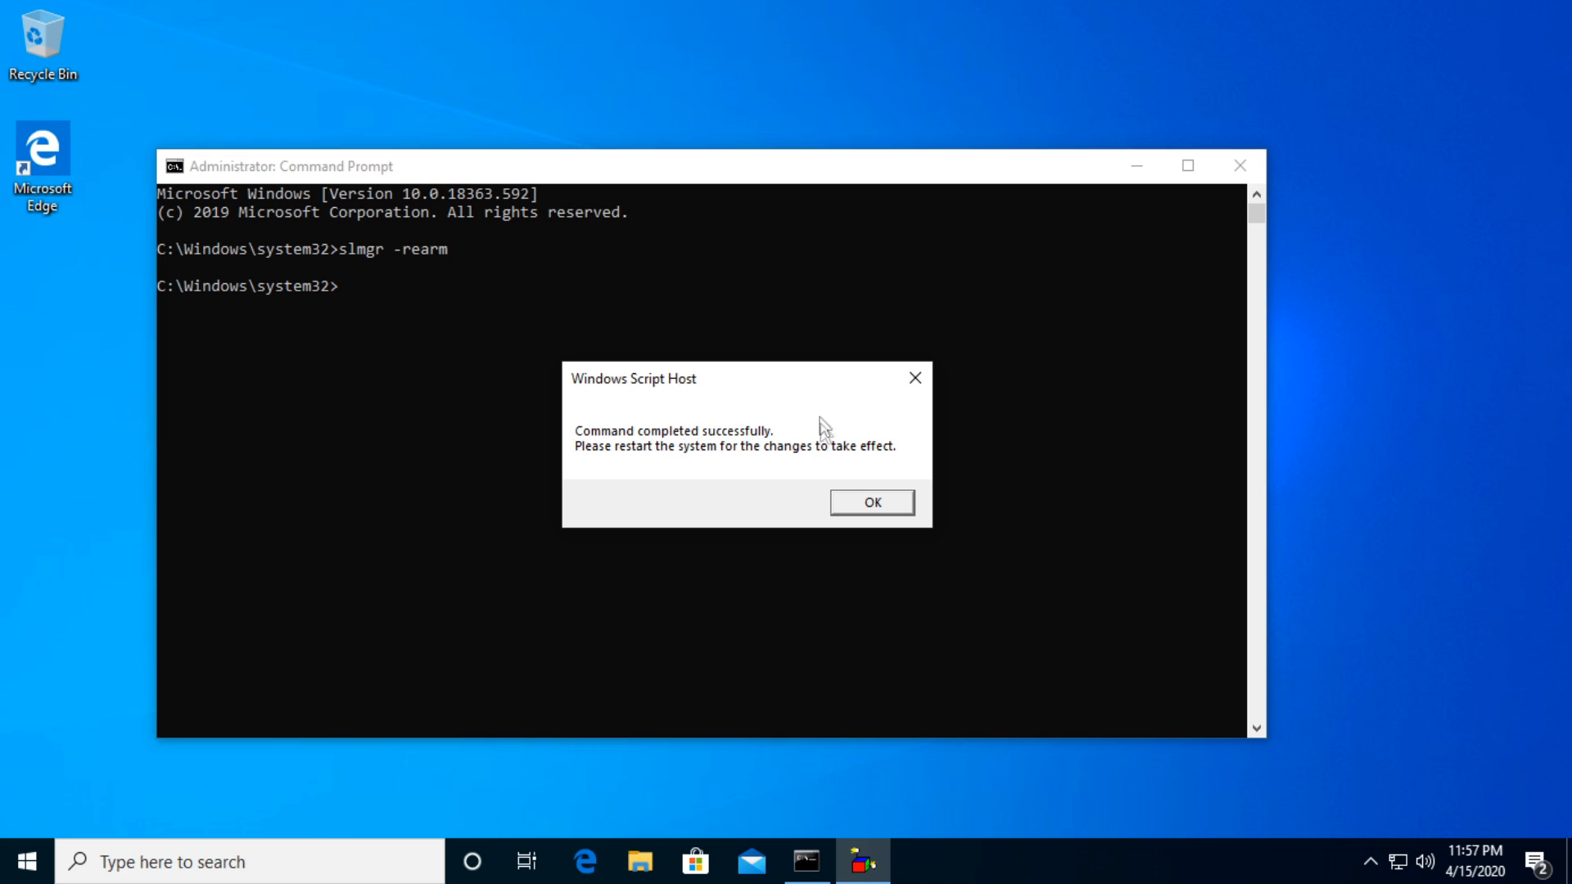
pyautogui.moveTo(765, 483)
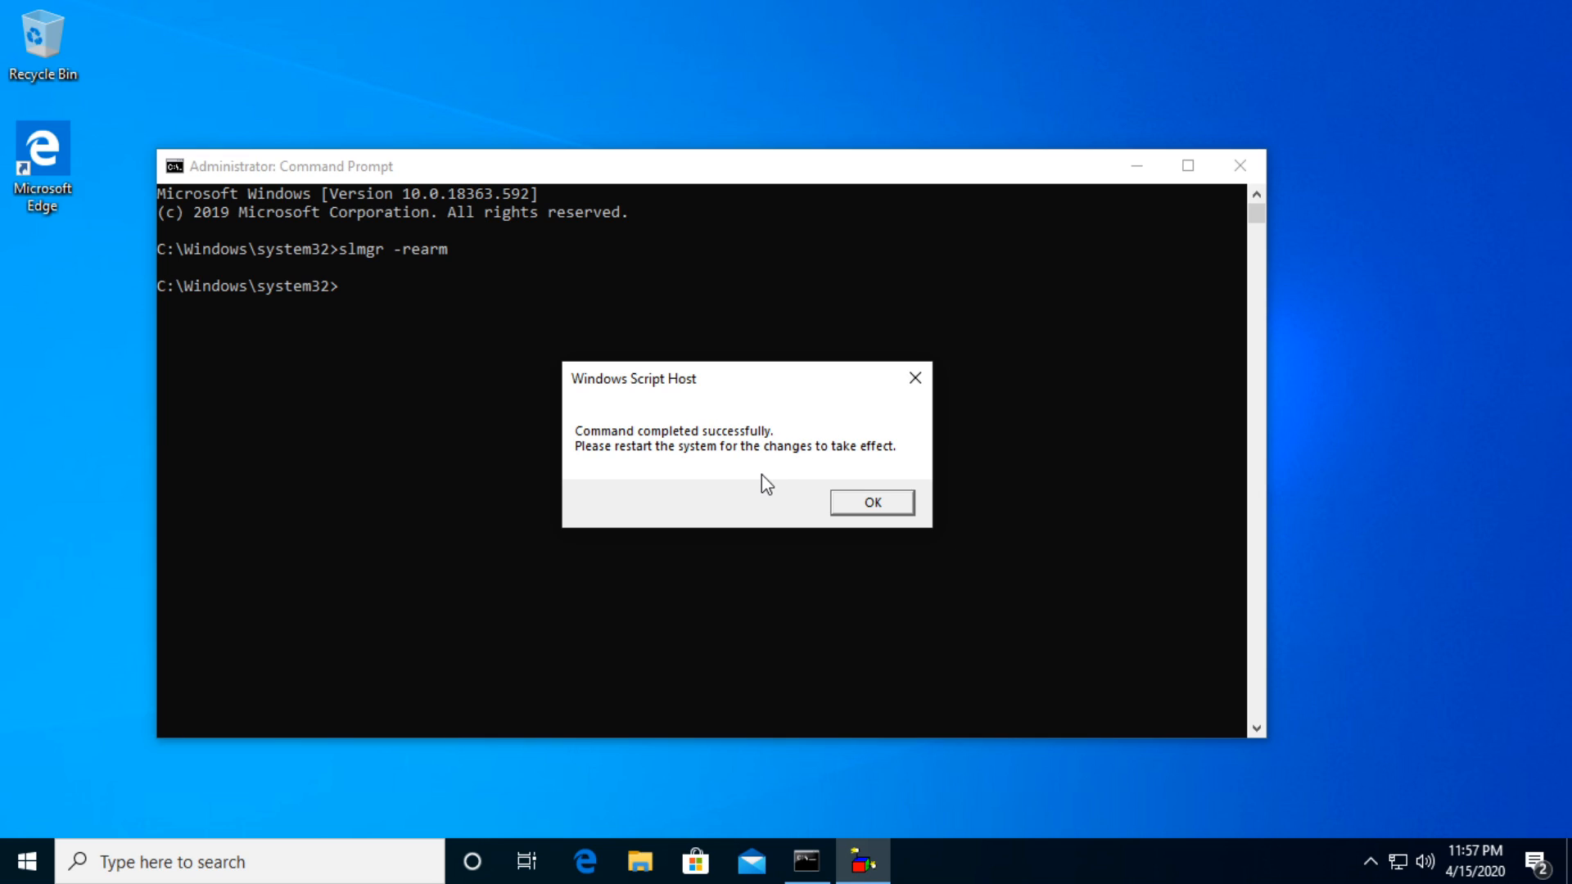
pyautogui.click(869, 501)
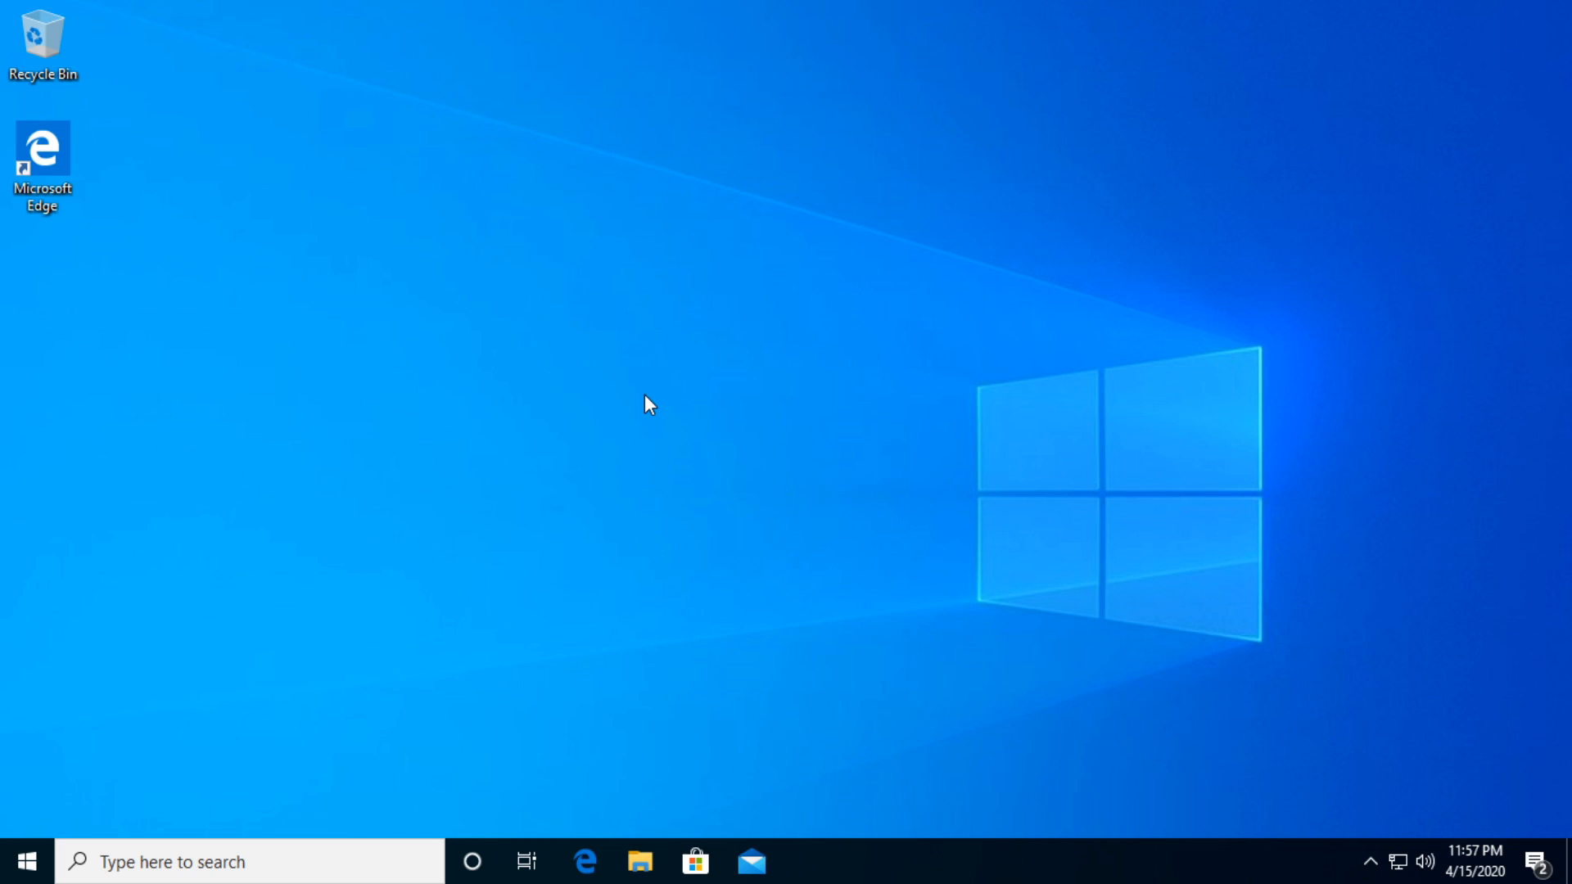
# - Search for Services from the taskbar search box to open the Services console
pyautogui.click(155, 861)
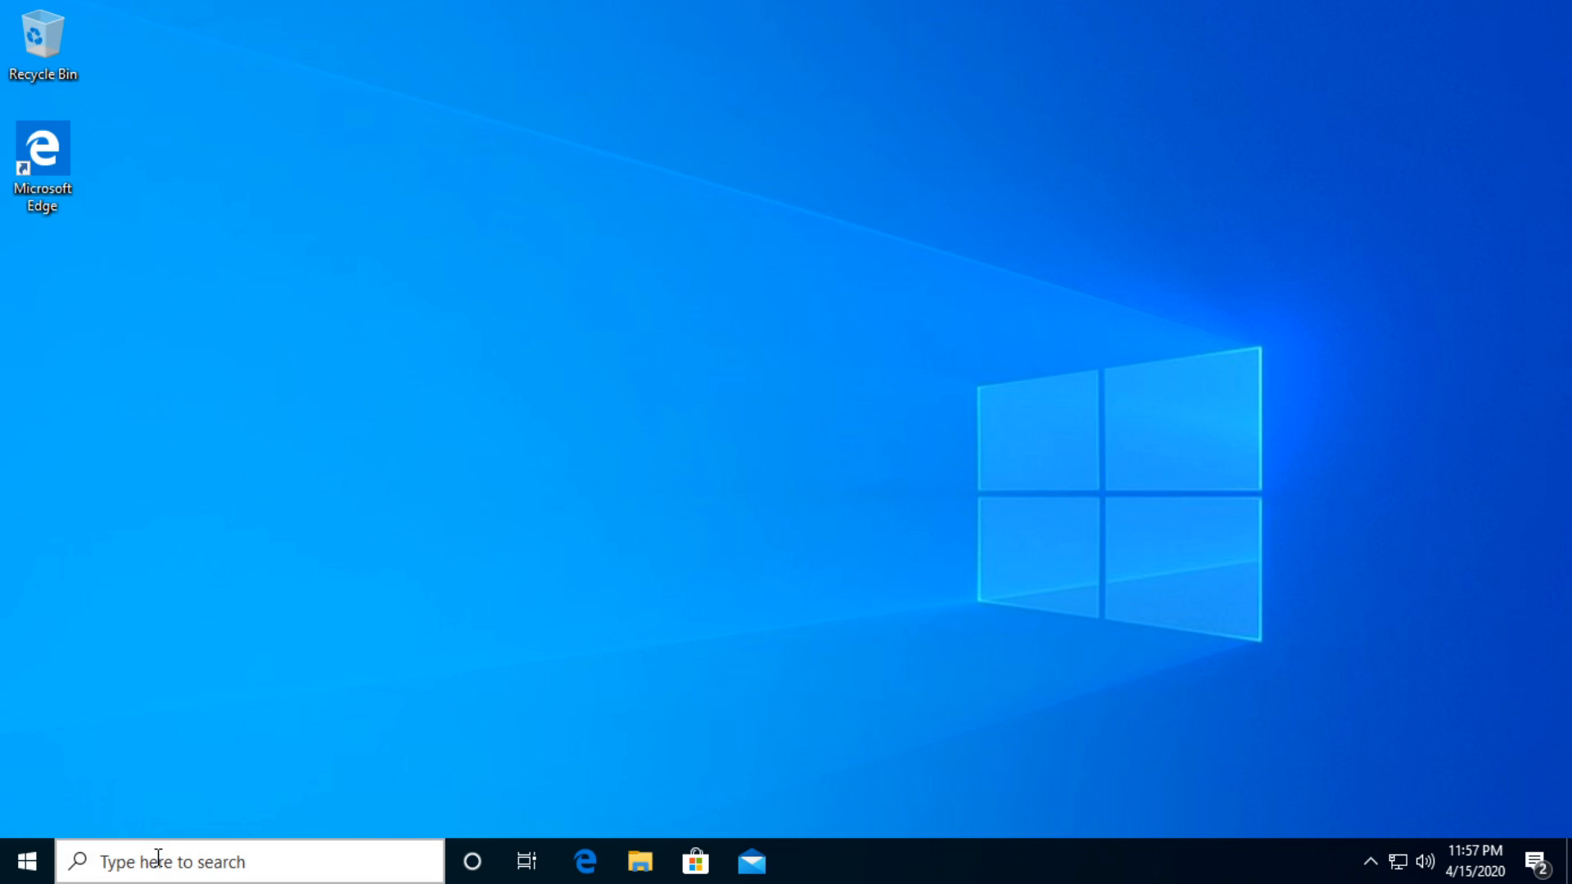
pyautogui.write('se')
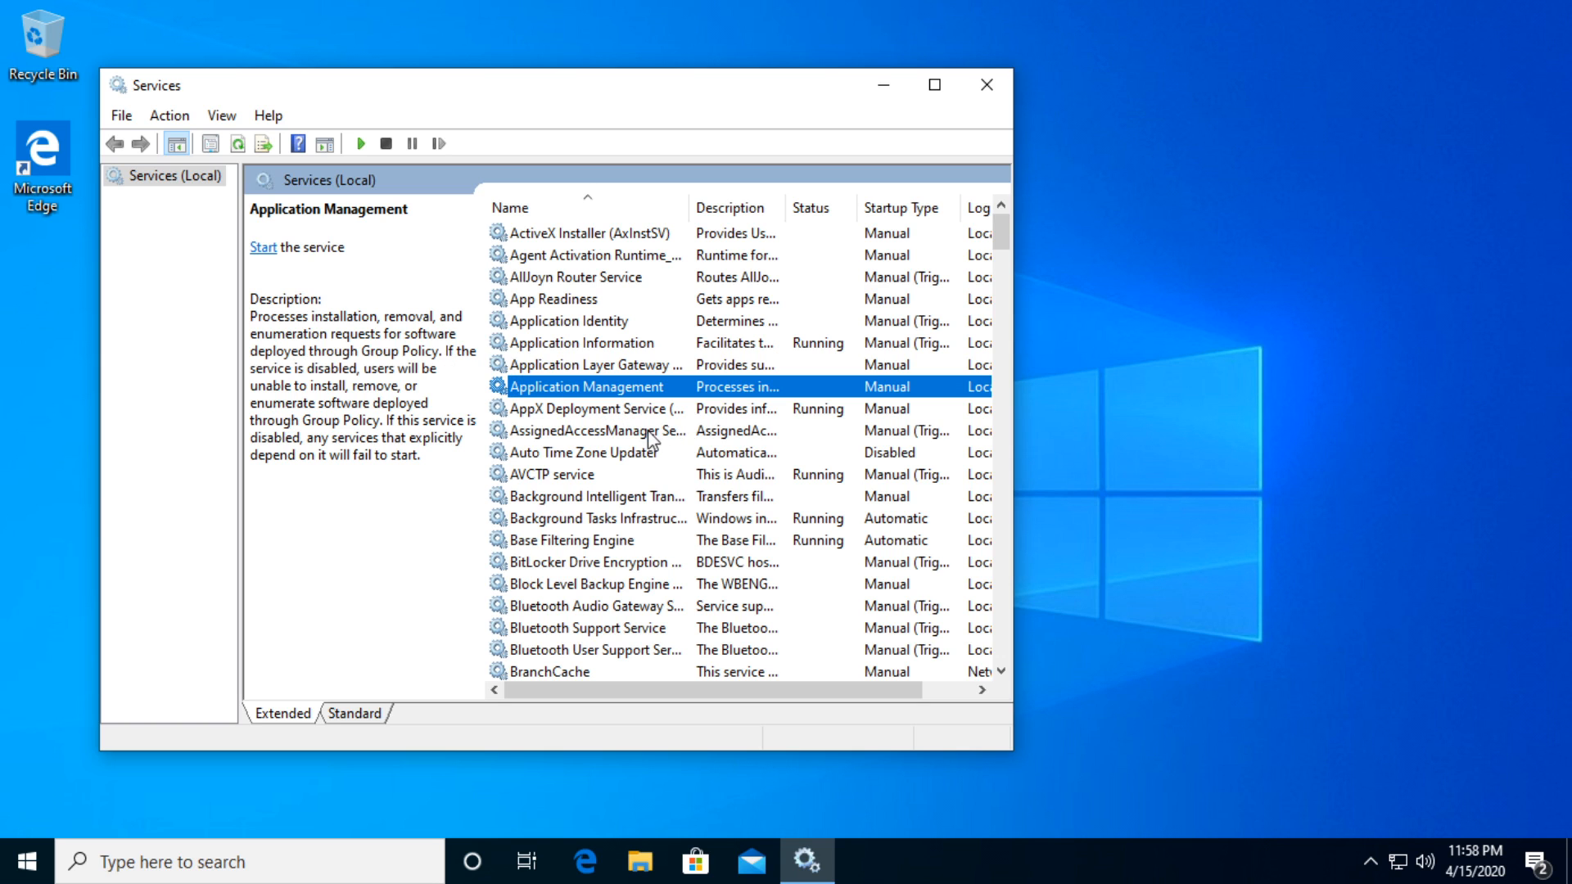
# - Set Windows License Manager Service to Disabled startup, stop it, and confirm
pyautogui.click(591, 519)
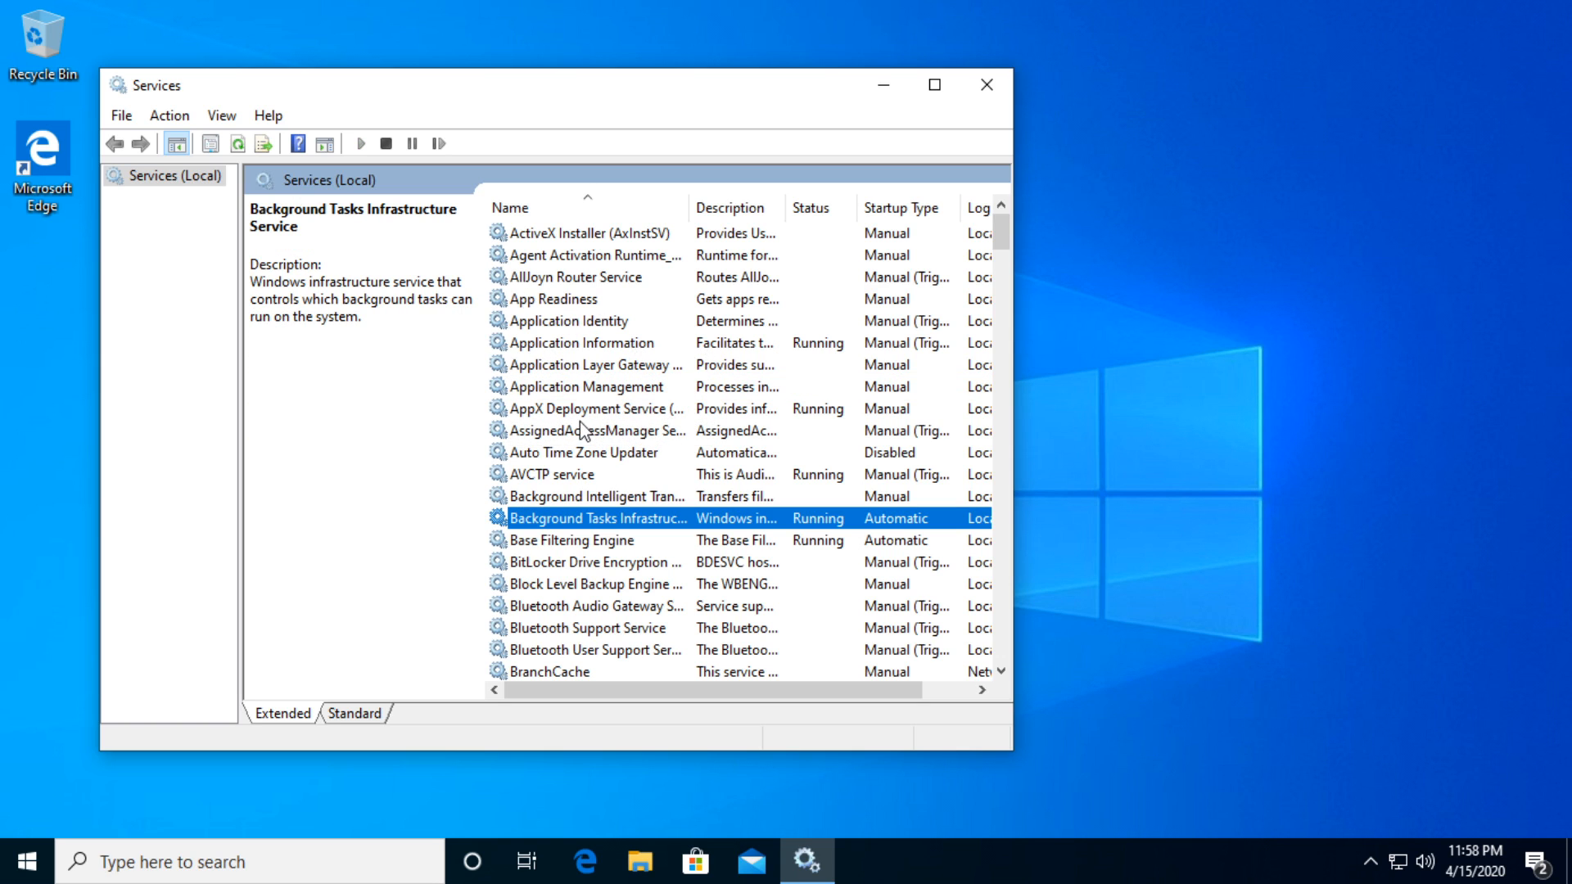
pyautogui.scroll(-3)
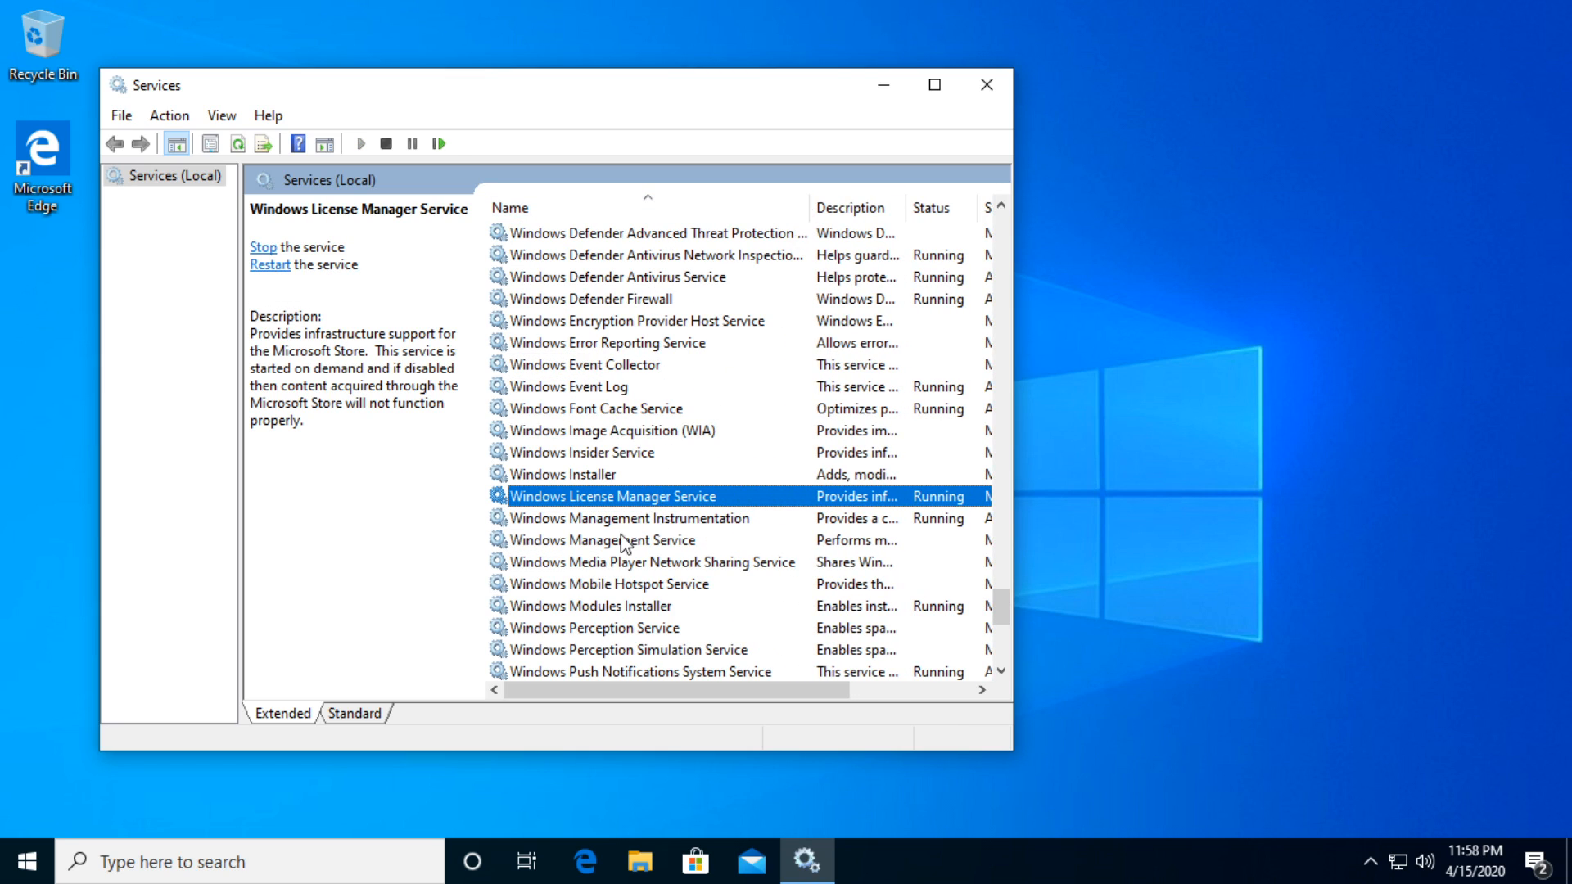
pyautogui.doubleClick(611, 495)
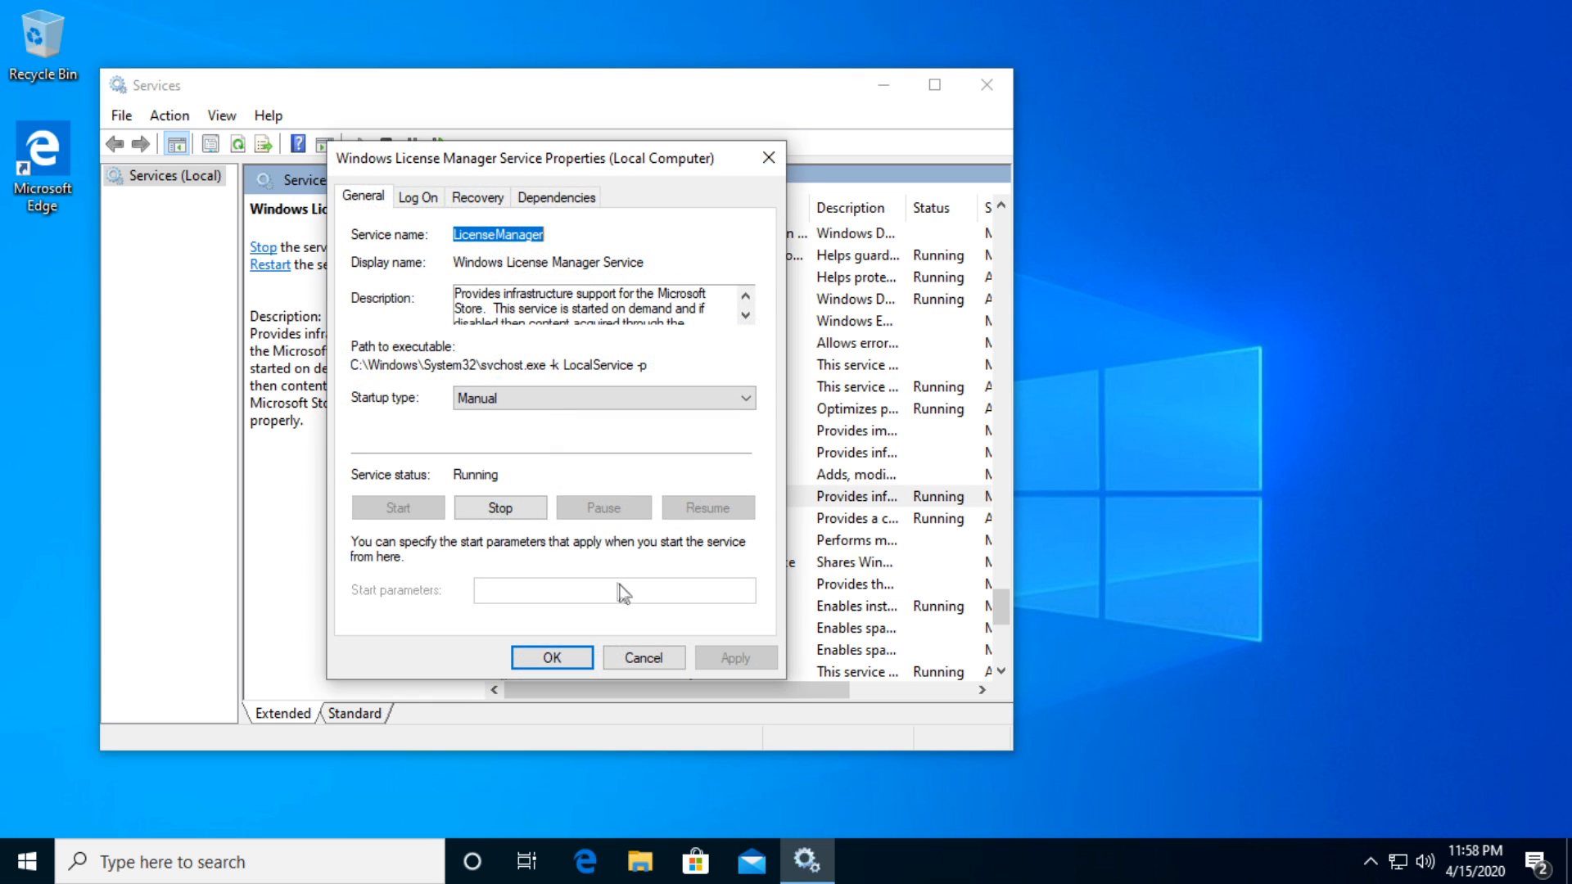
pyautogui.click(601, 398)
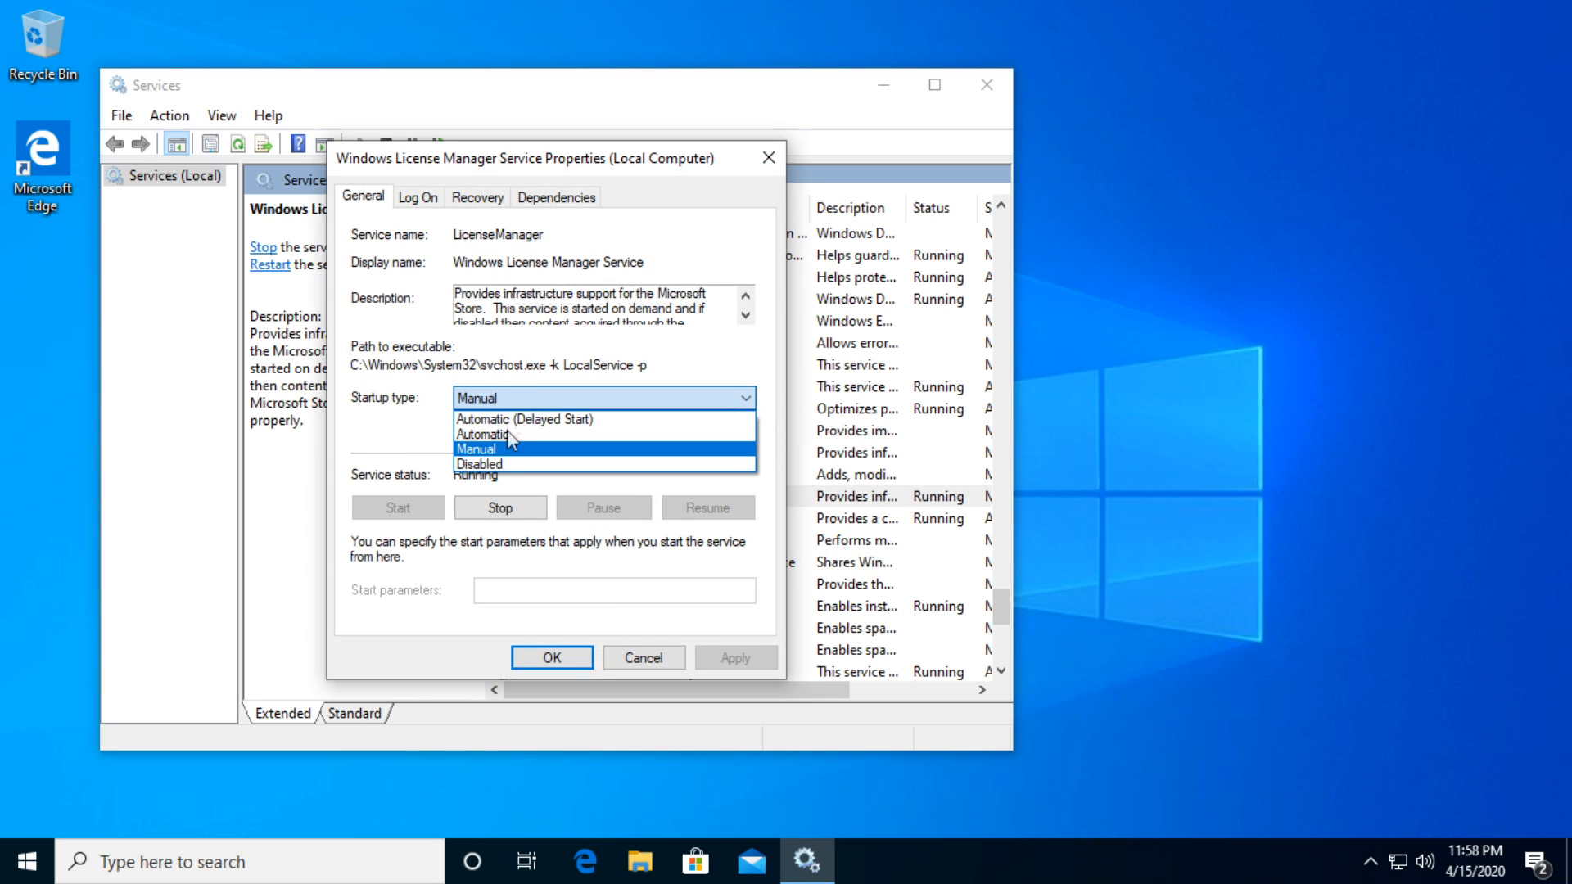
pyautogui.click(480, 463)
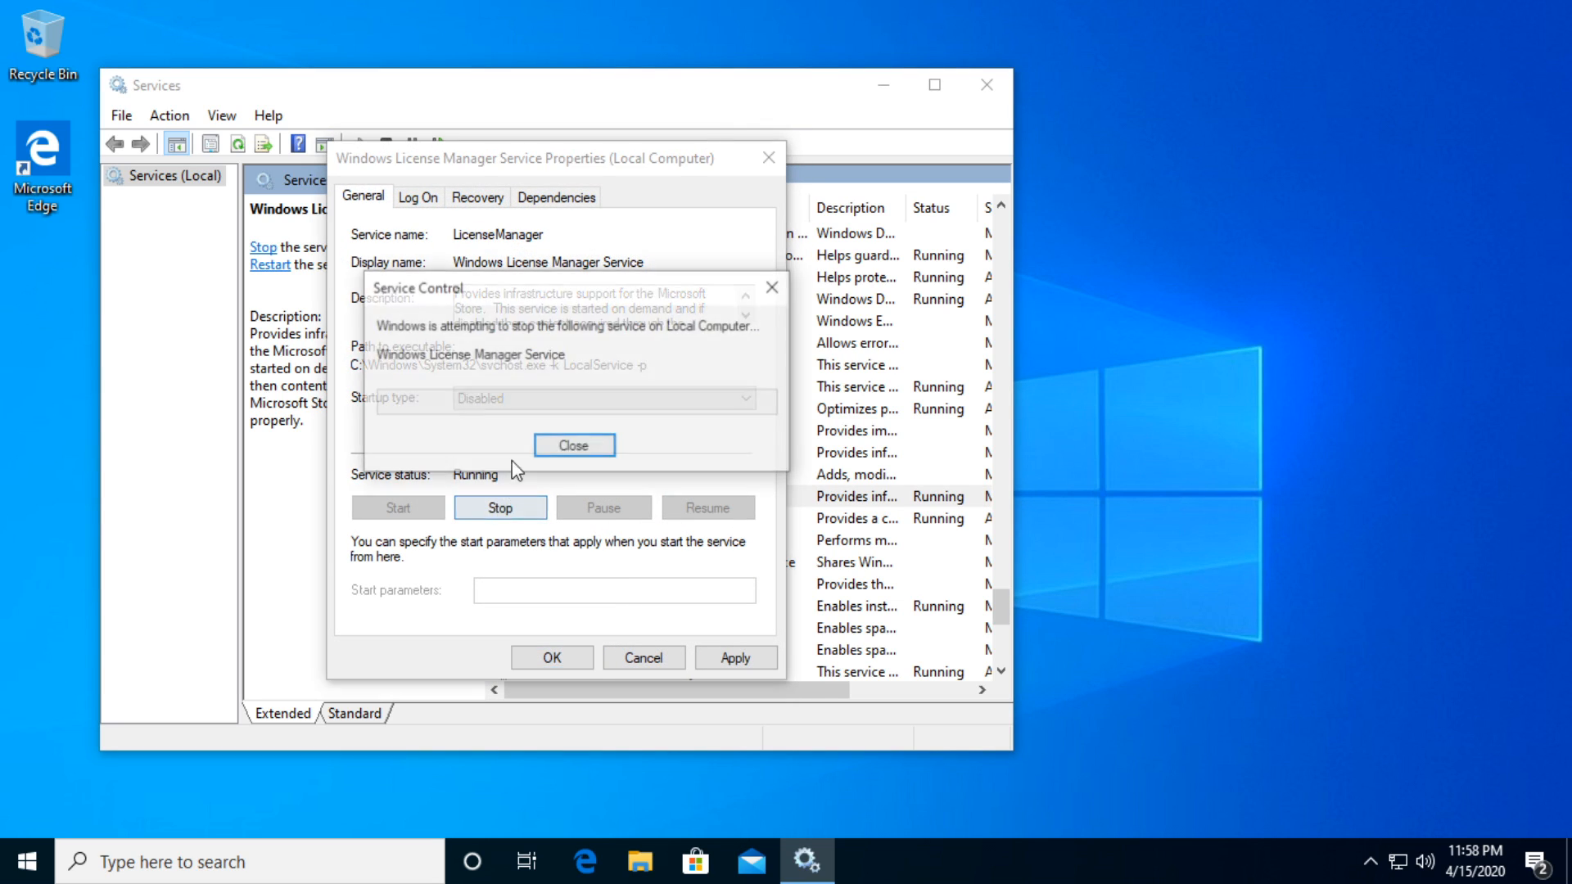
pyautogui.click(573, 445)
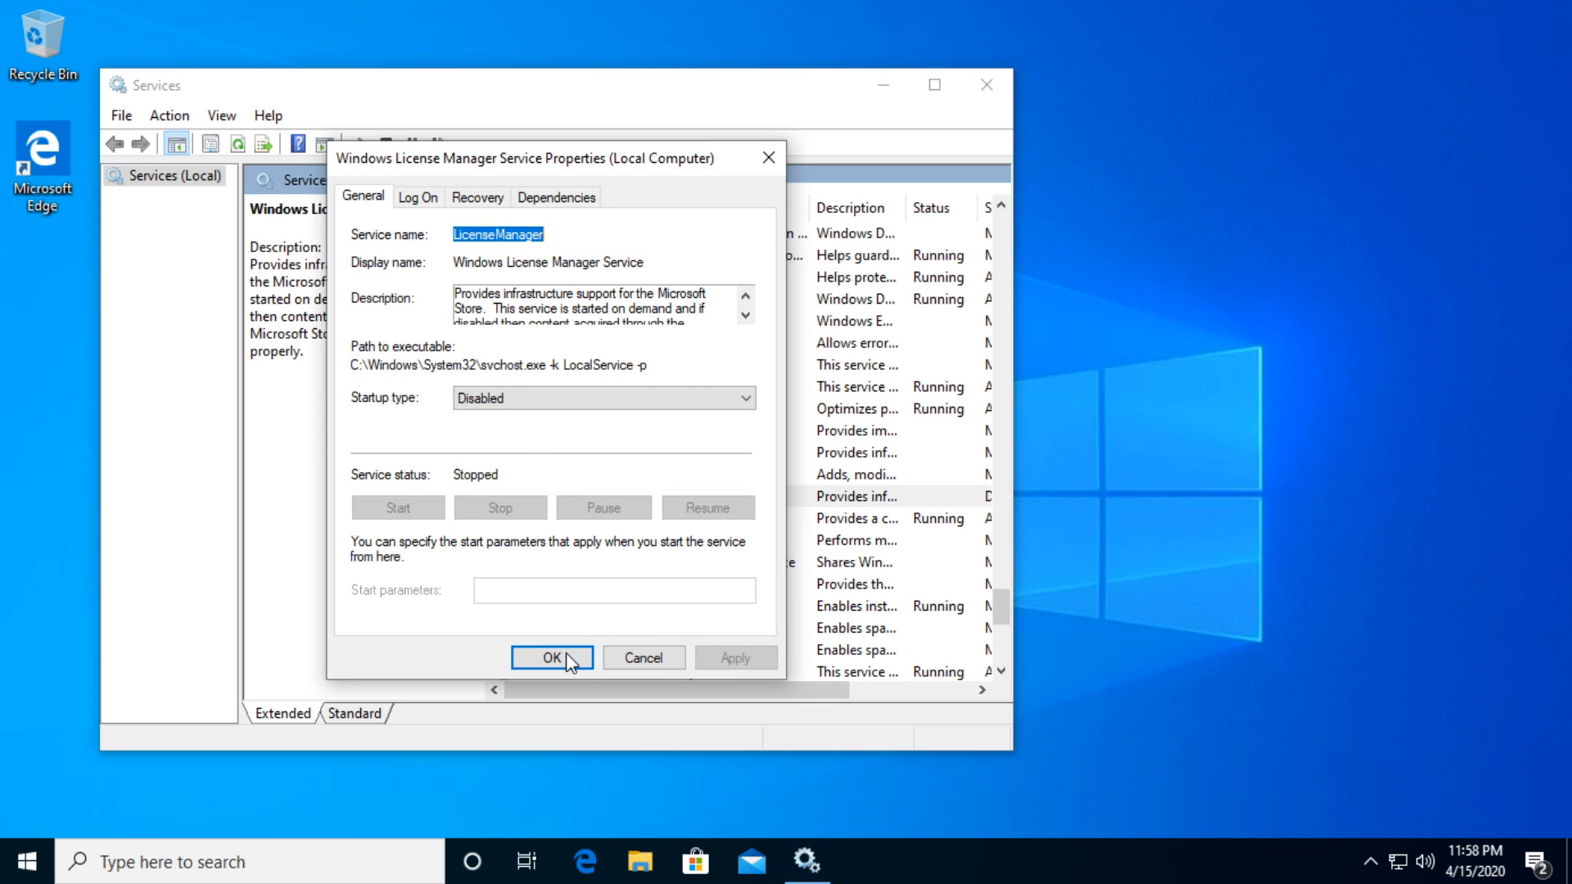
pyautogui.click(550, 659)
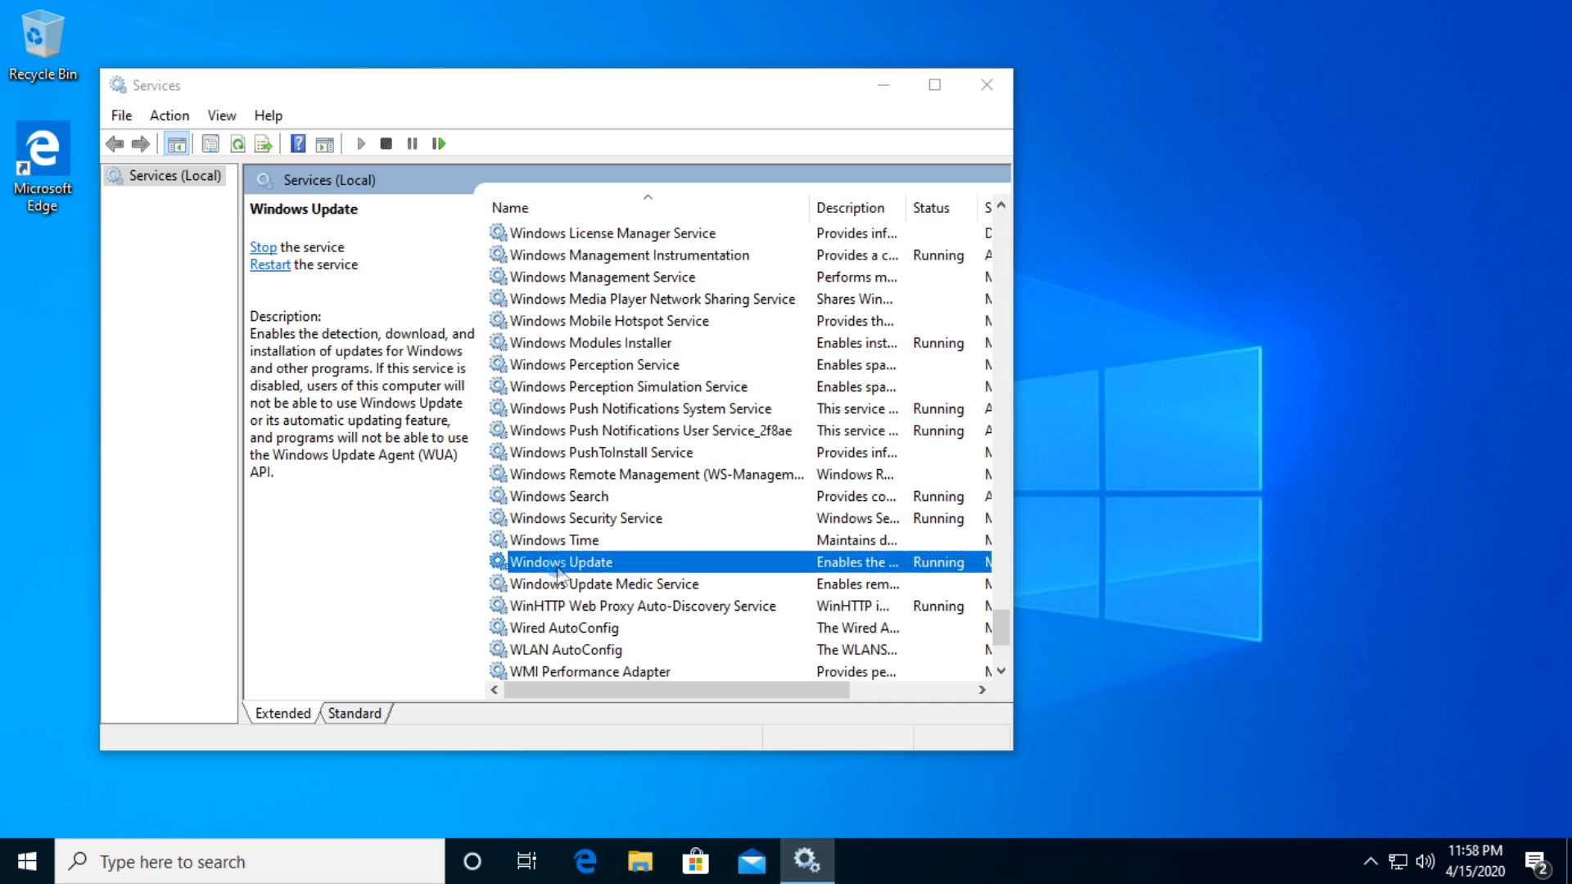
# - Stop the Windows Update service from its properties dialog
pyautogui.doubleClick(560, 562)
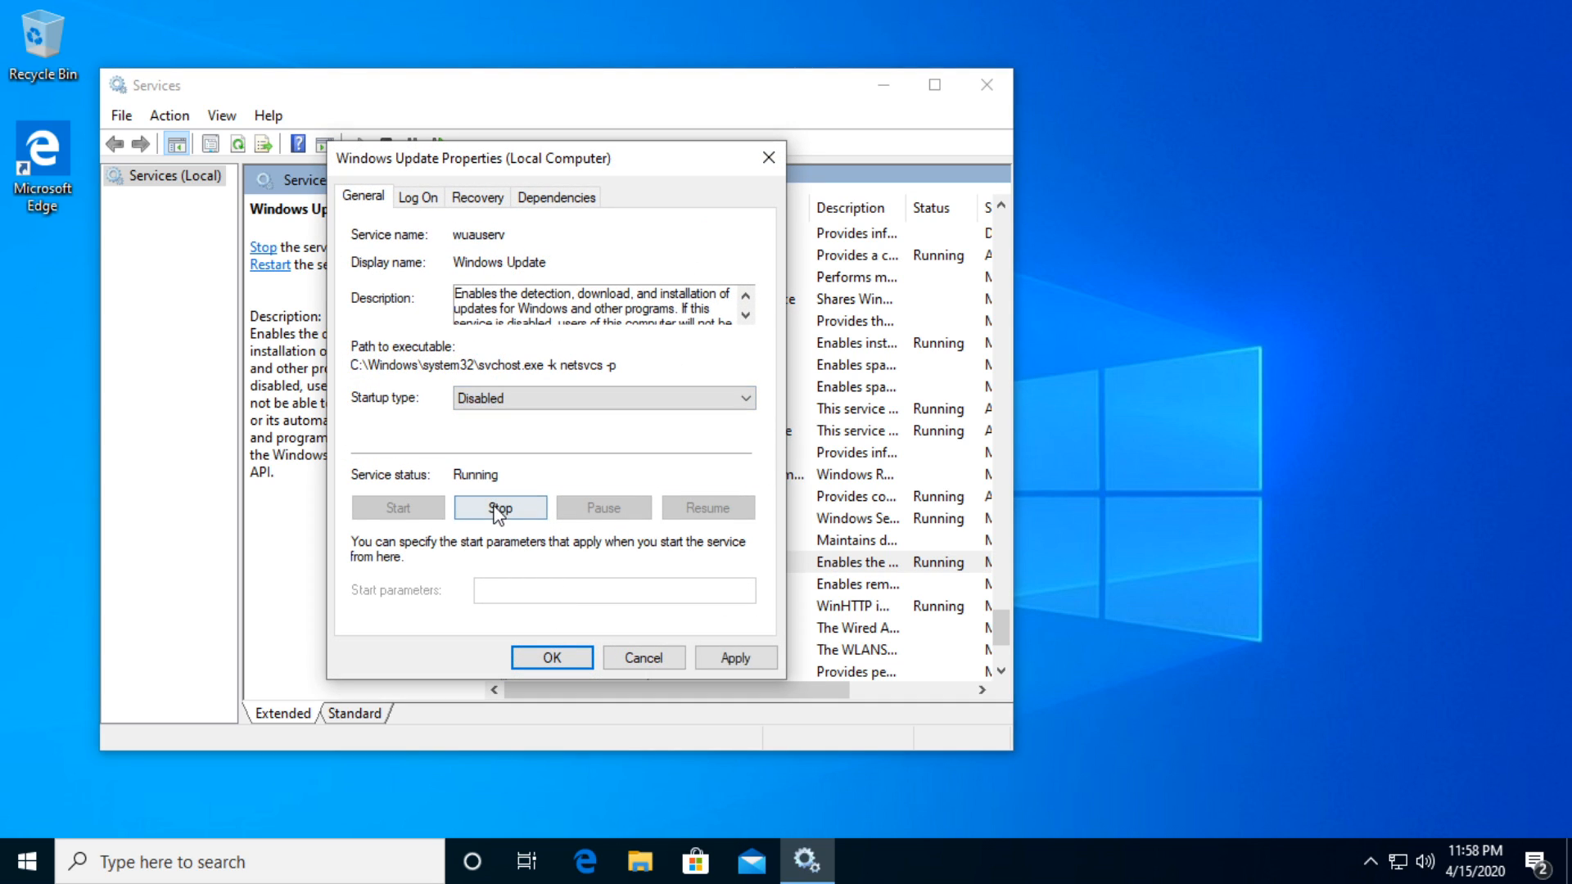
pyautogui.click(500, 508)
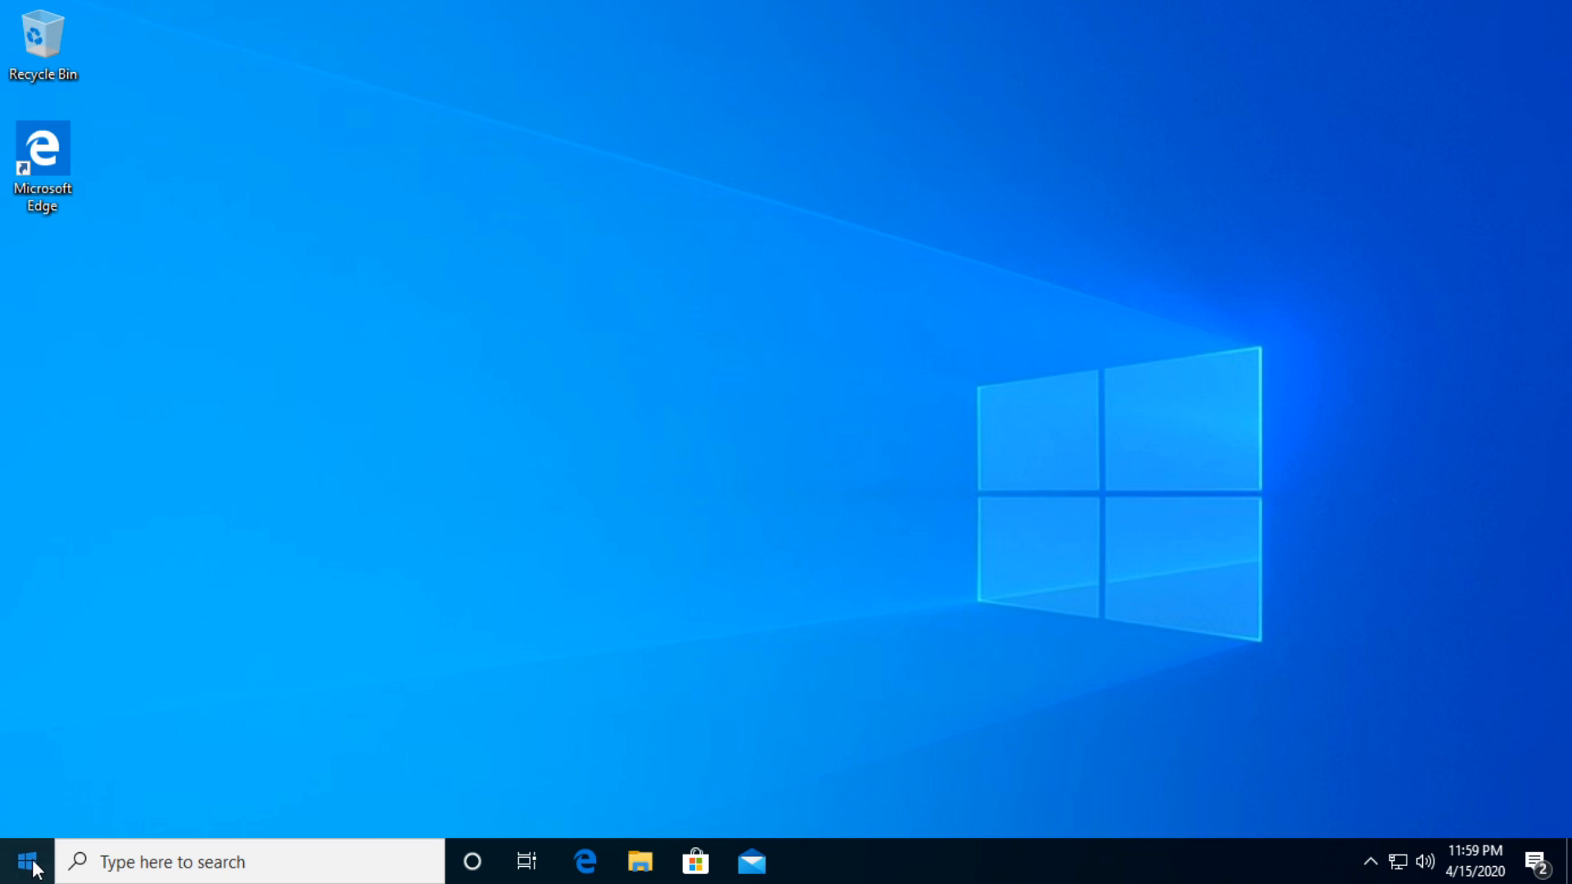
# - Open Windows Settings, reposition the window, and go to Update & Security
pyautogui.click(24, 862)
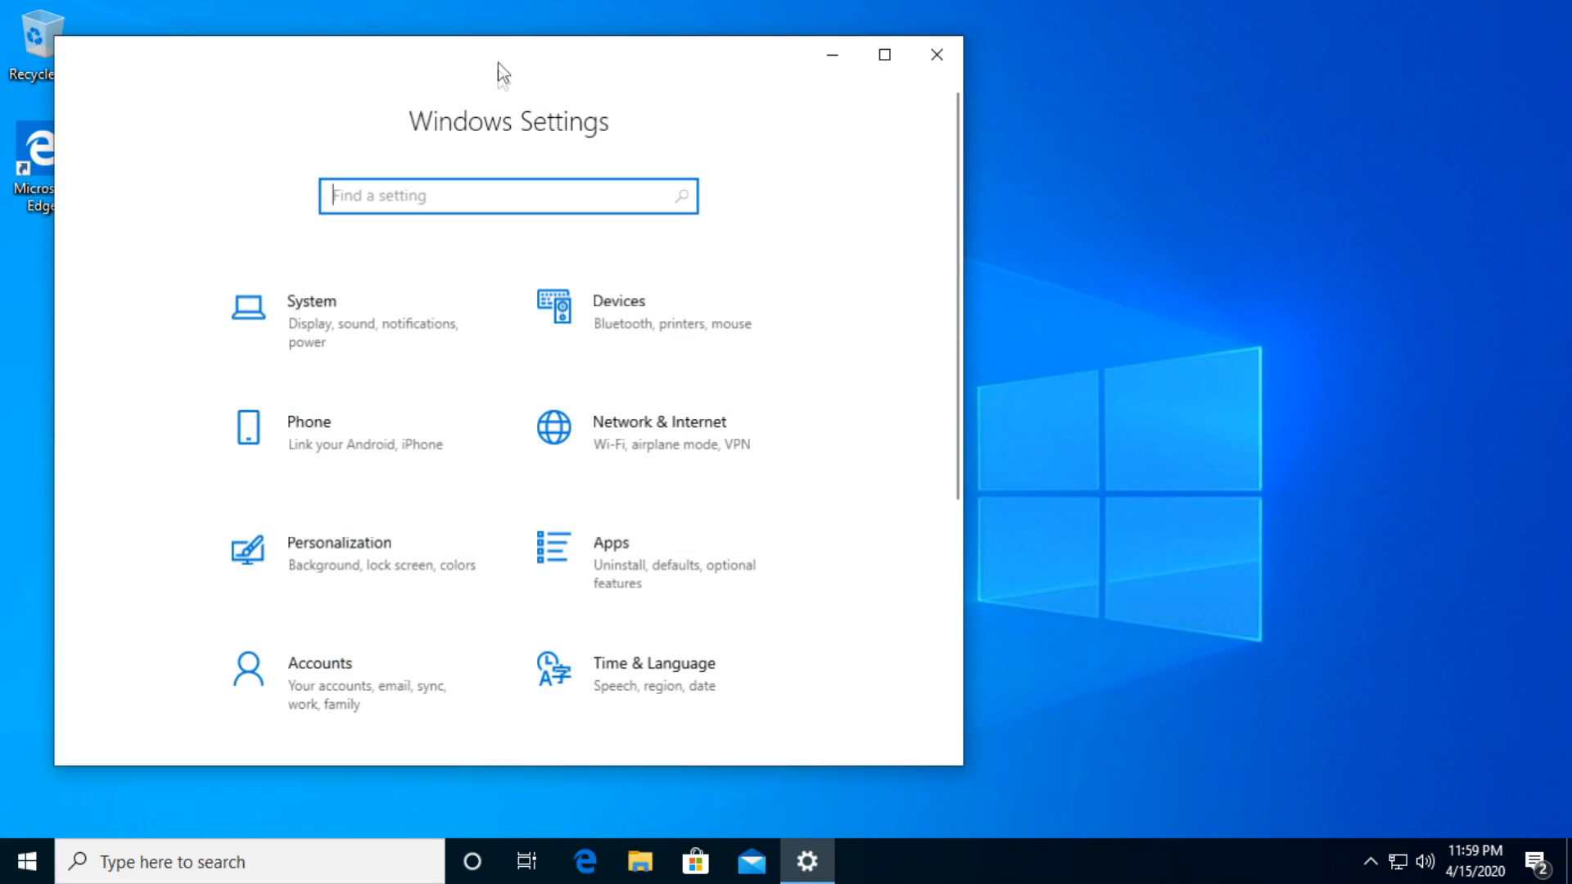
pyautogui.moveTo(506, 56); pyautogui.dragTo(611, 56)
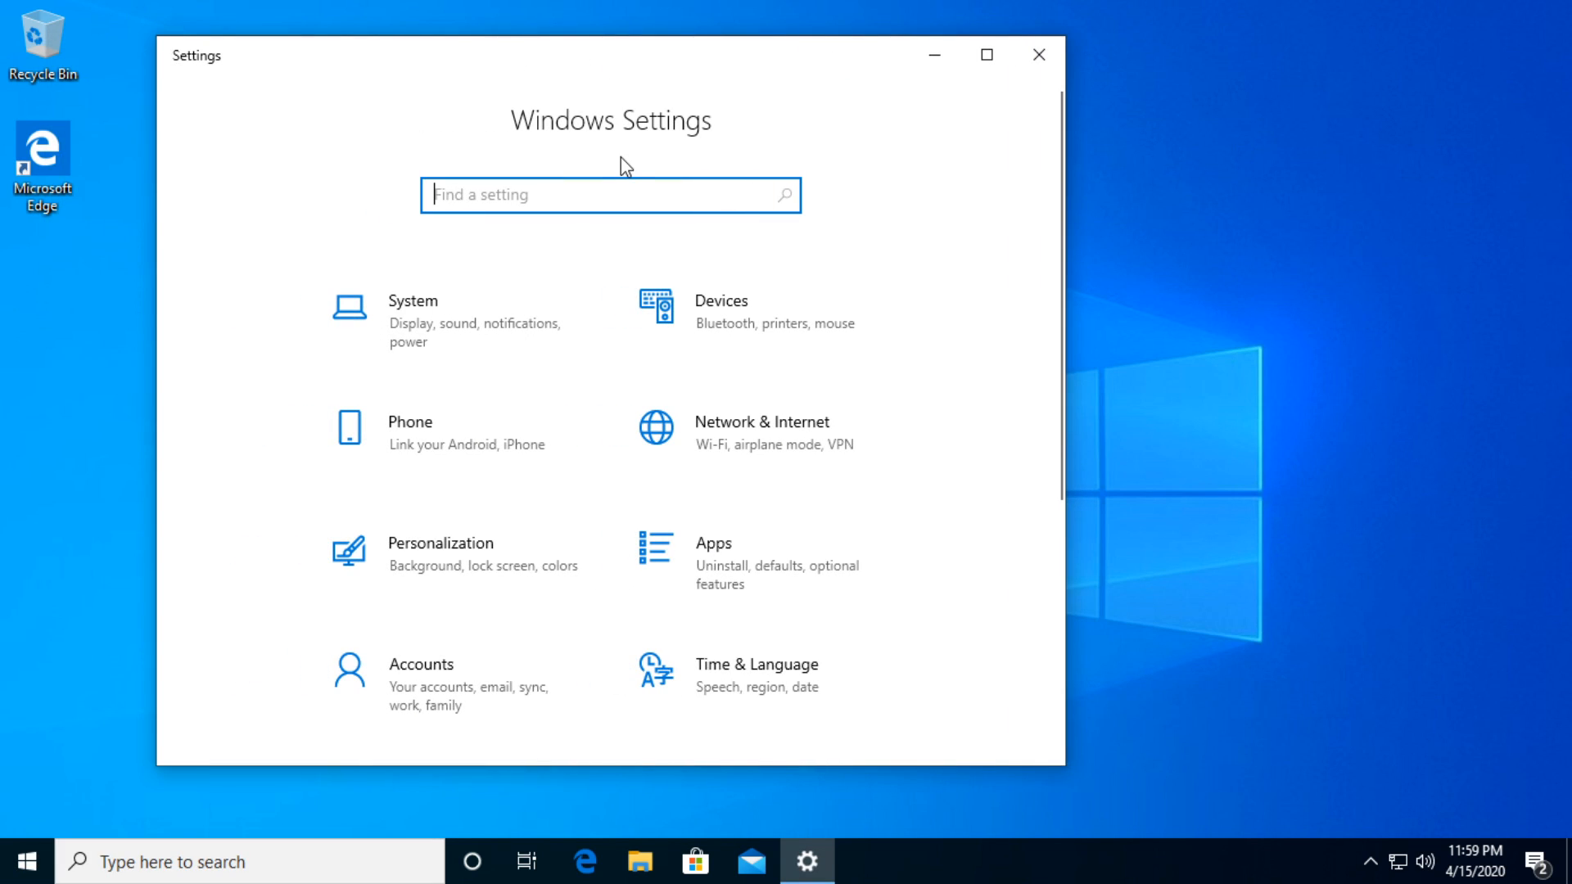
pyautogui.moveTo(640, 162)
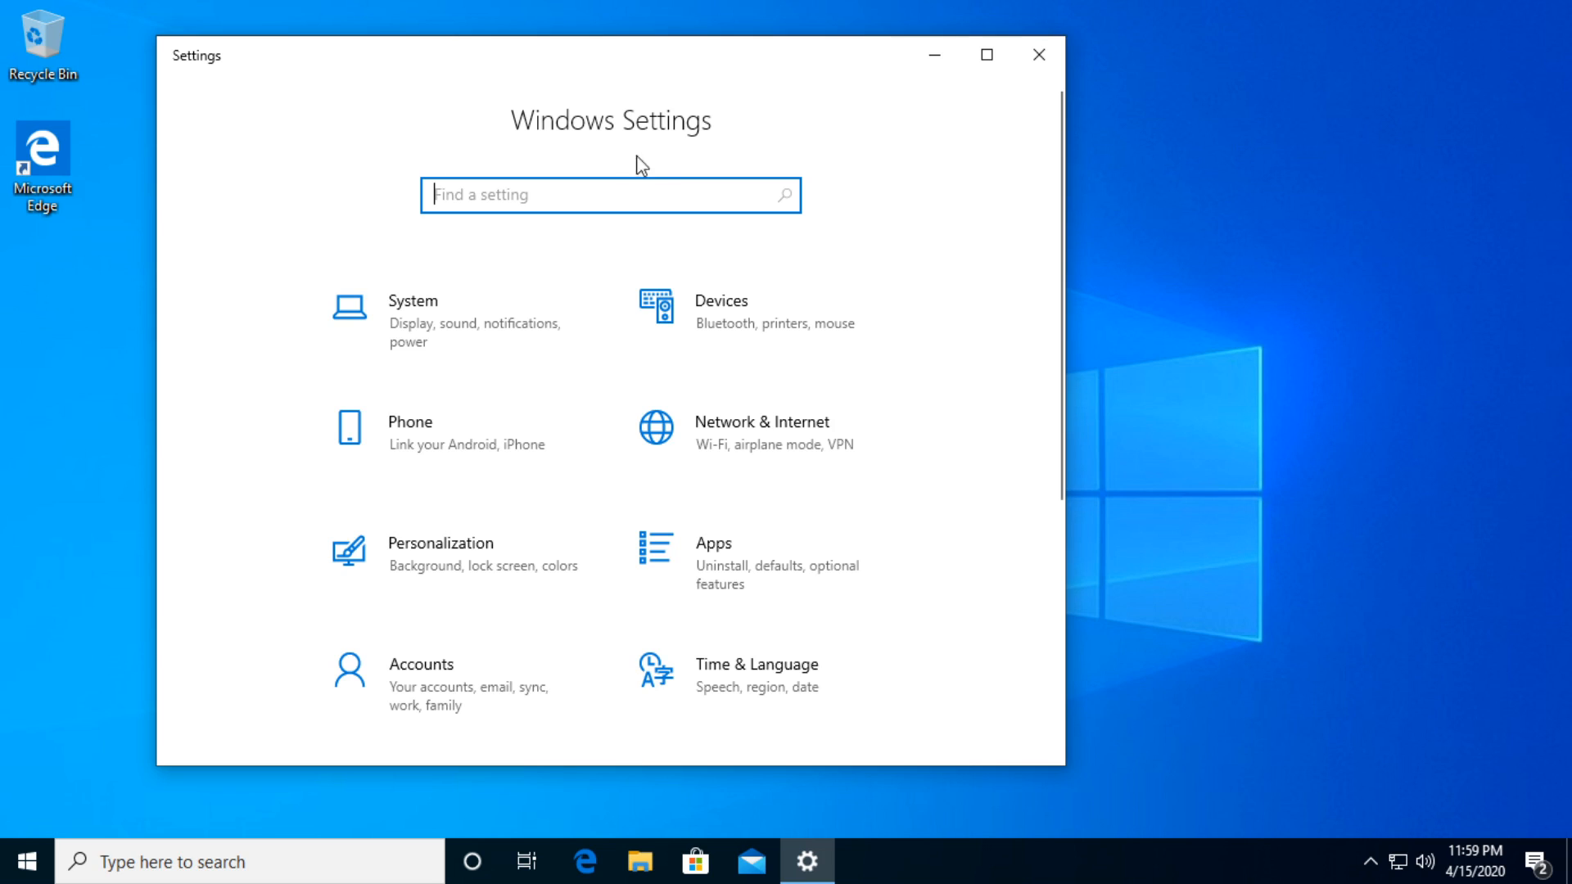
pyautogui.click(20, 860)
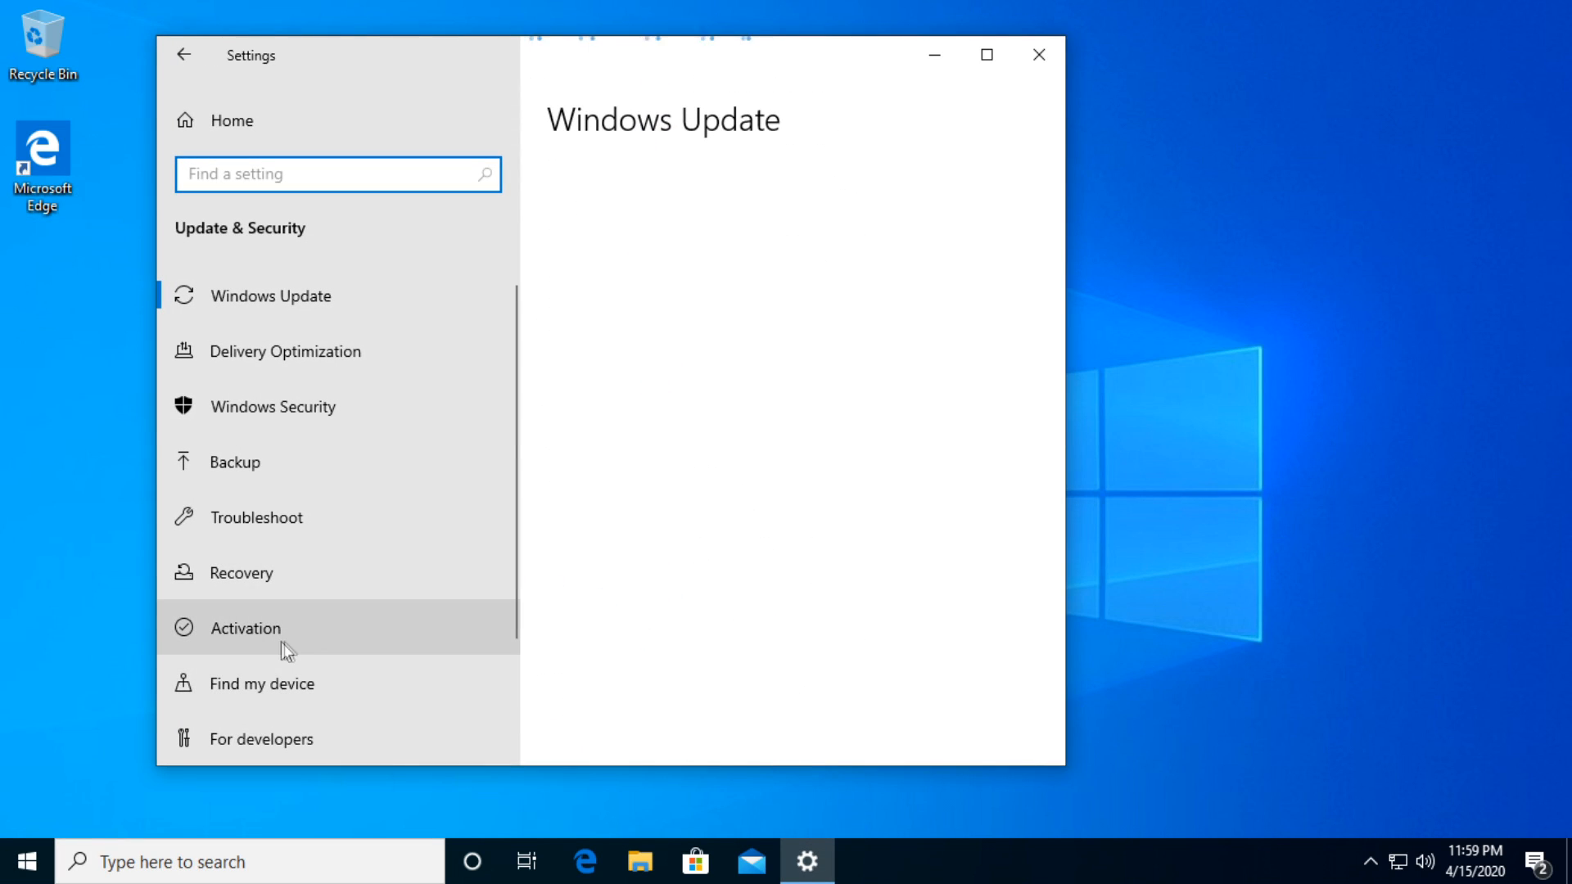
# - View the Activation page and run the activation troubleshooter
pyautogui.click(243, 627)
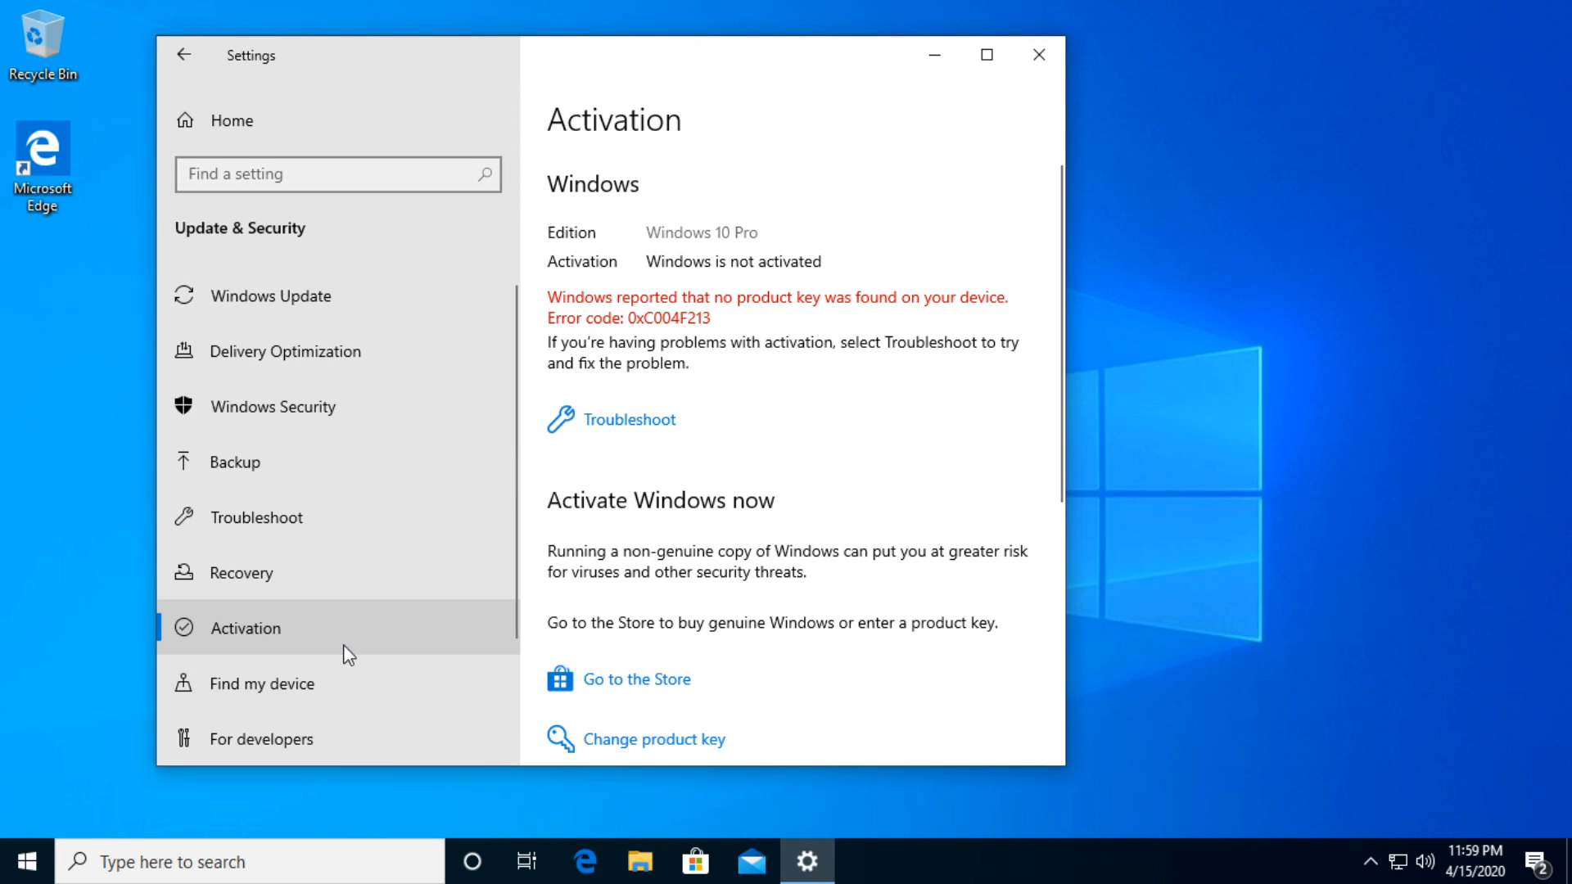
pyautogui.moveTo(612, 430)
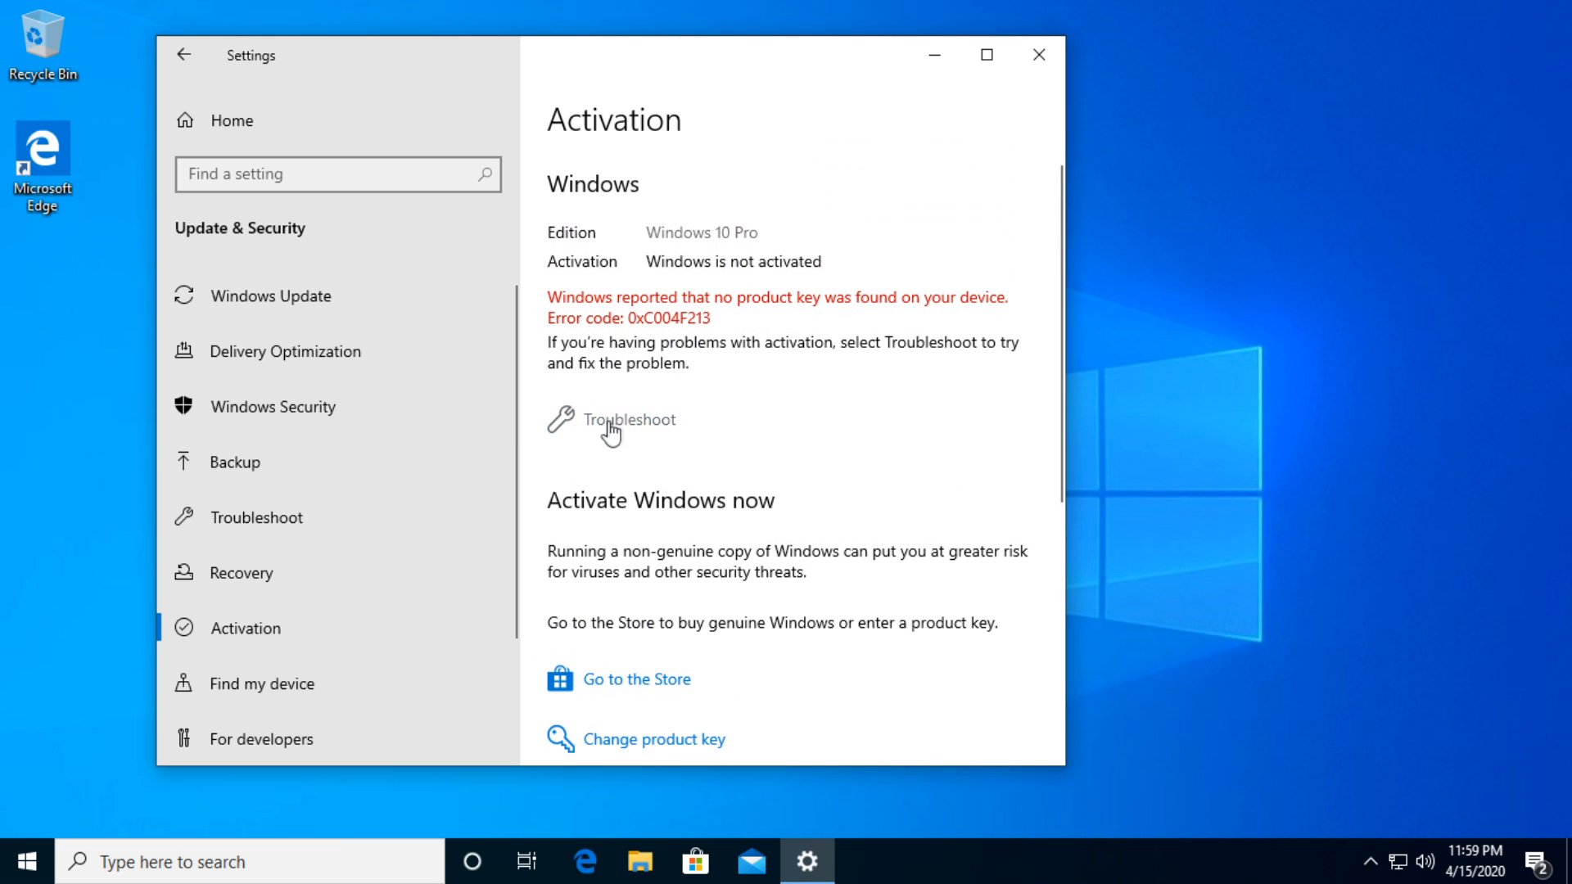
pyautogui.moveTo(640, 428)
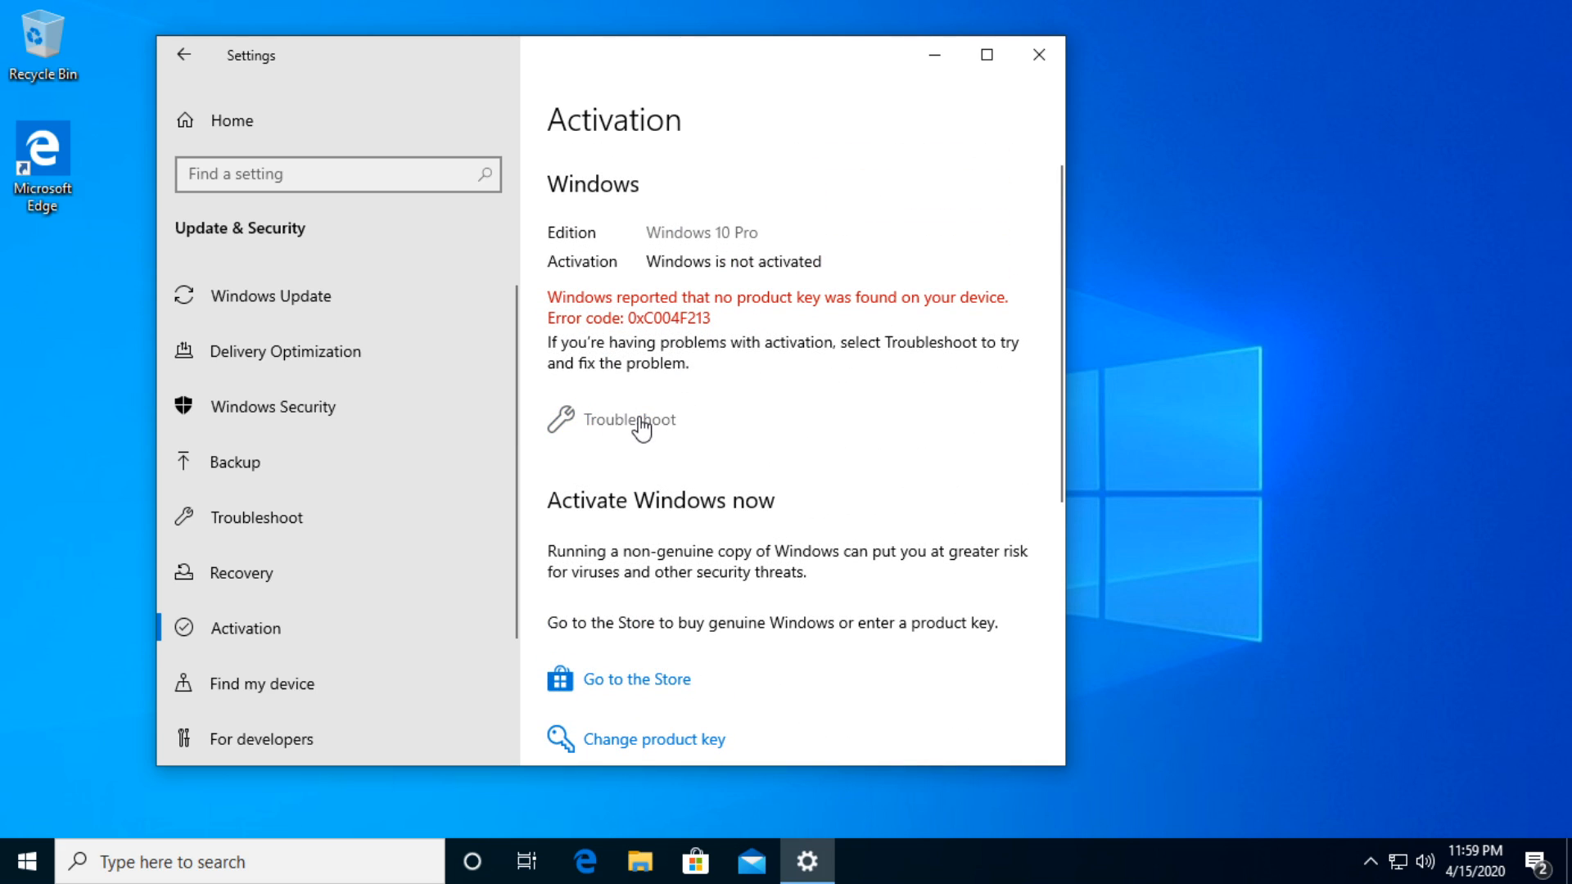
pyautogui.click(629, 421)
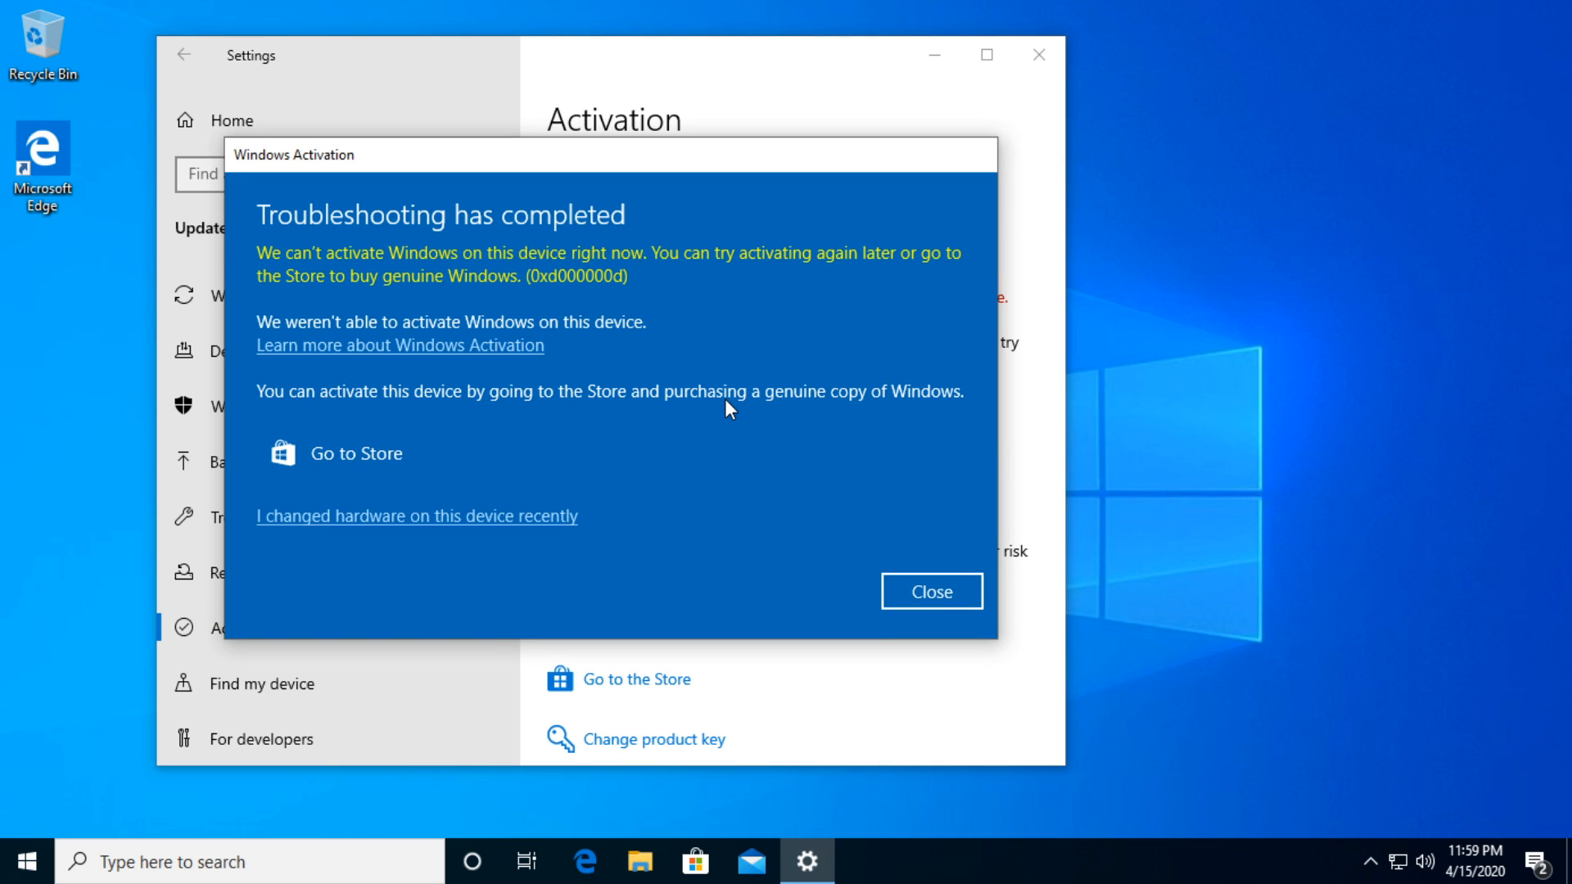
# - Dismiss the troubleshooter's result that Windows can't be activated
pyautogui.click(931, 592)
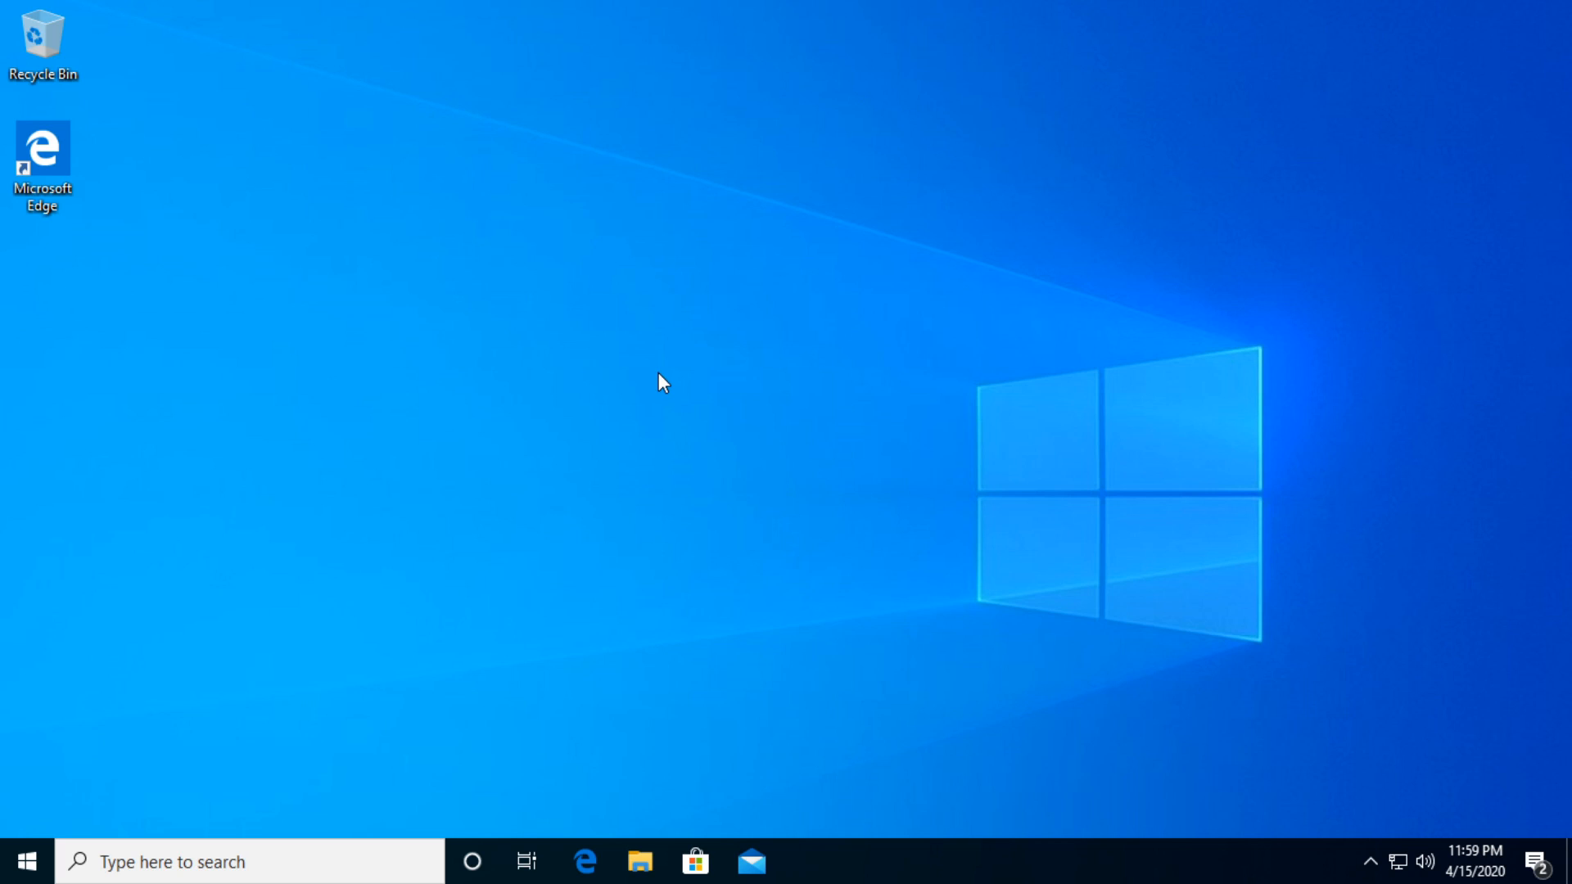
pyautogui.moveTo(506, 534)
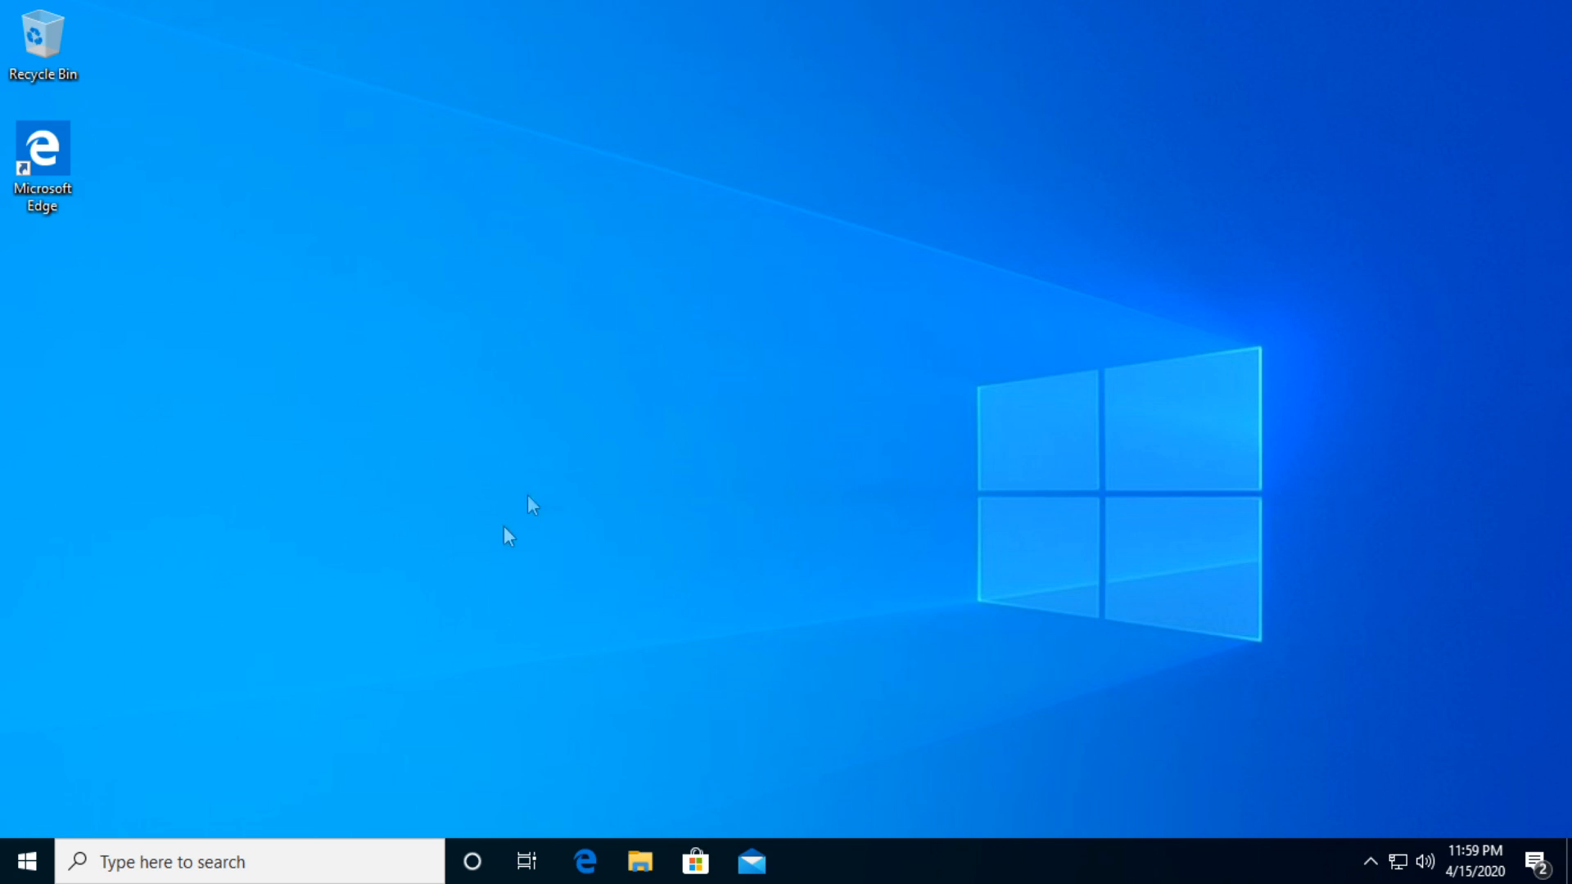
# - In an administrator Command Prompt, query OA3xOriginalProductKey via wmic, then close the console
pyautogui.write('cmd')
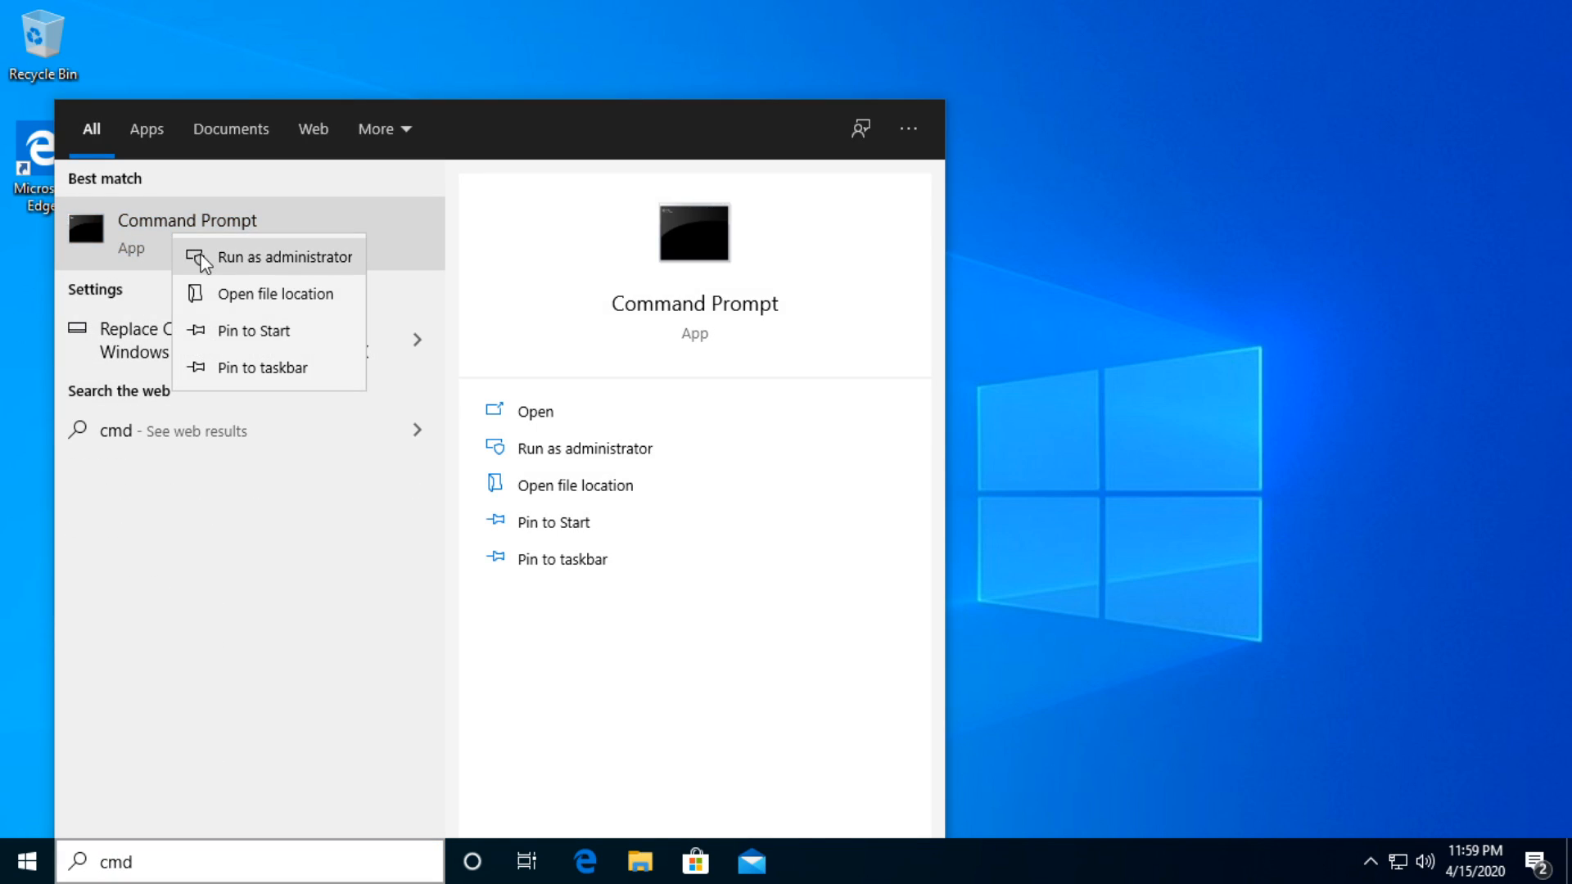
pyautogui.click(288, 257)
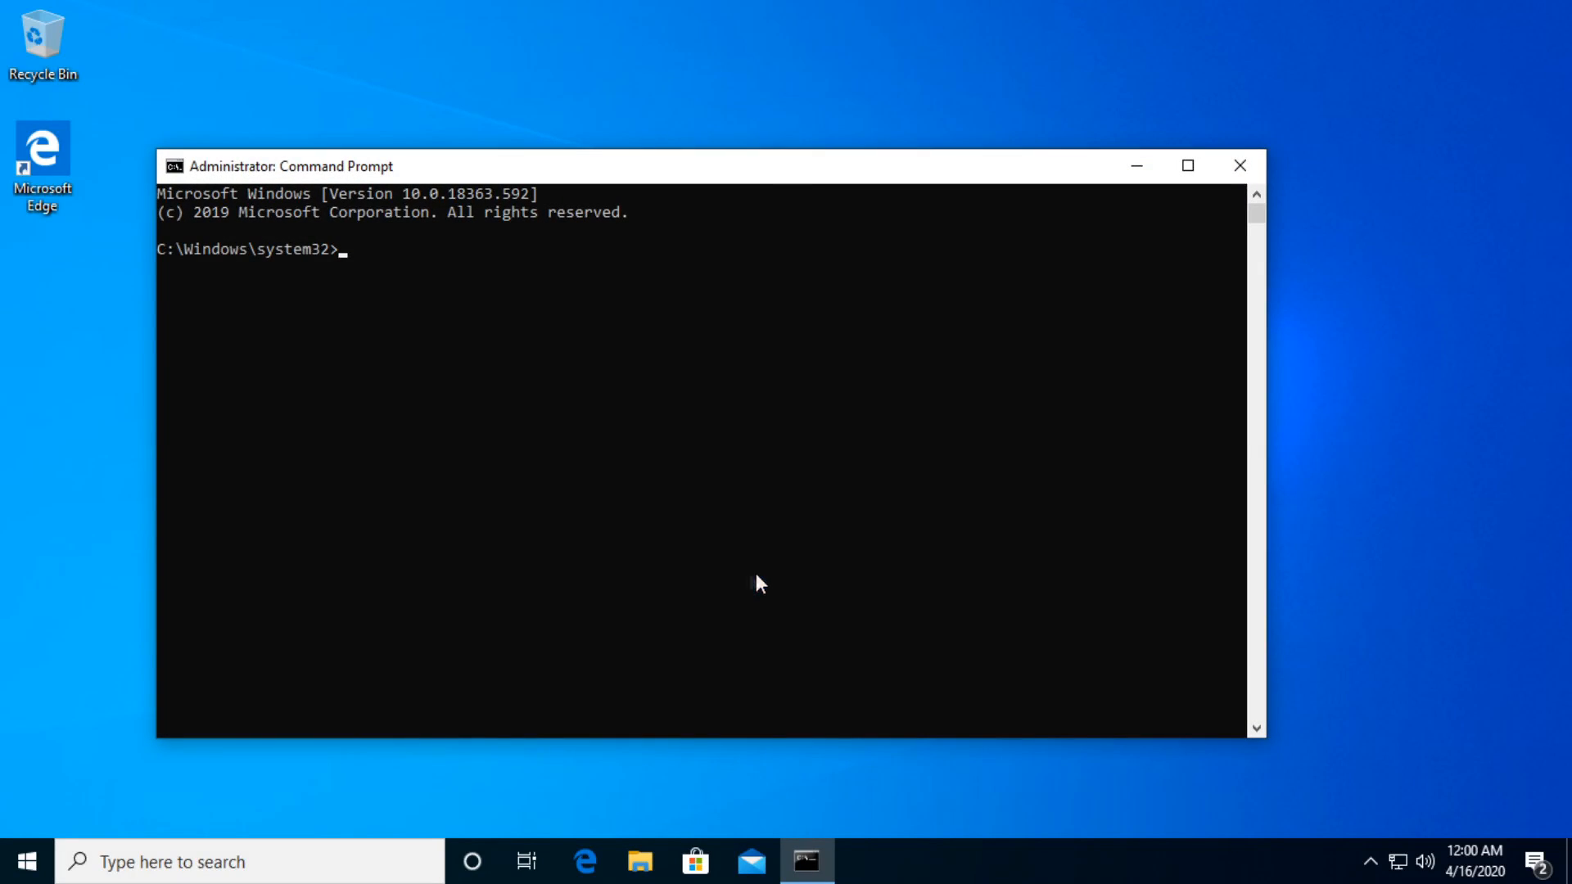
pyautogui.write('wmic path SoftwareLicensingService get OA3xOriginalProductKey')
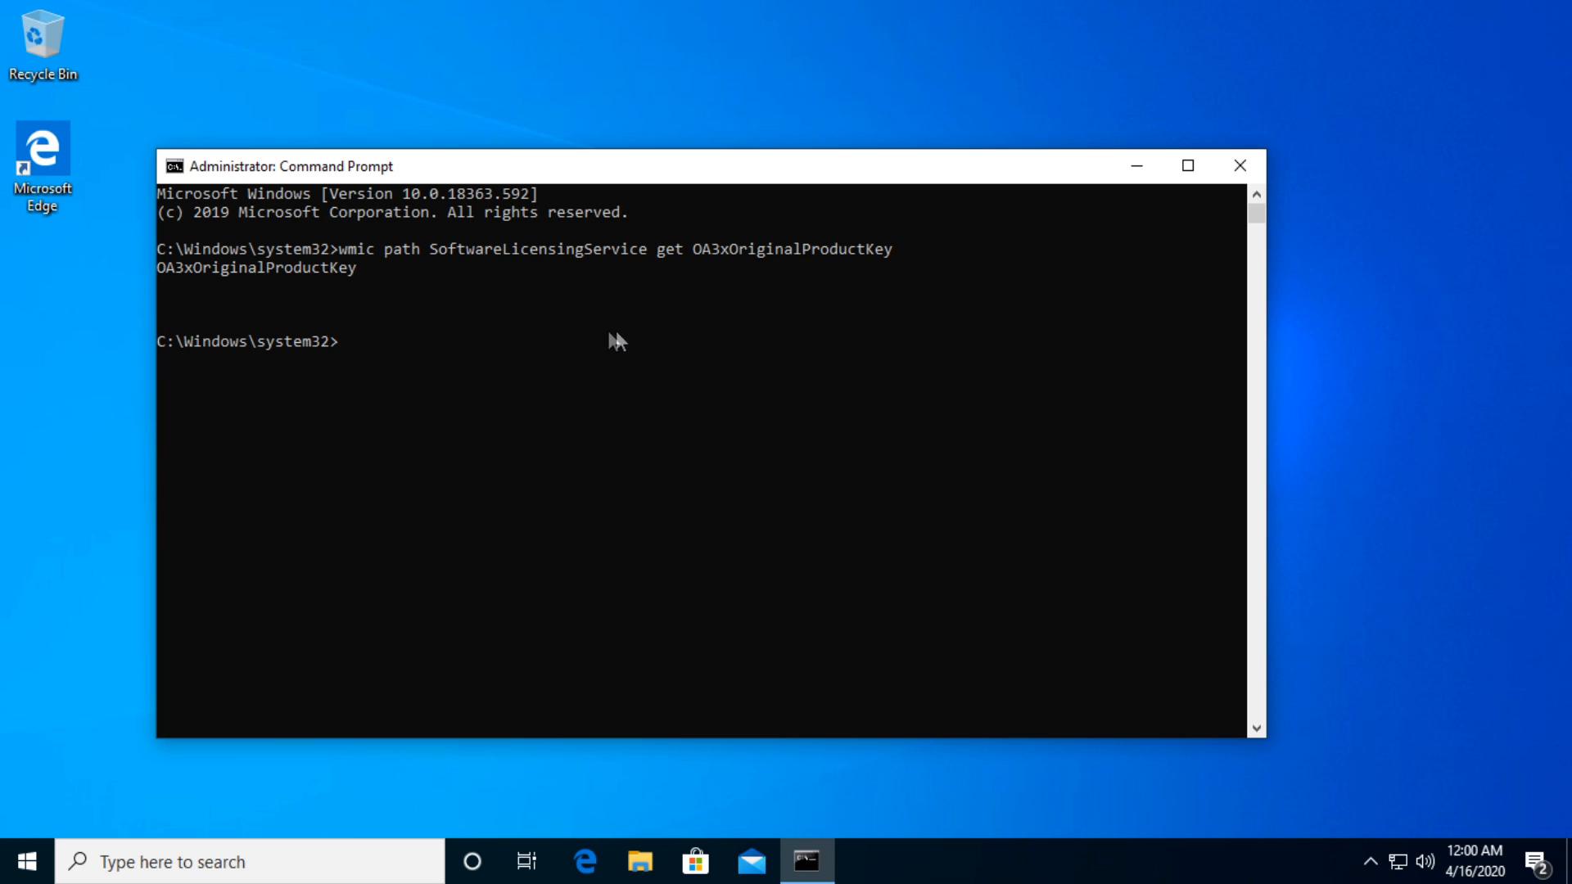
pyautogui.moveTo(293, 295)
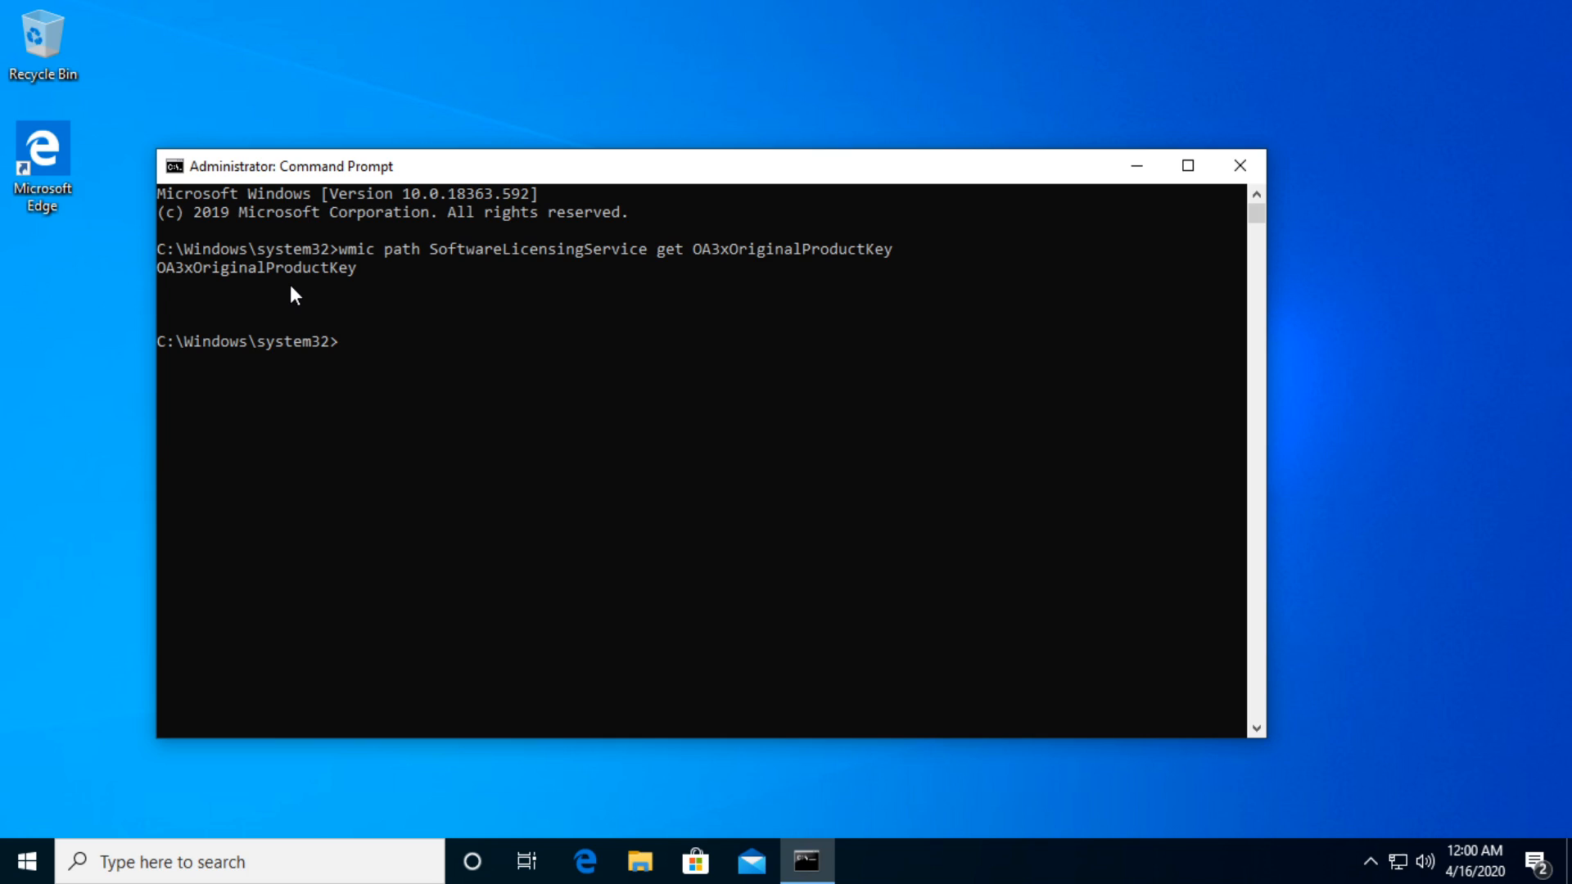
pyautogui.click(1240, 165)
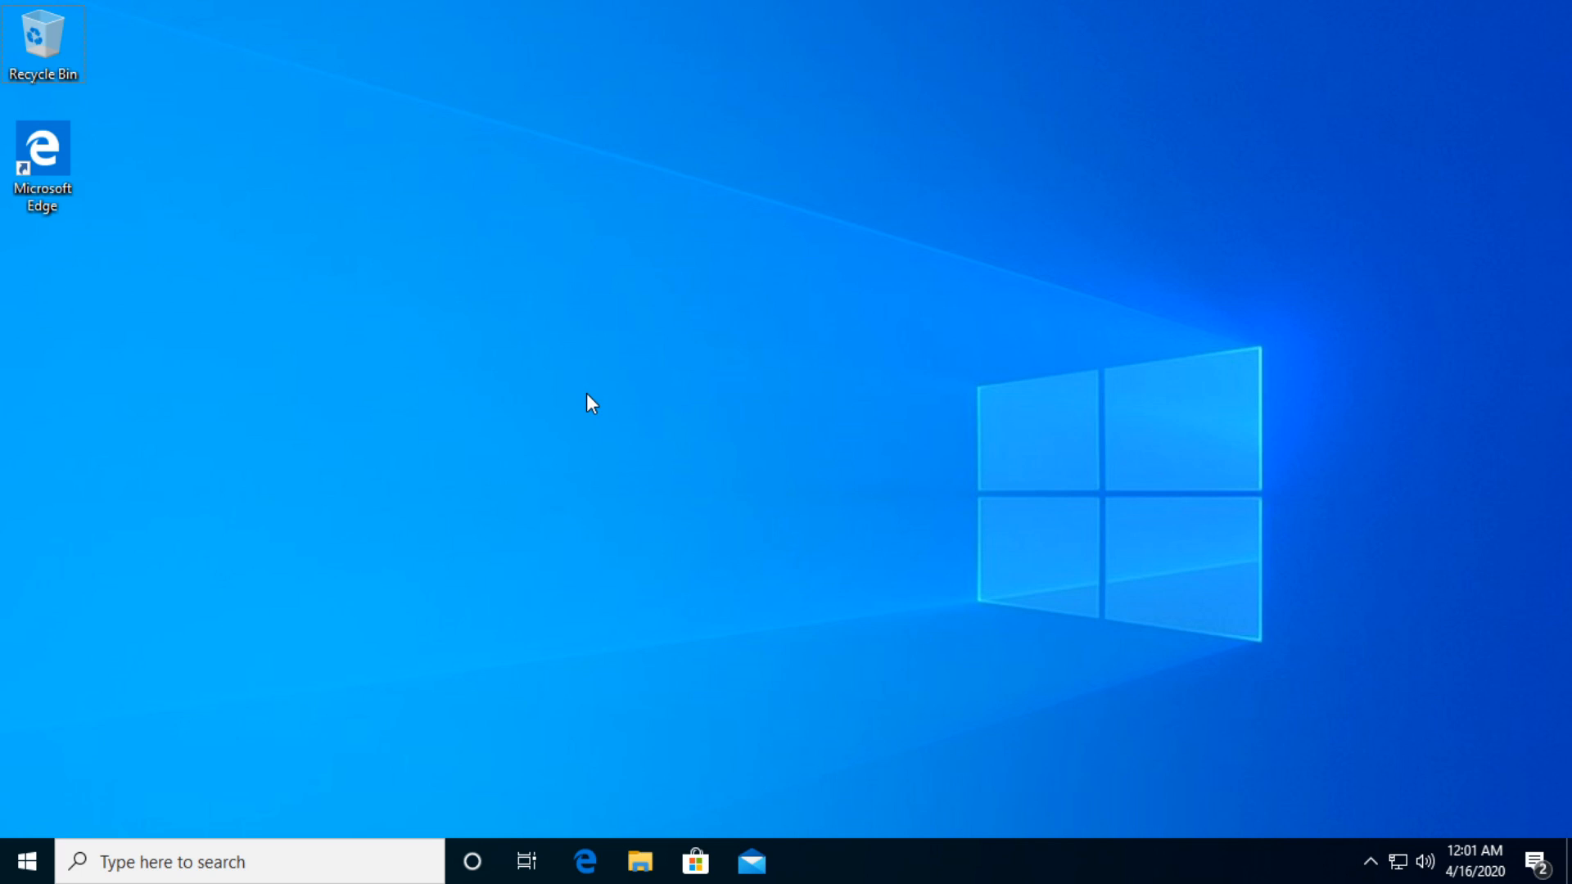
# - Launch the Local Group Policy Editor via the Run box with gpedit
pyautogui.press('Win+r')
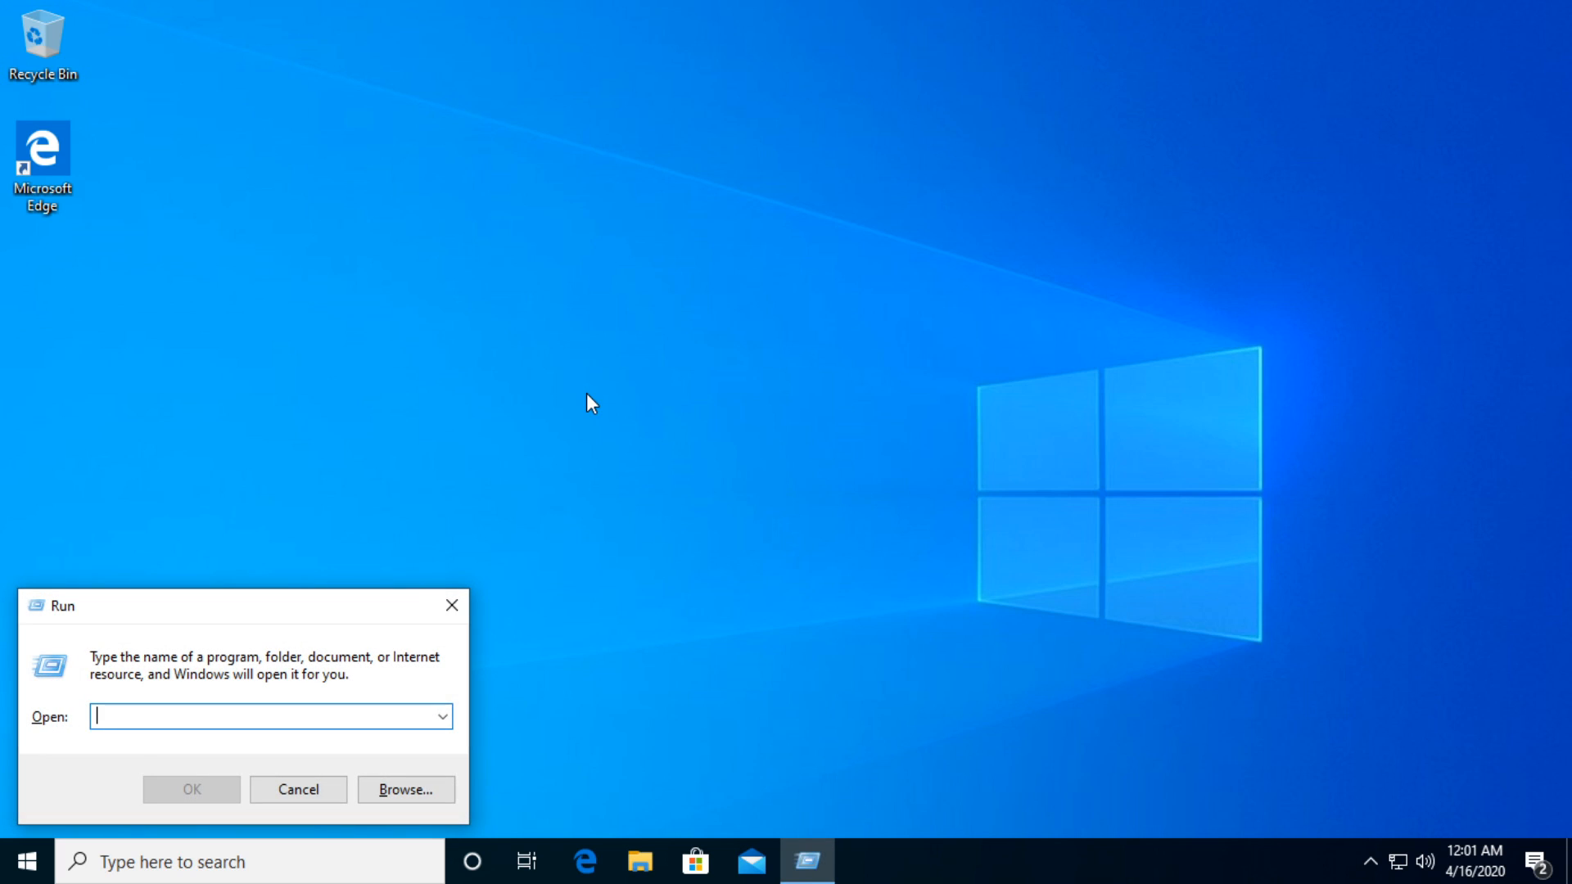
pyautogui.write('gpedit.')
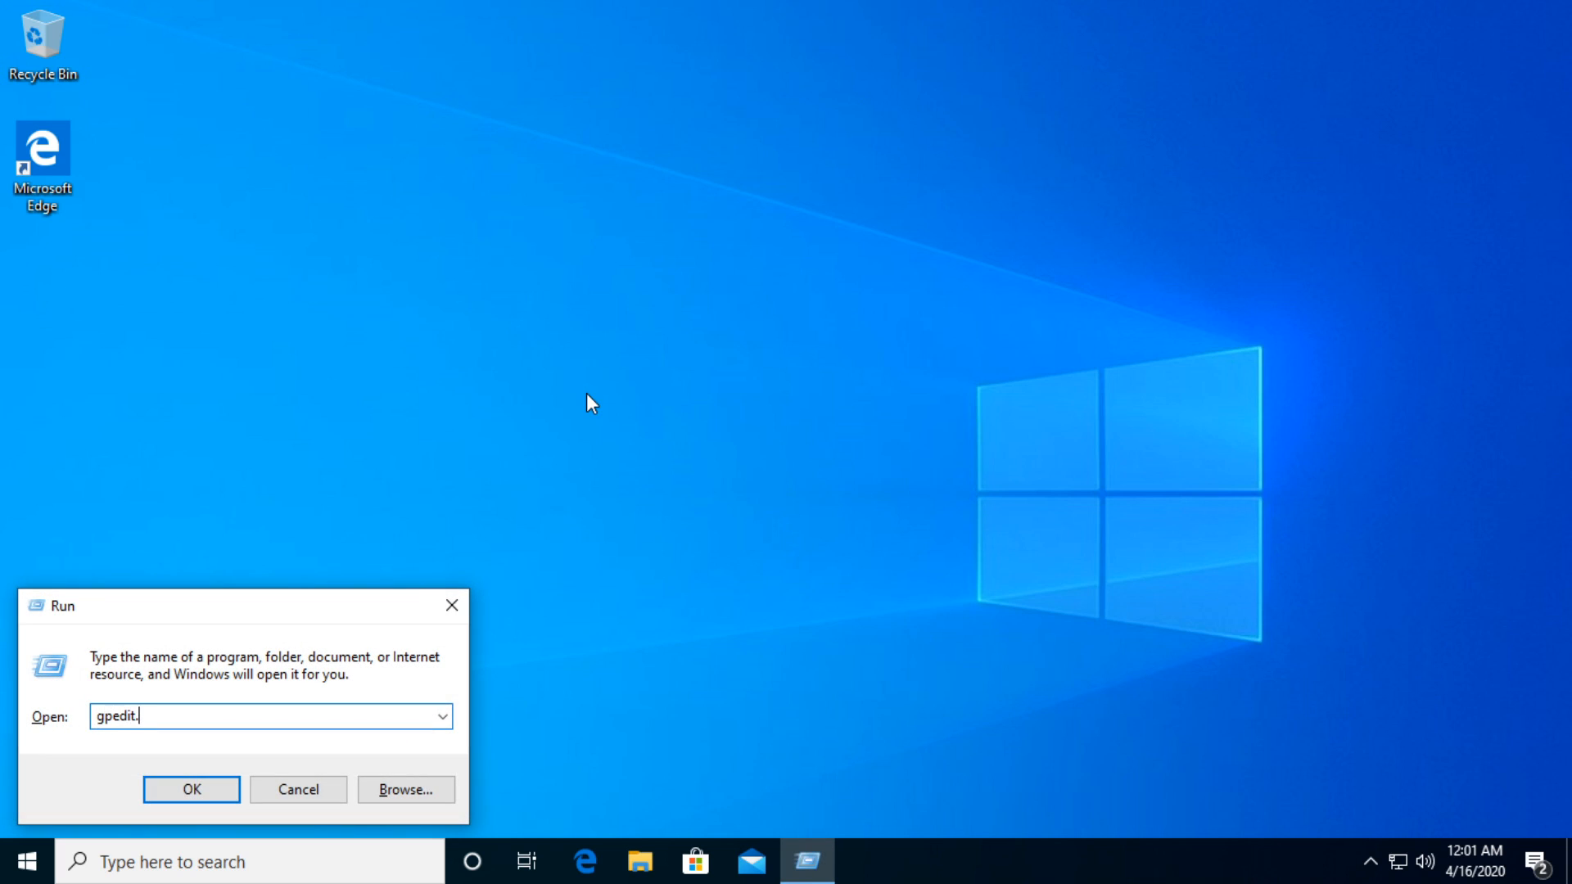
pyautogui.click(190, 790)
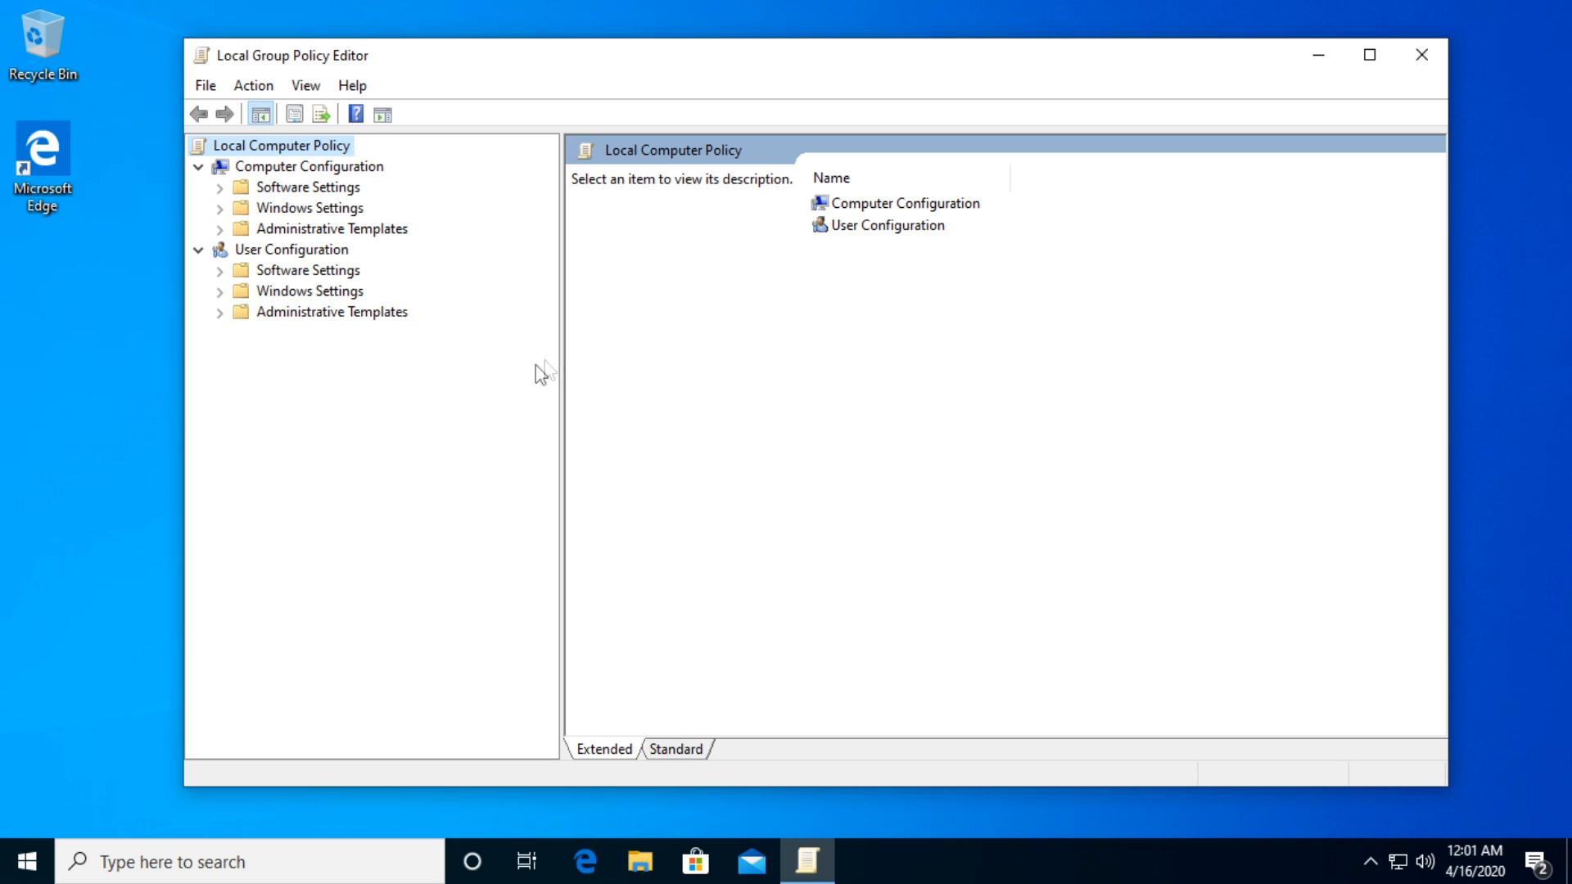
pyautogui.moveTo(306, 226)
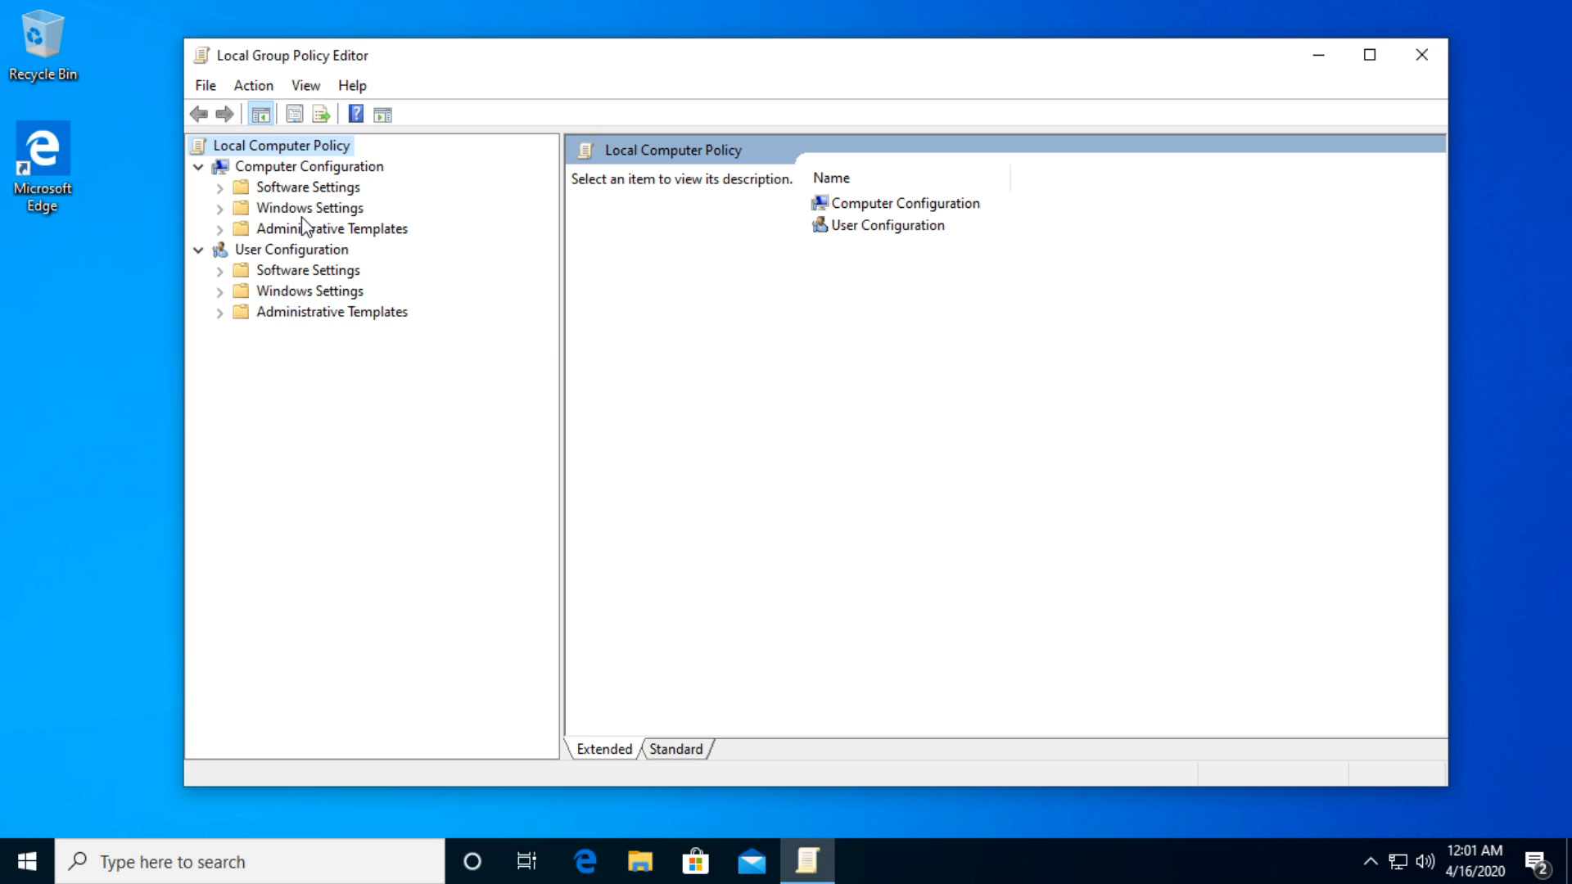
# - Browse Computer Configuration > Administrative Templates > Windows Components and select Windows Update
pyautogui.click(309, 165)
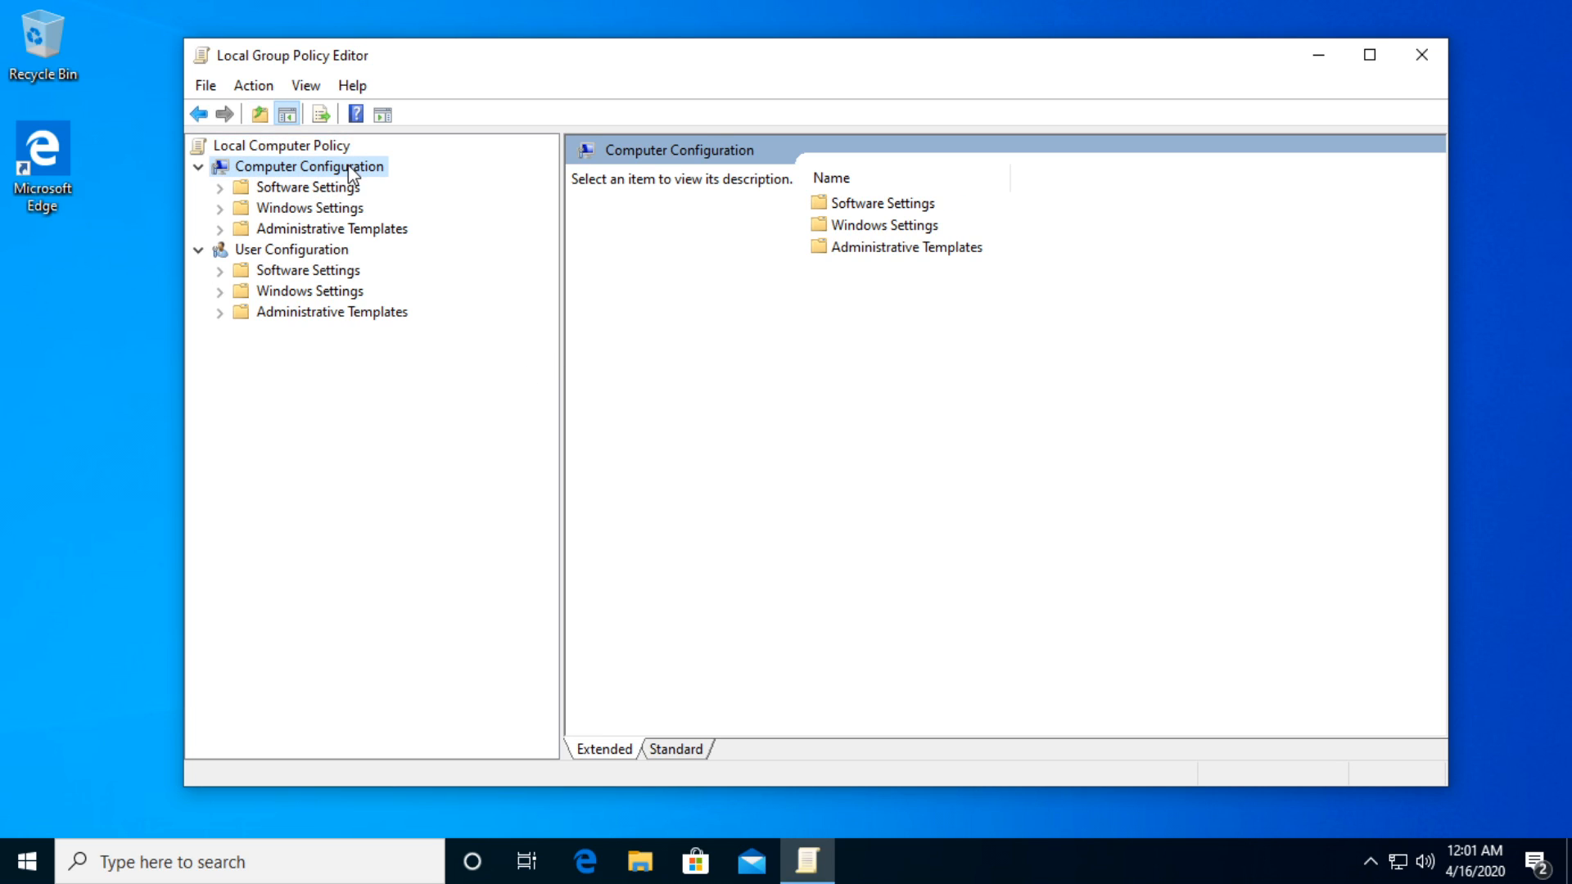
pyautogui.click(219, 229)
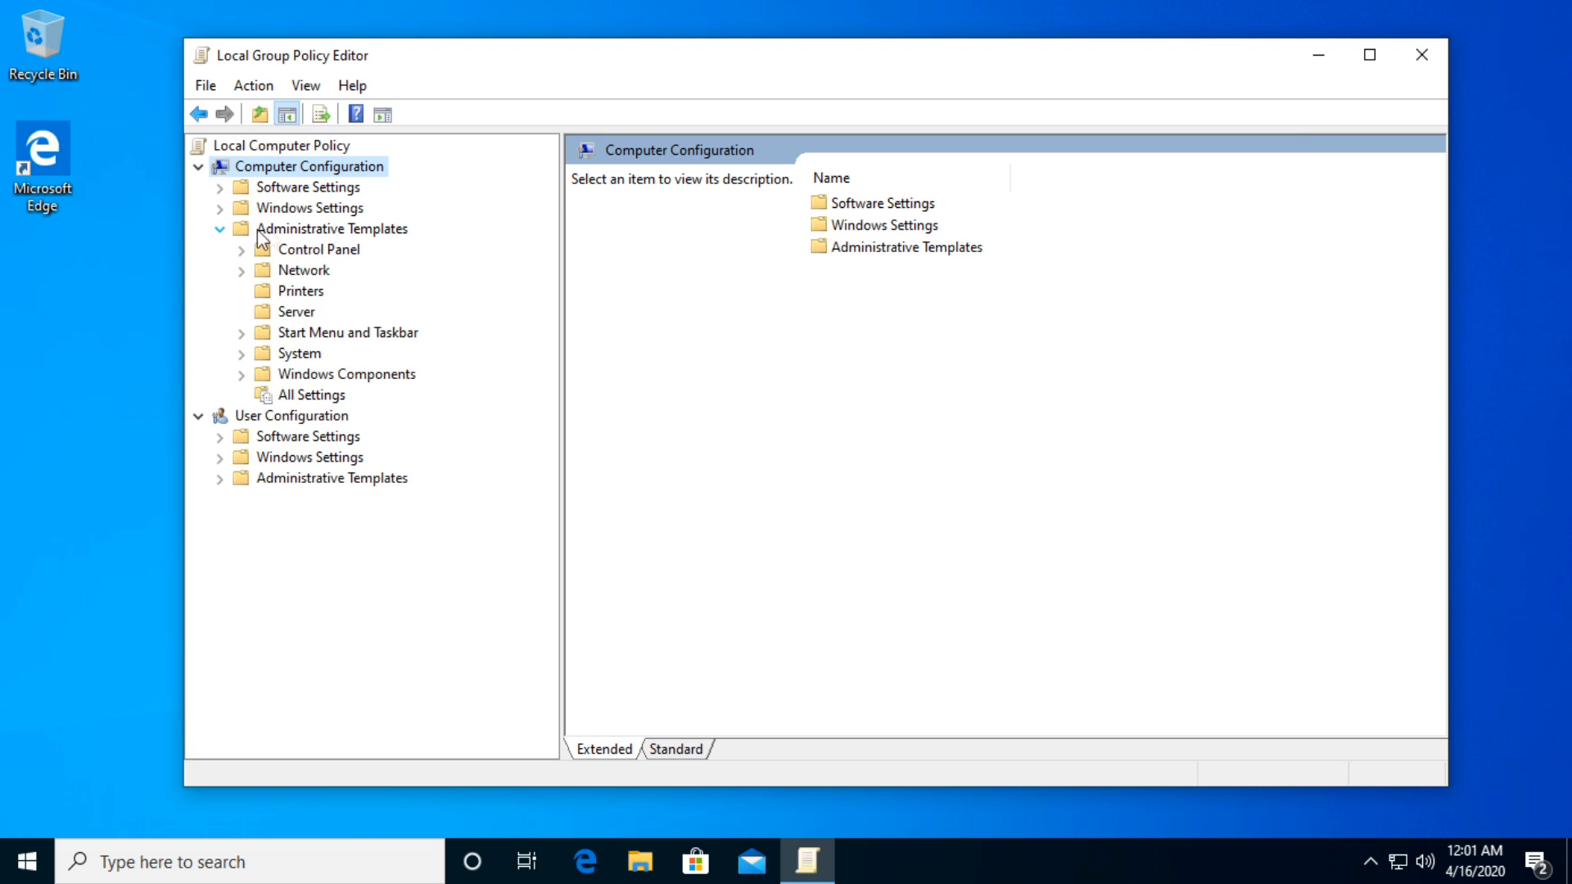
pyautogui.moveTo(269, 375)
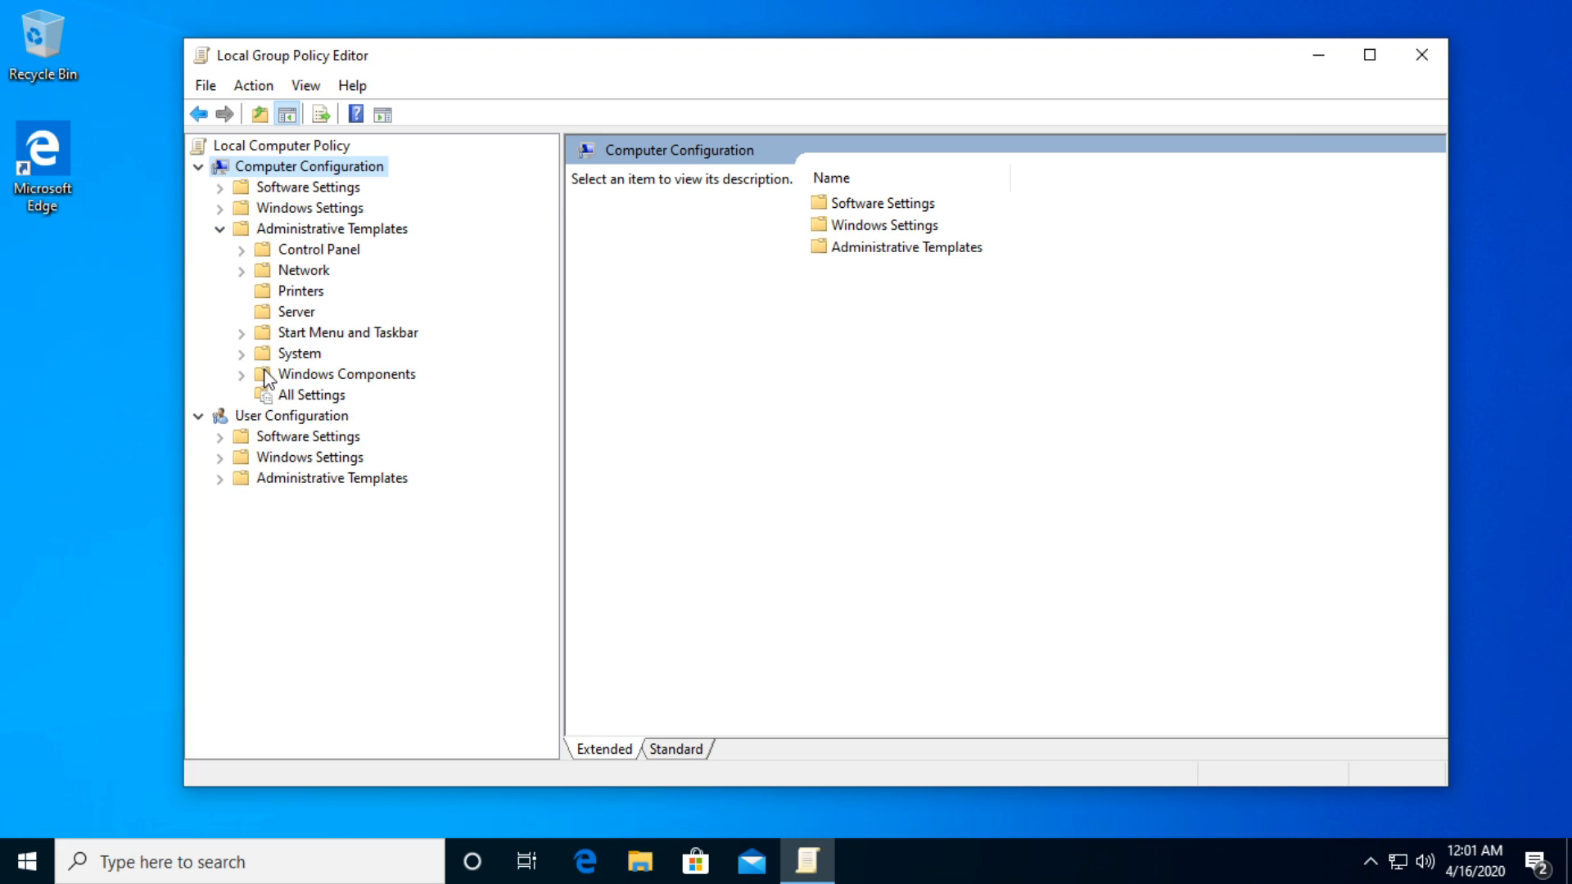
pyautogui.click(352, 374)
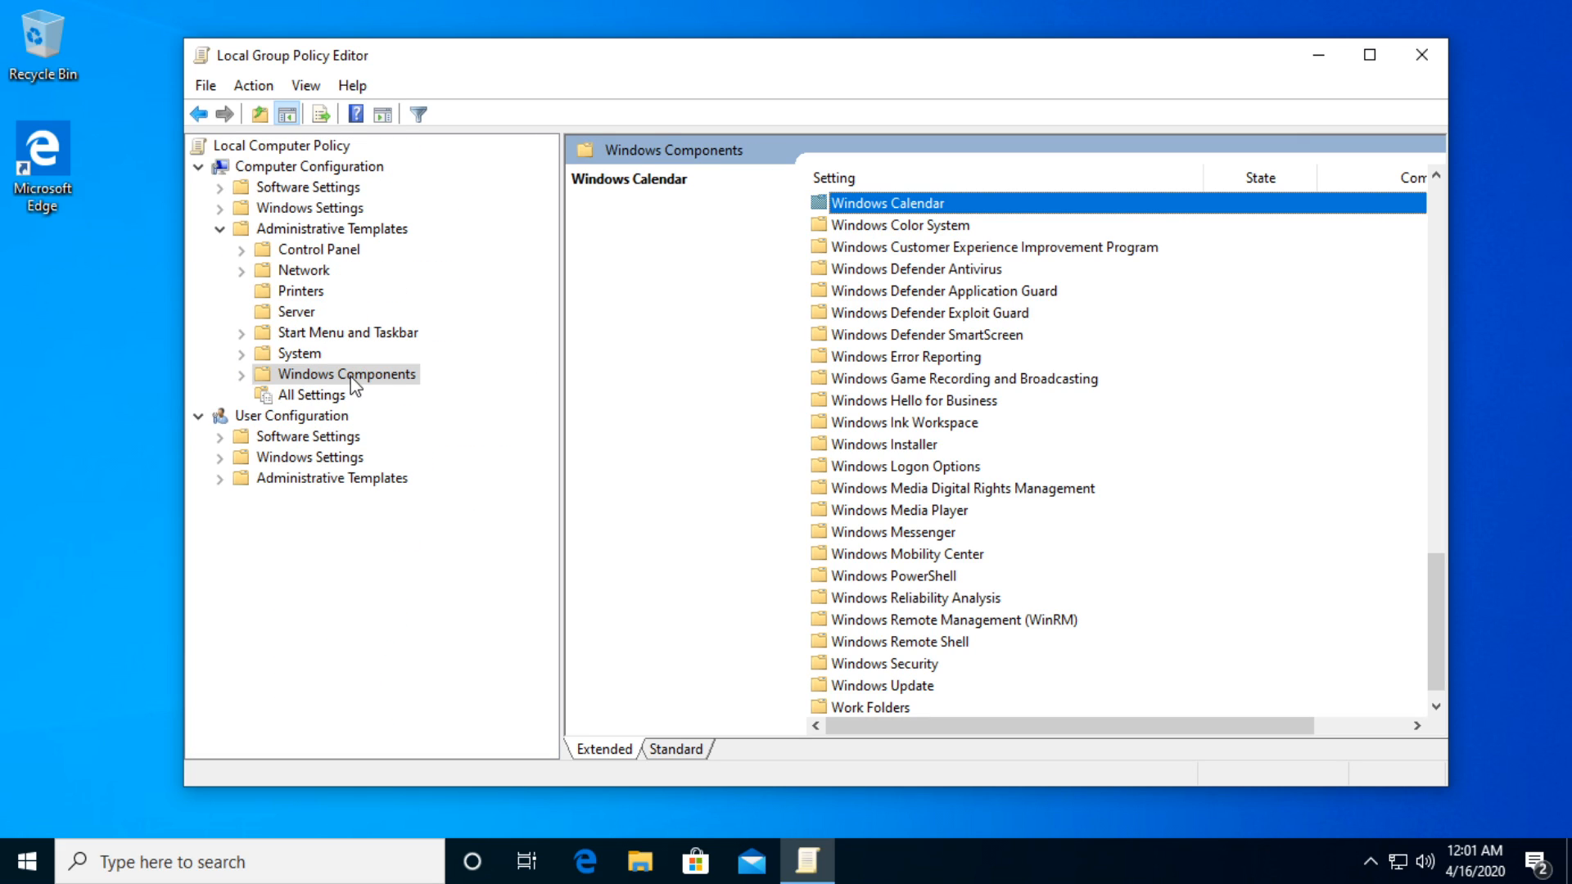
pyautogui.moveTo(904, 304)
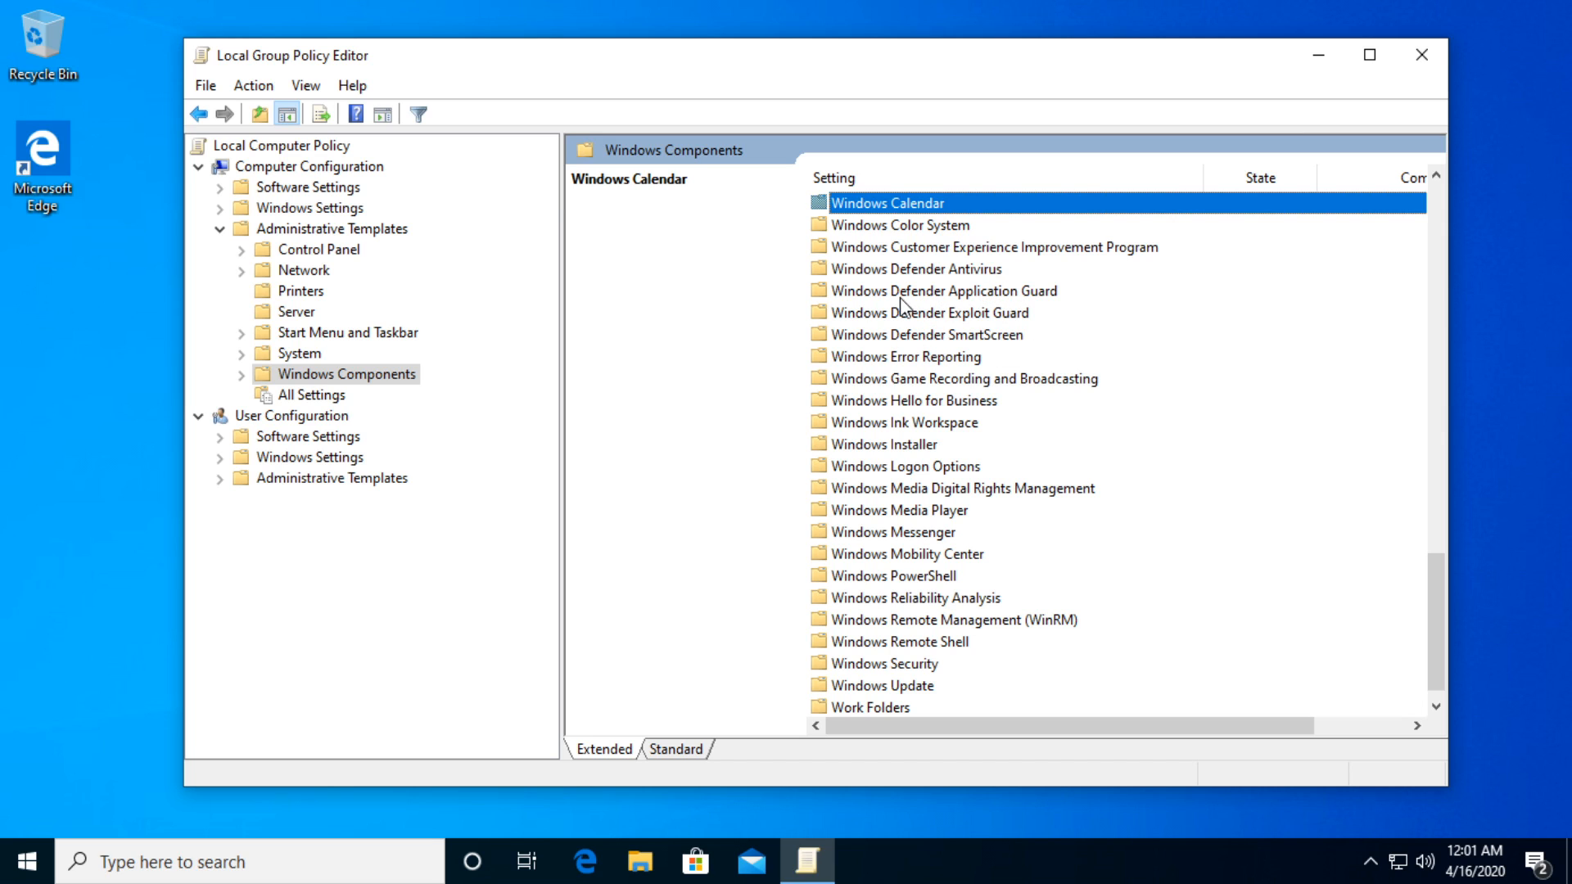
pyautogui.click(882, 664)
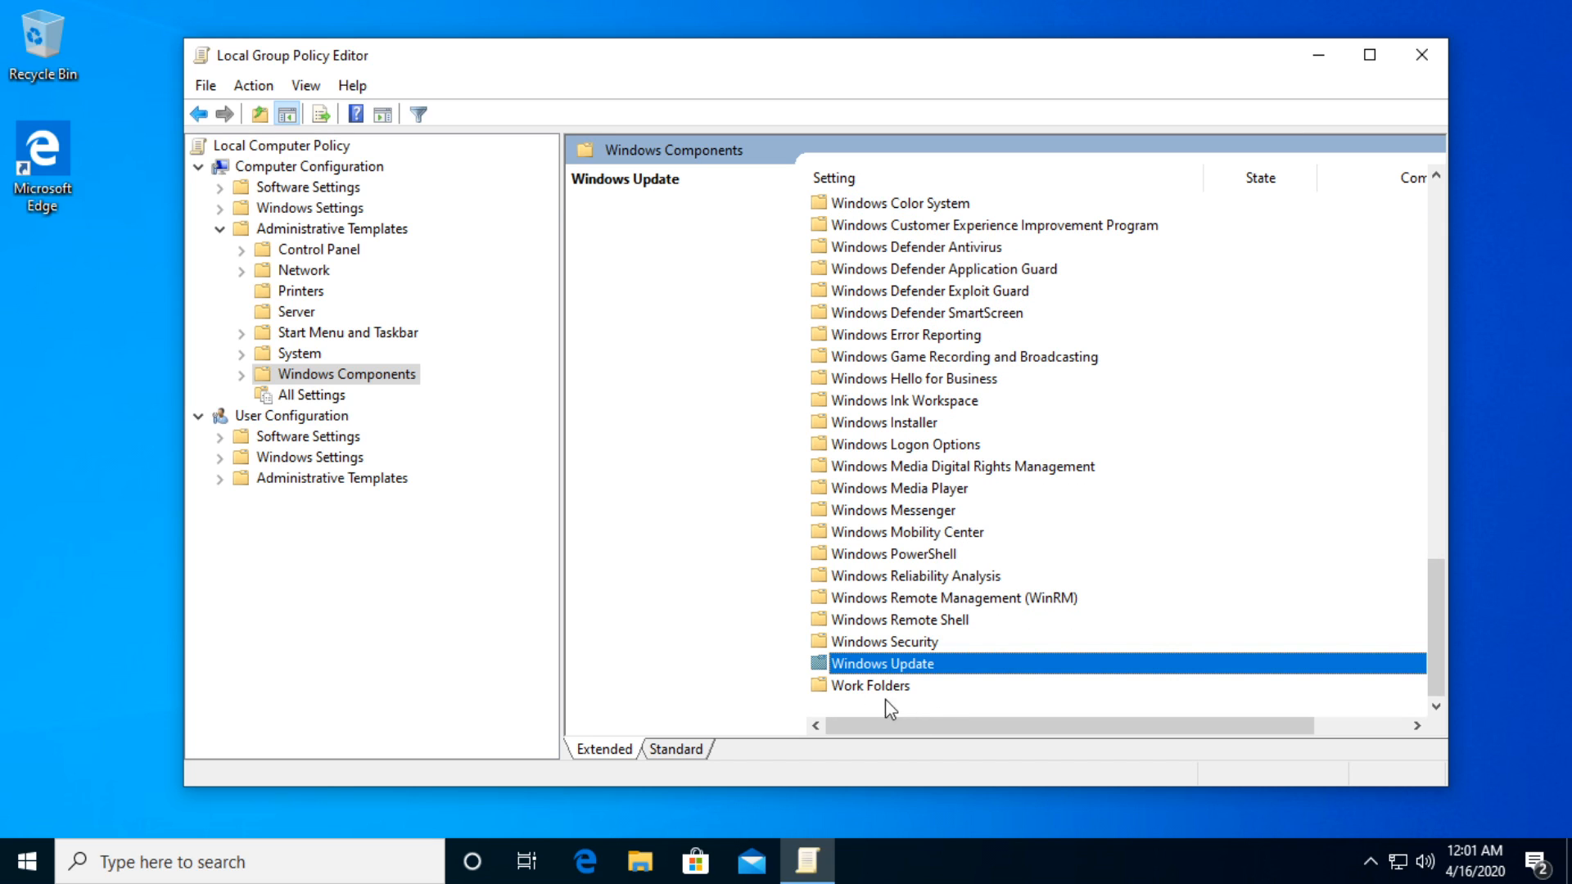
# - Enable the 'No auto-restart with logged on users for scheduled automatic updates' policy and confirm
pyautogui.doubleClick(883, 663)
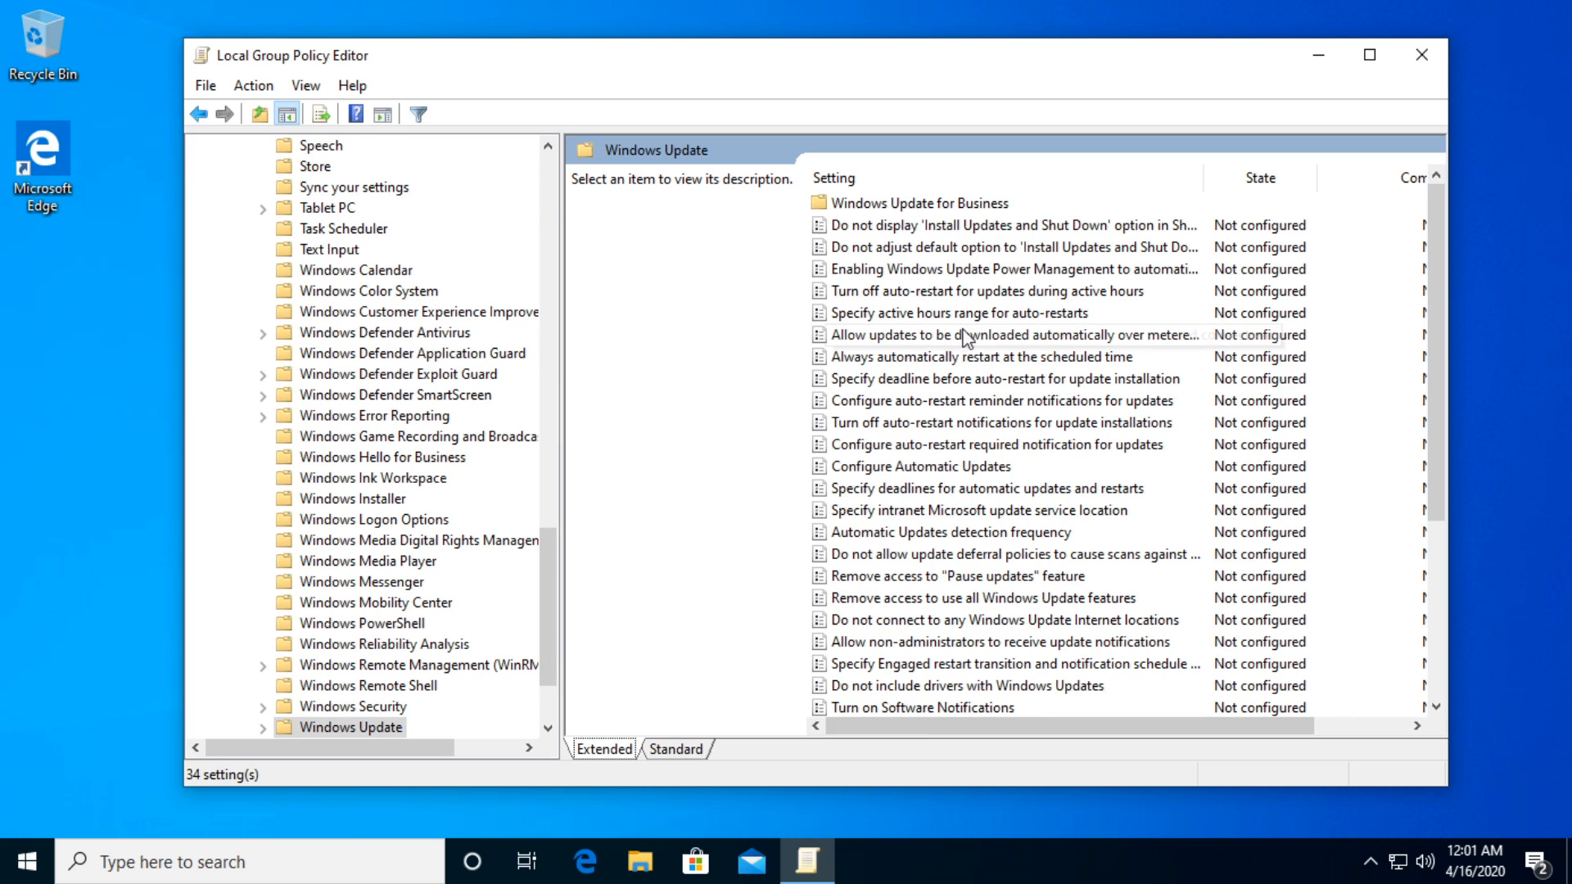
pyautogui.click(1010, 664)
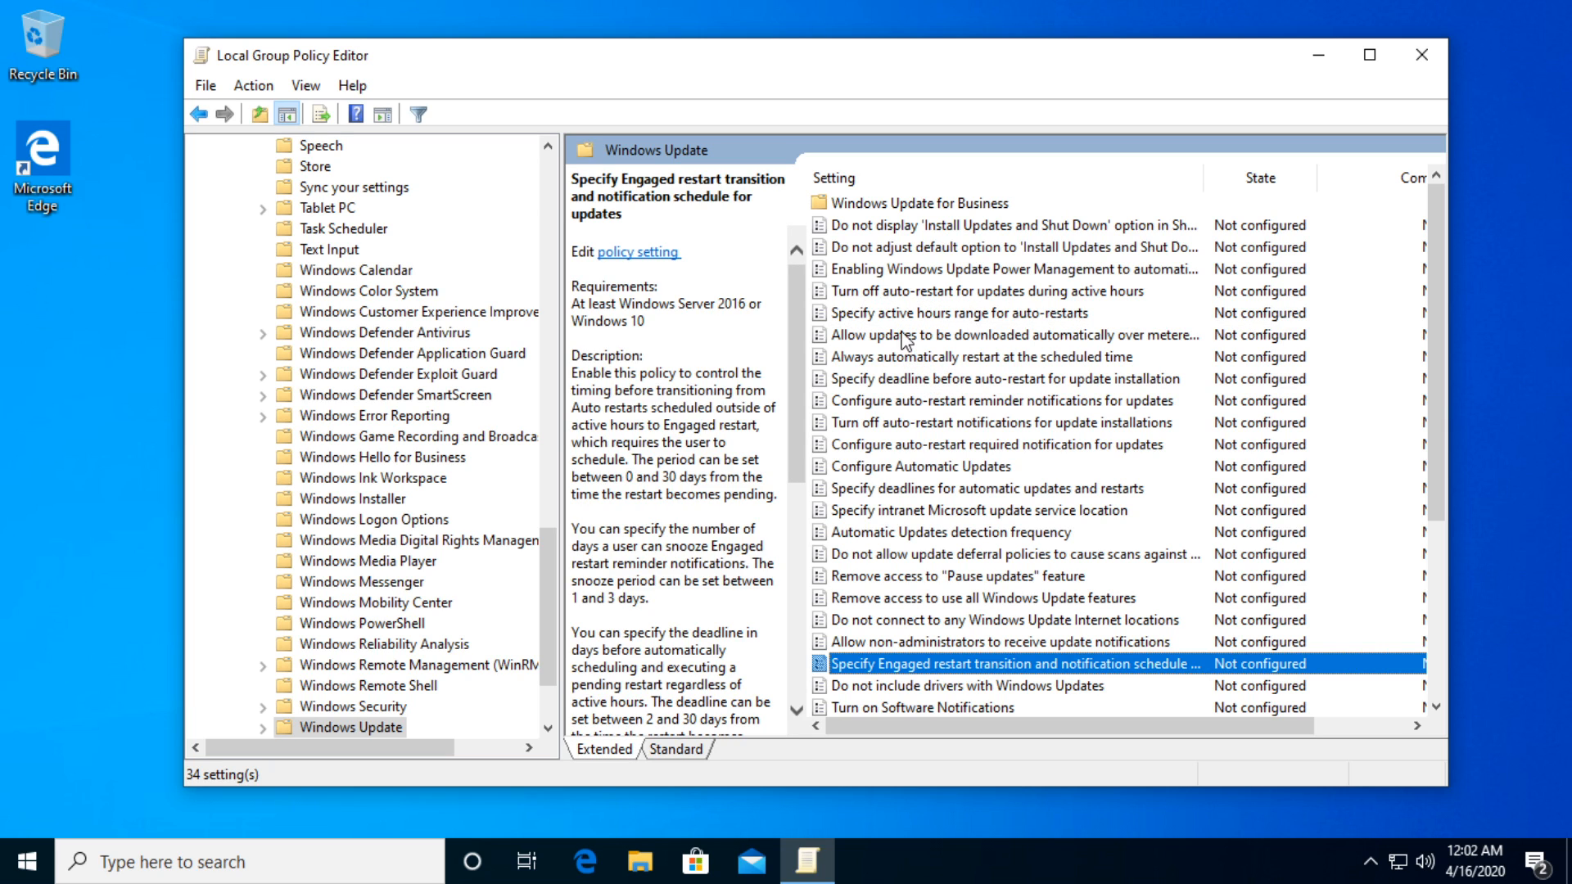
pyautogui.click(1003, 334)
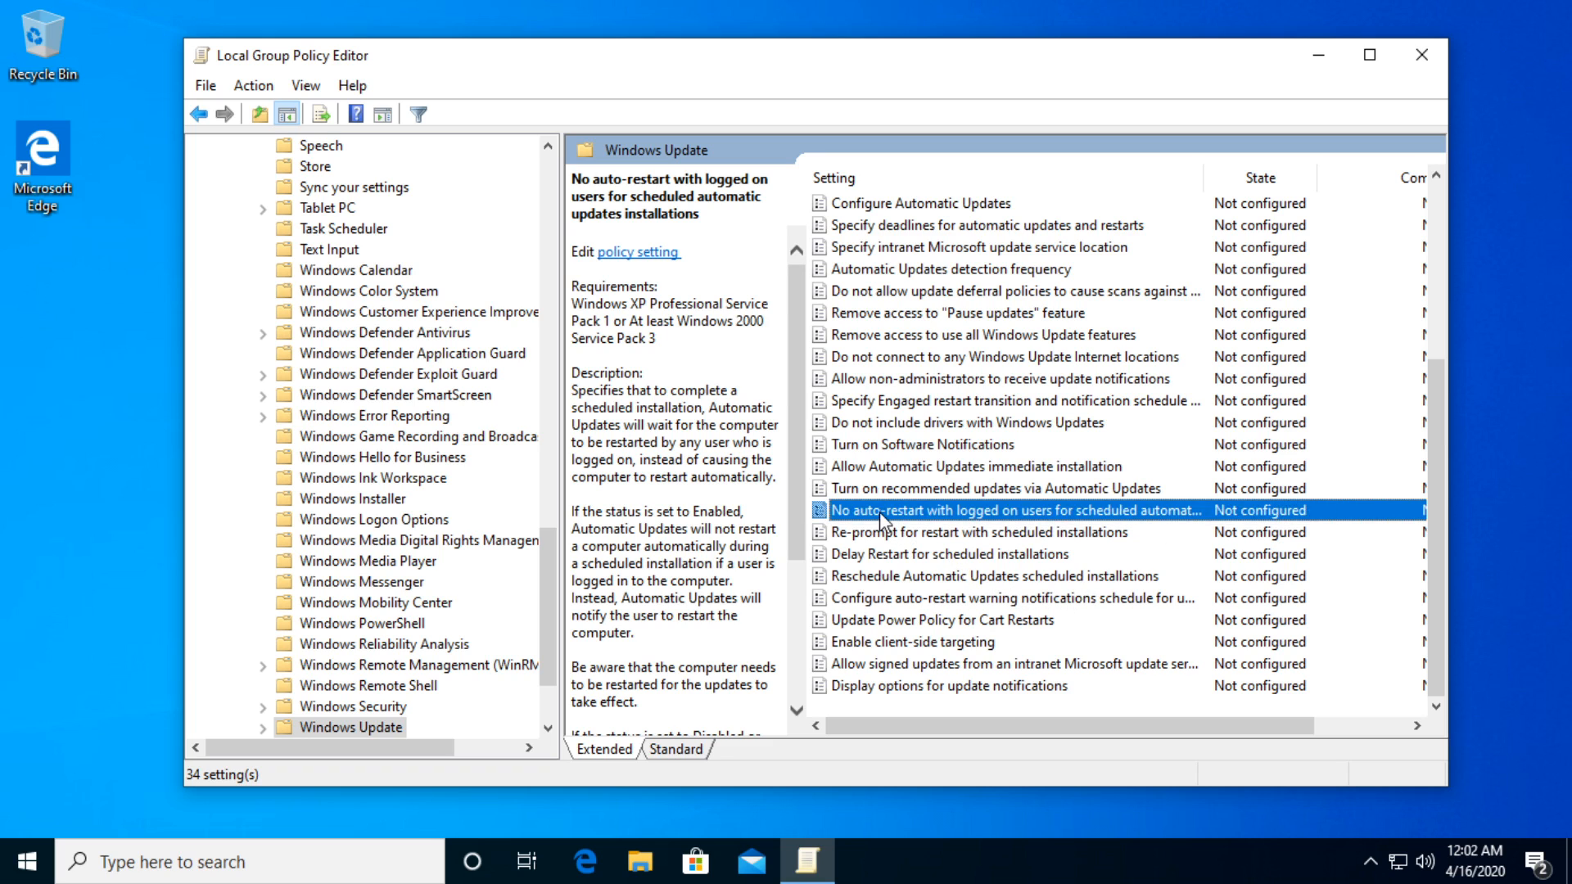
pyautogui.doubleClick(1012, 510)
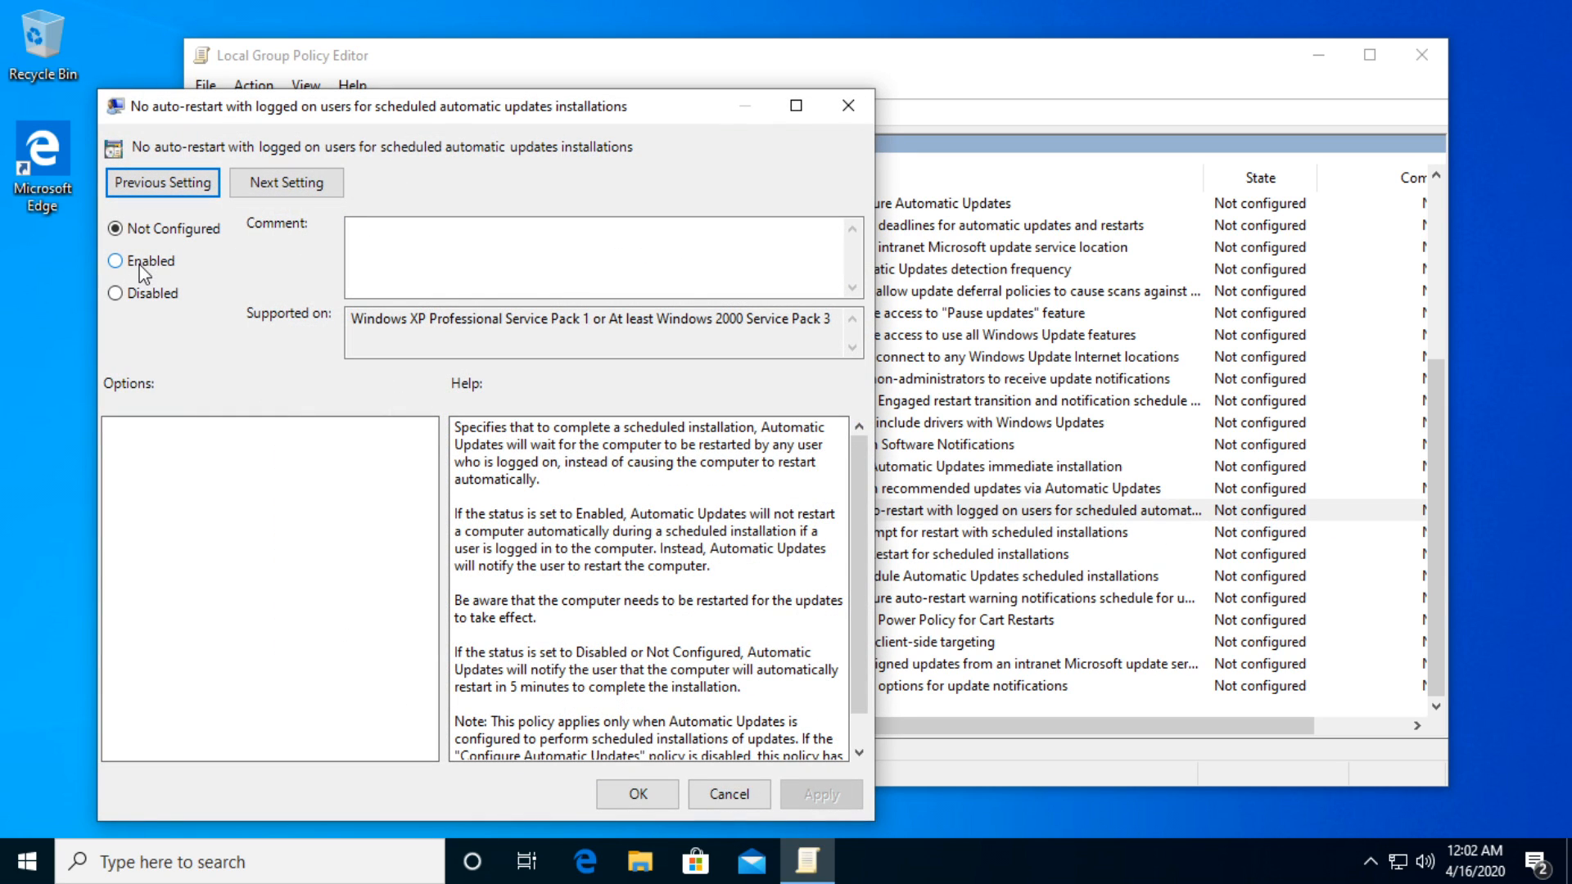
pyautogui.click(116, 261)
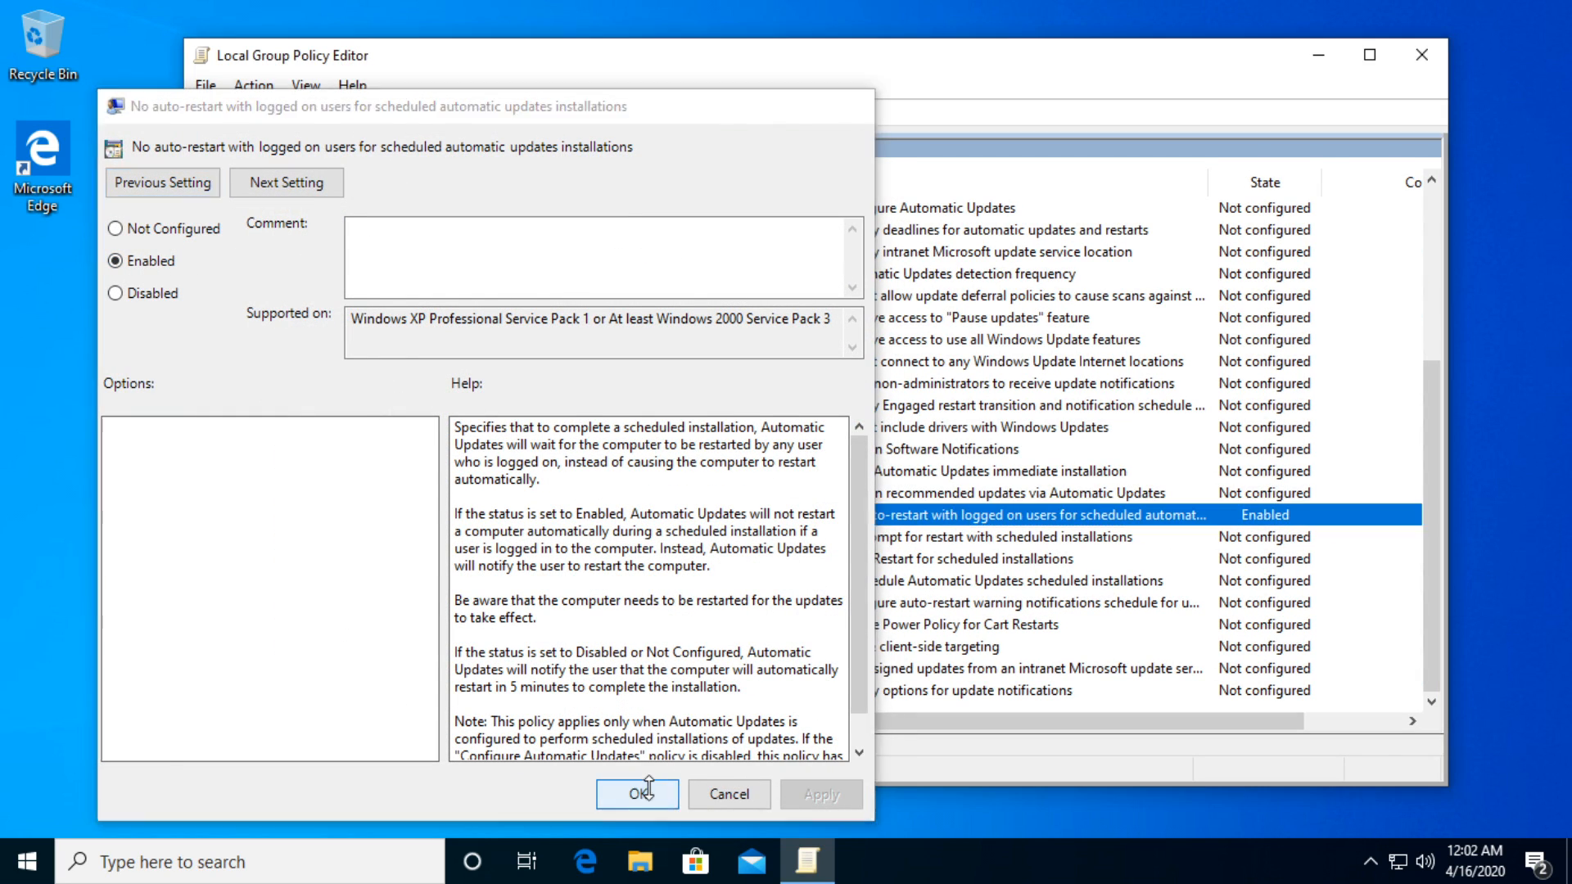
pyautogui.click(635, 794)
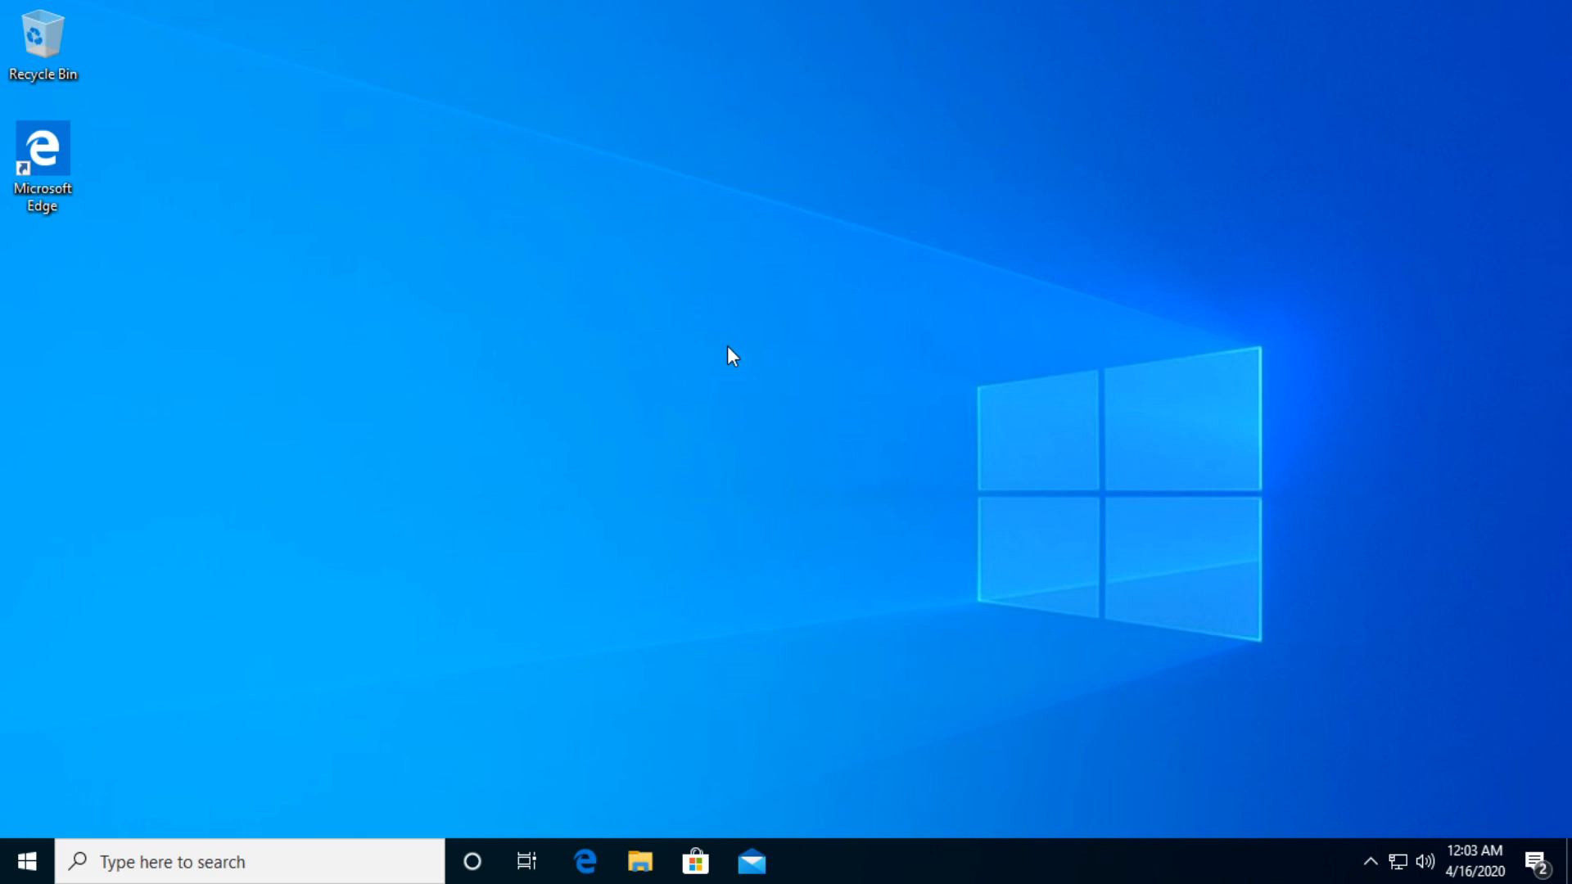
pyautogui.moveTo(739, 365)
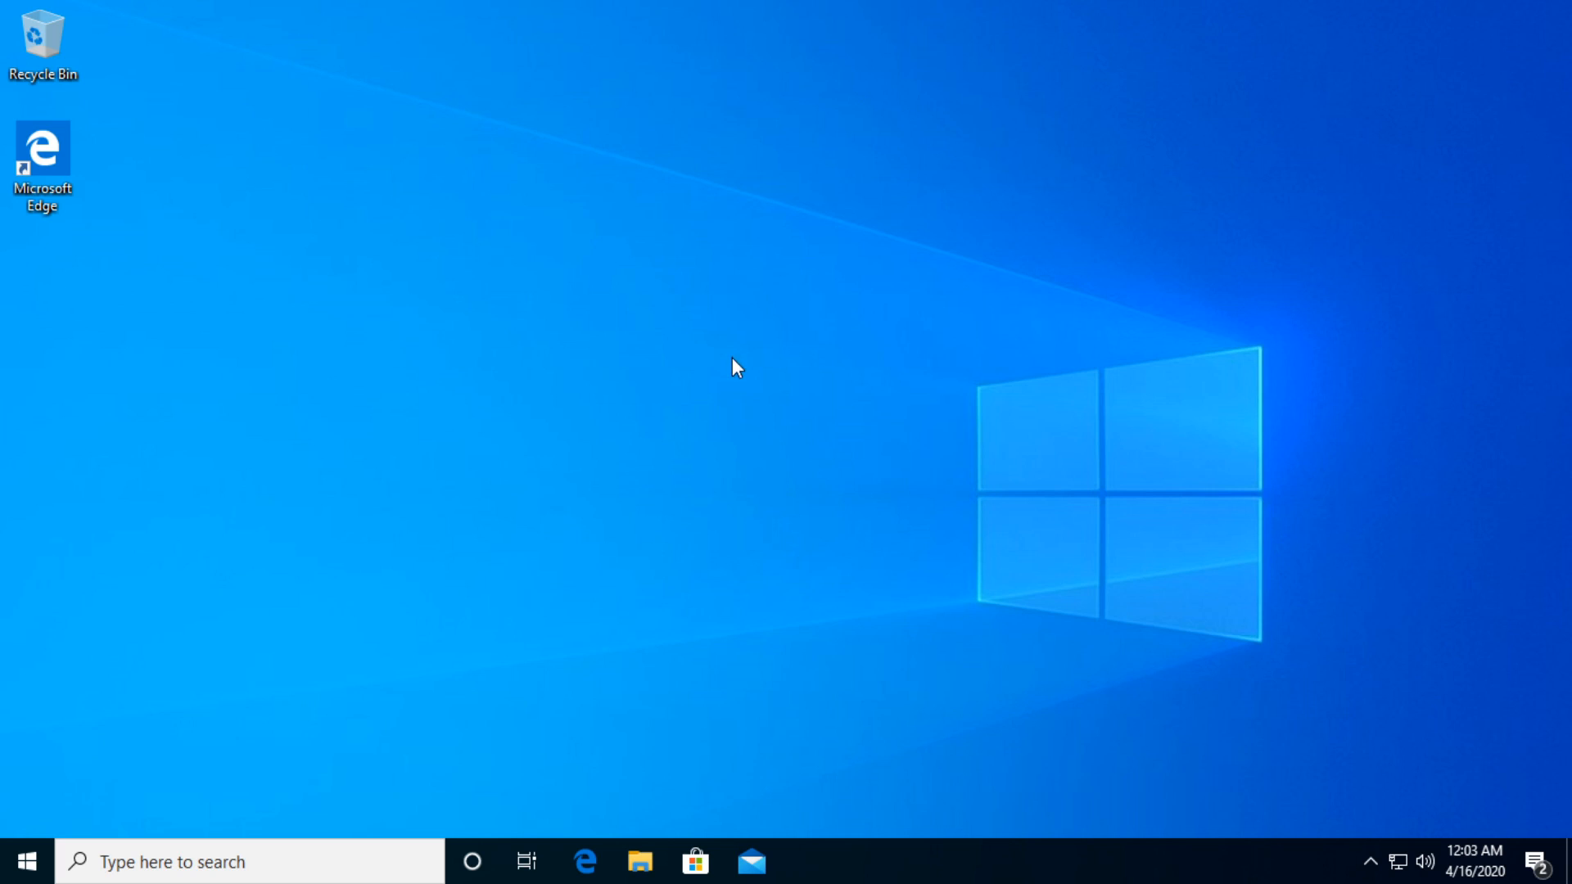
# - Bring up the Windows Settings home page from the Start menu
pyautogui.click(25, 861)
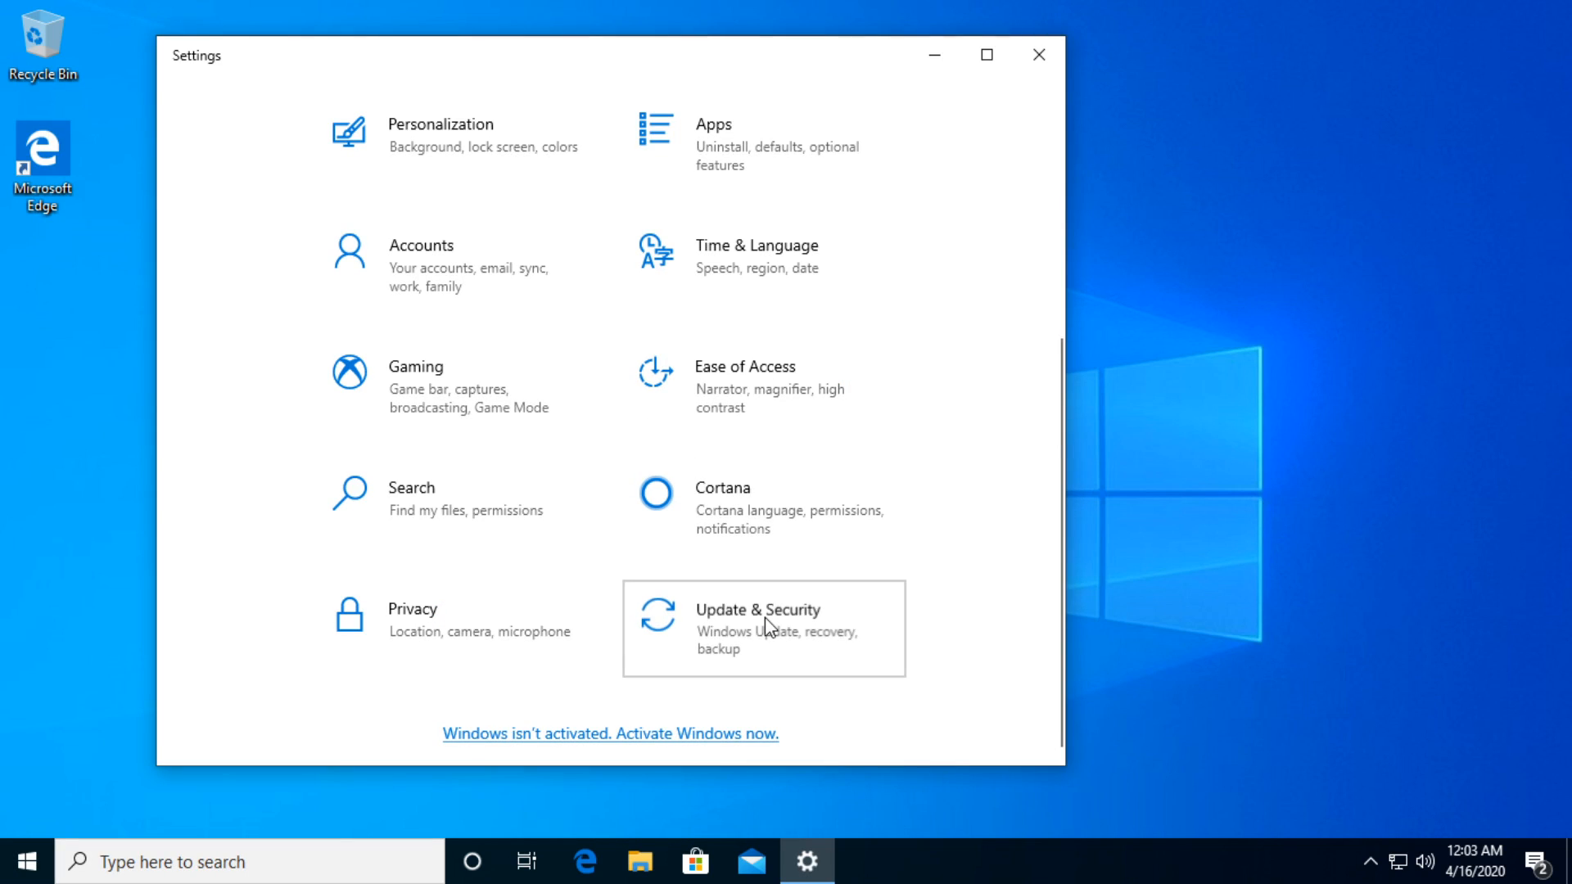
# - Reach Recovery under Update & Security and start Reset this PC
pyautogui.click(758, 622)
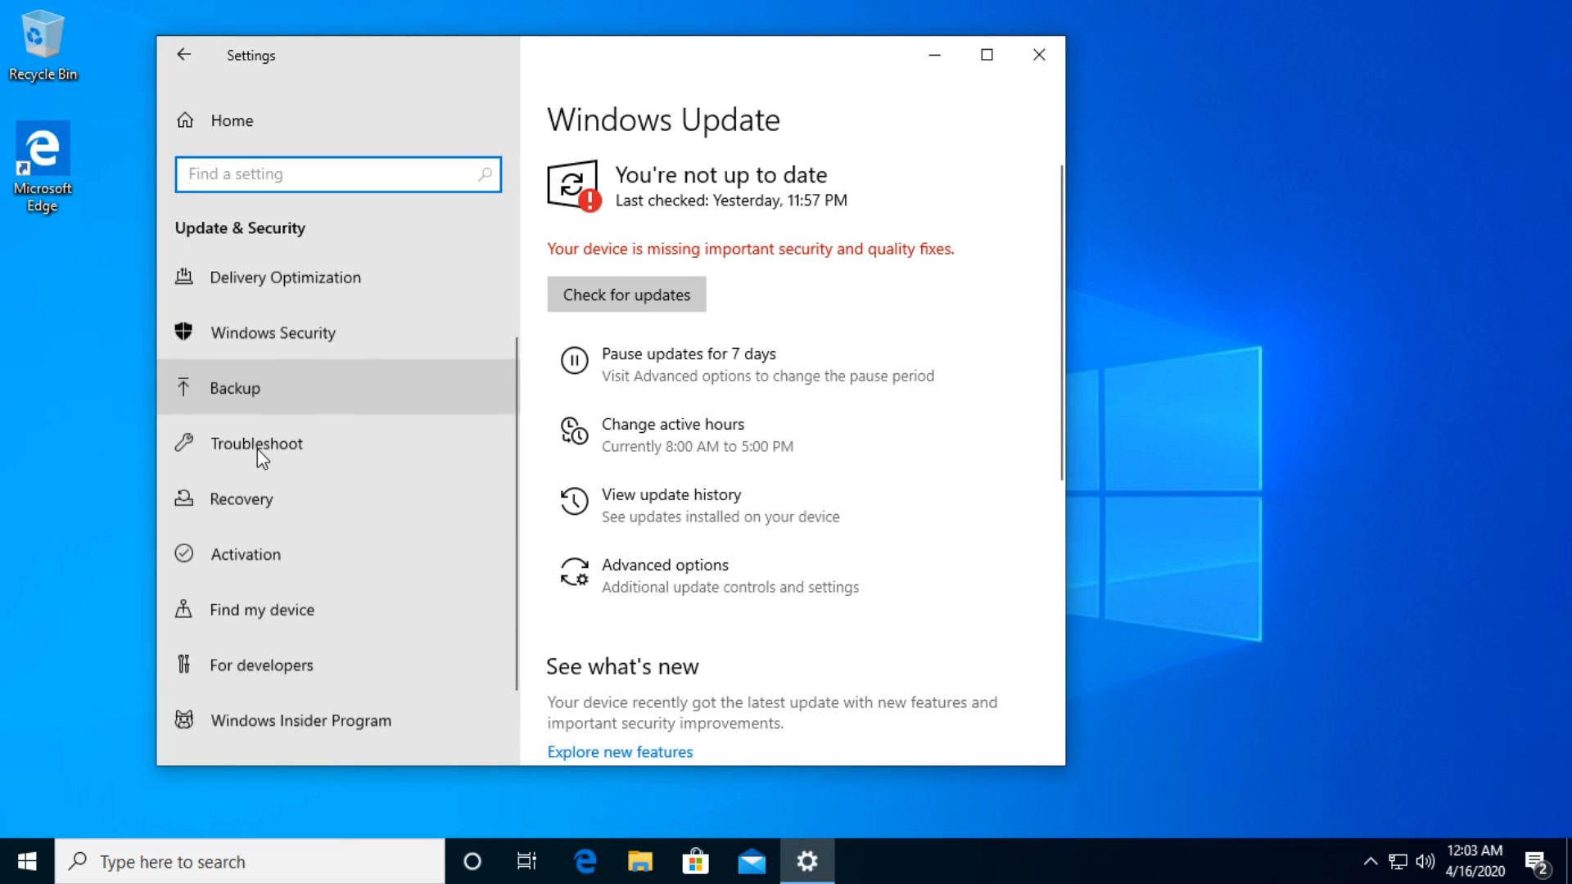
pyautogui.click(242, 498)
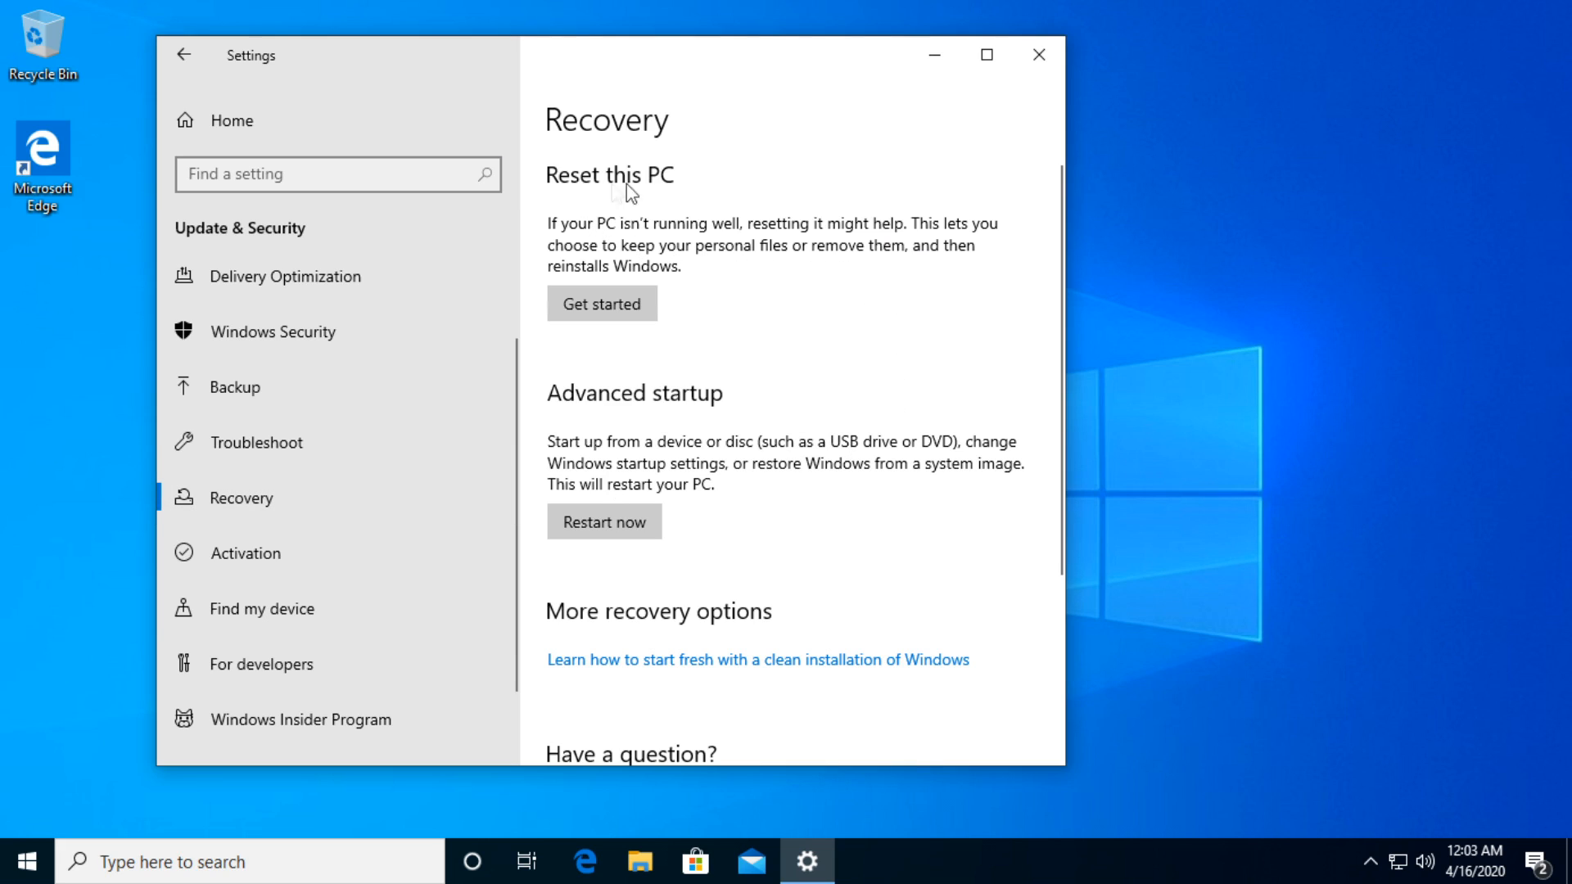
pyautogui.moveTo(629, 212)
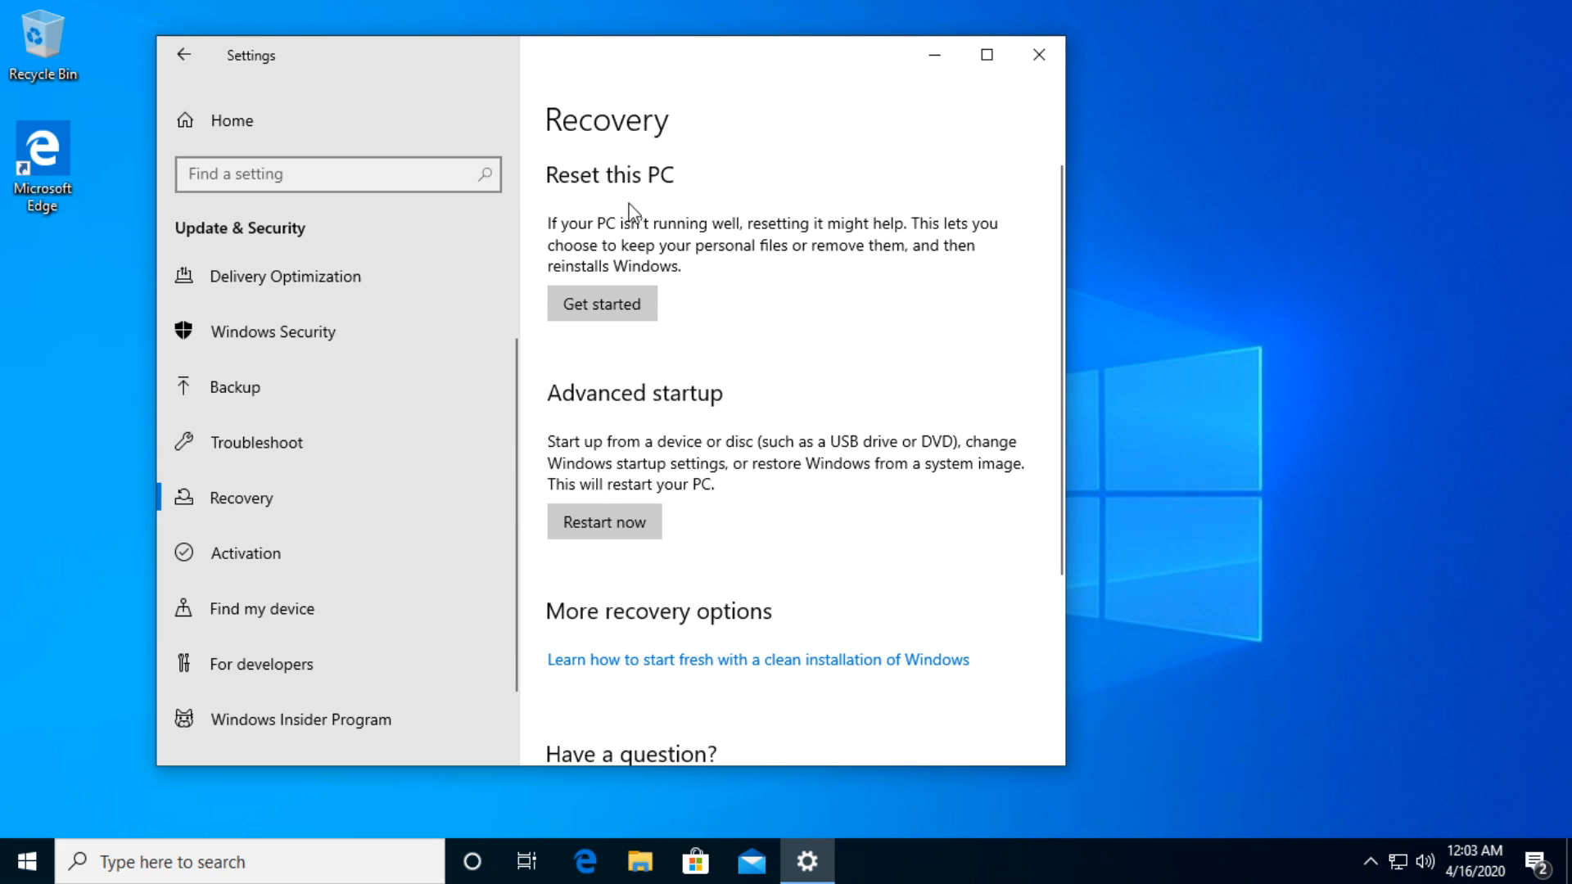
pyautogui.moveTo(803, 241)
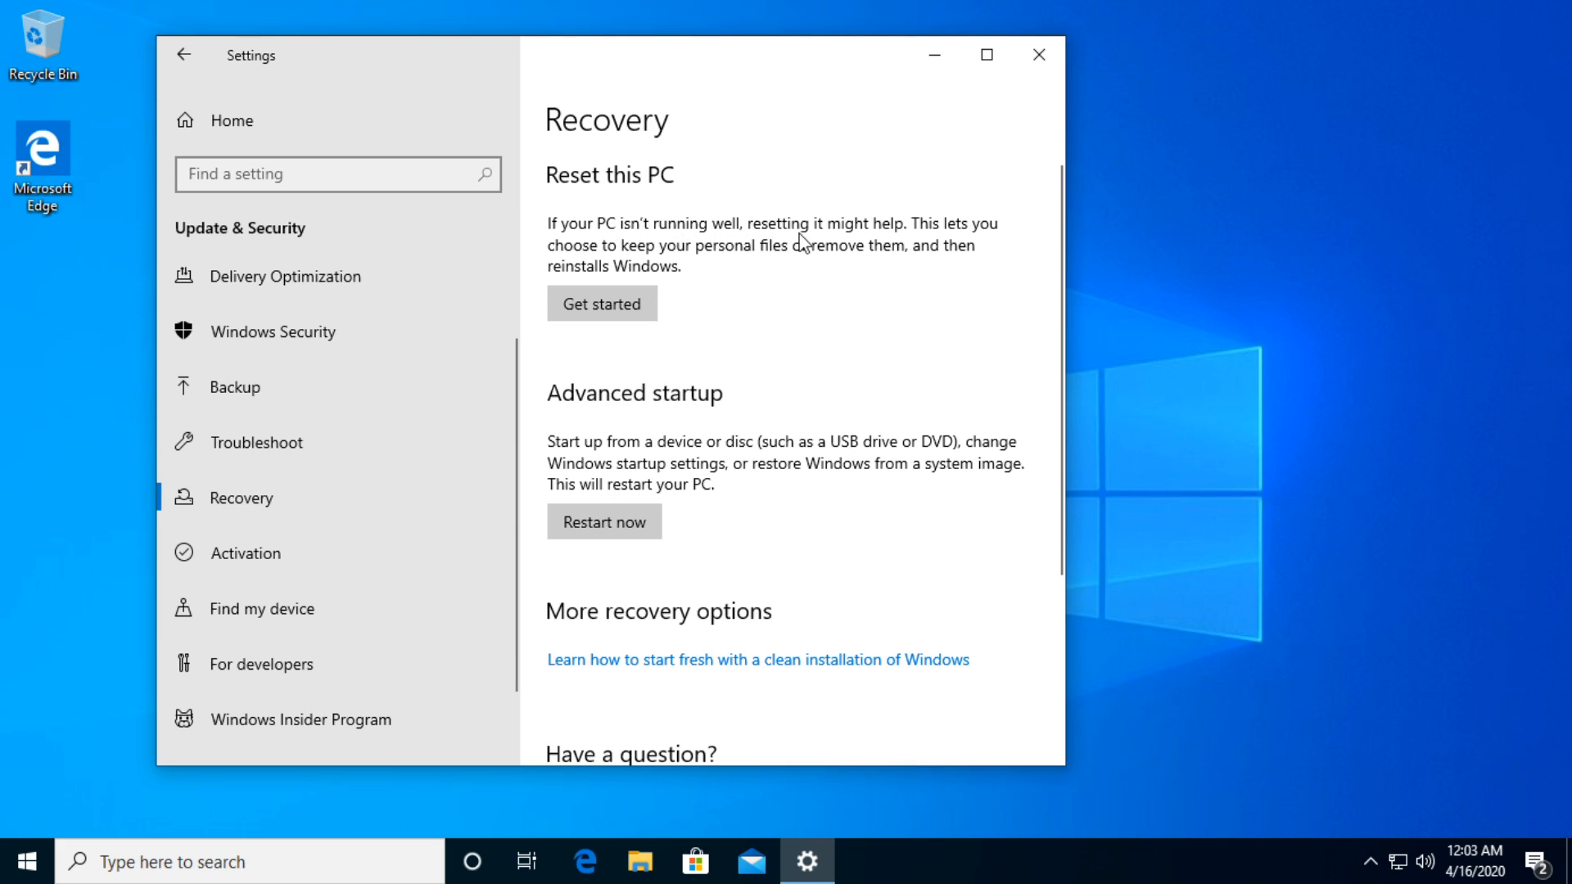
pyautogui.moveTo(628, 258)
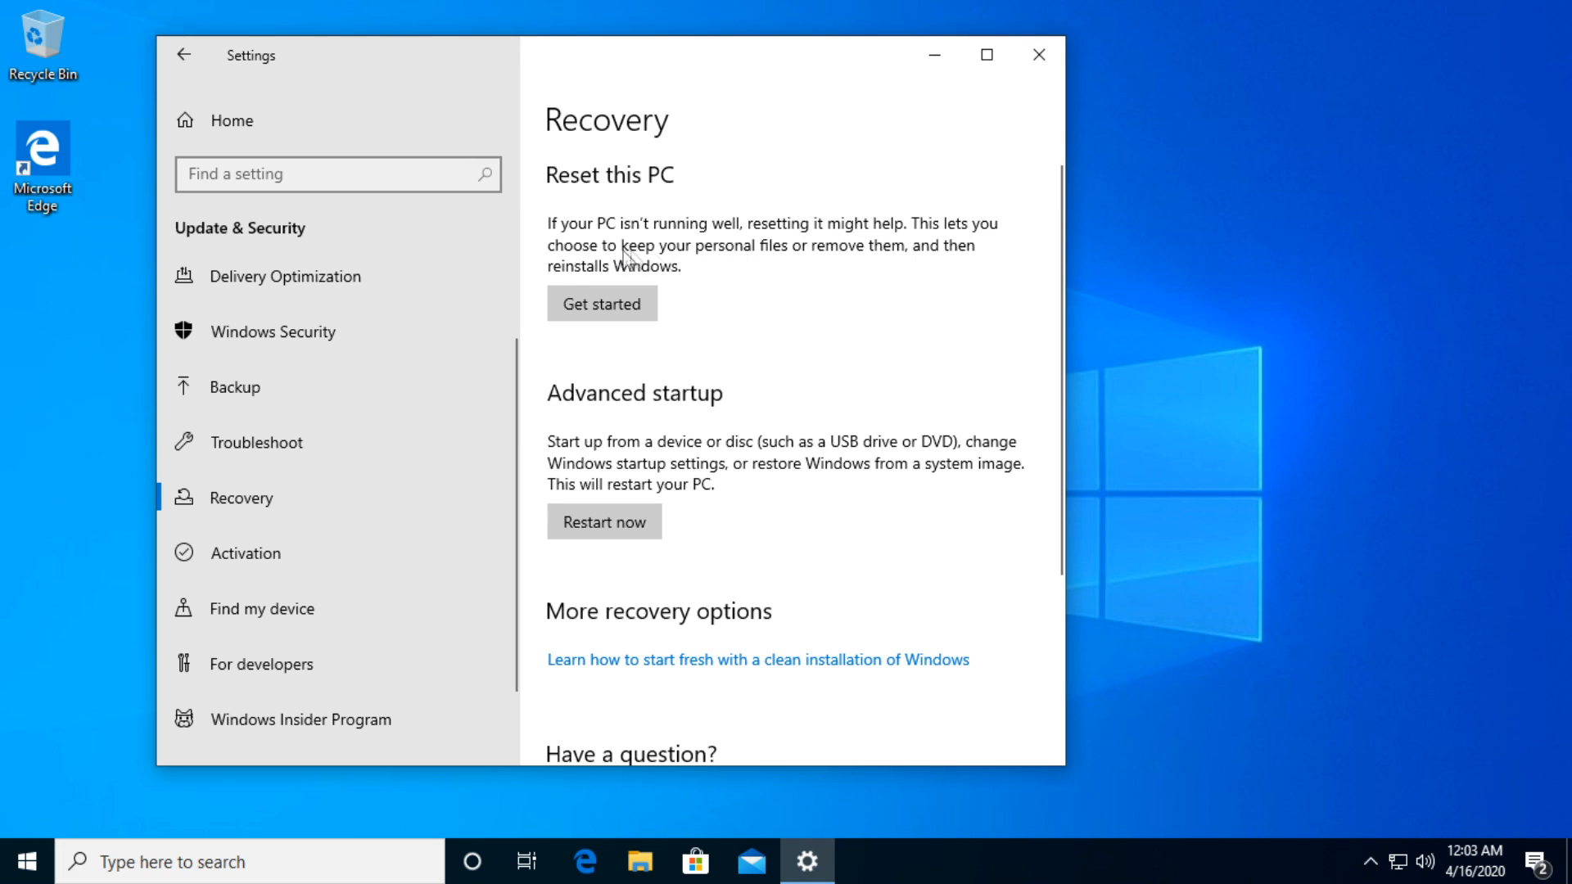
pyautogui.moveTo(993, 292)
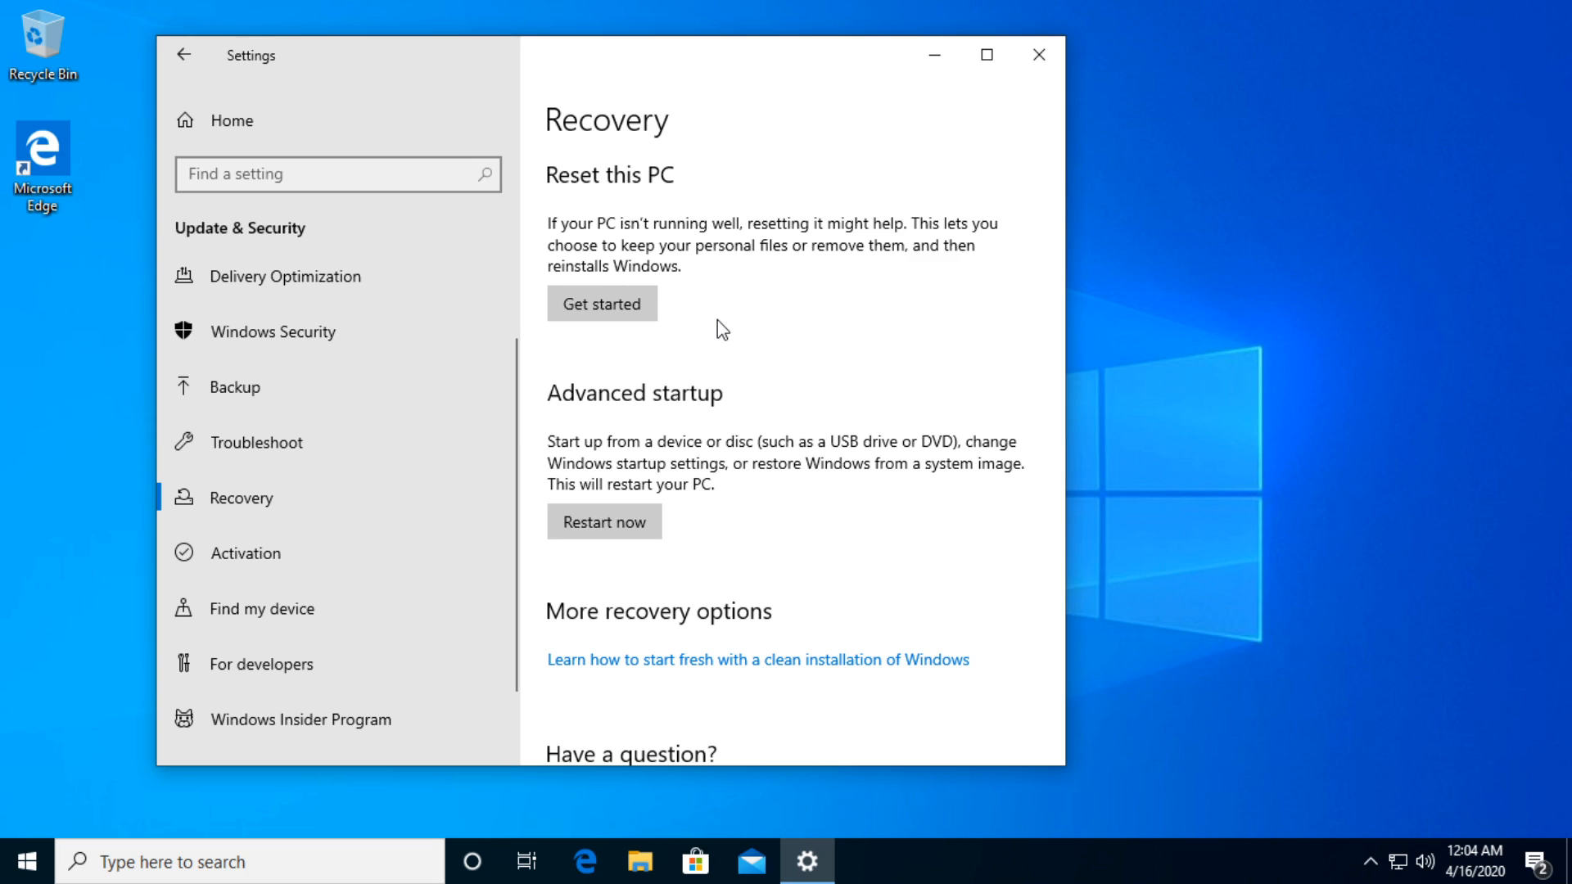
pyautogui.moveTo(627, 188)
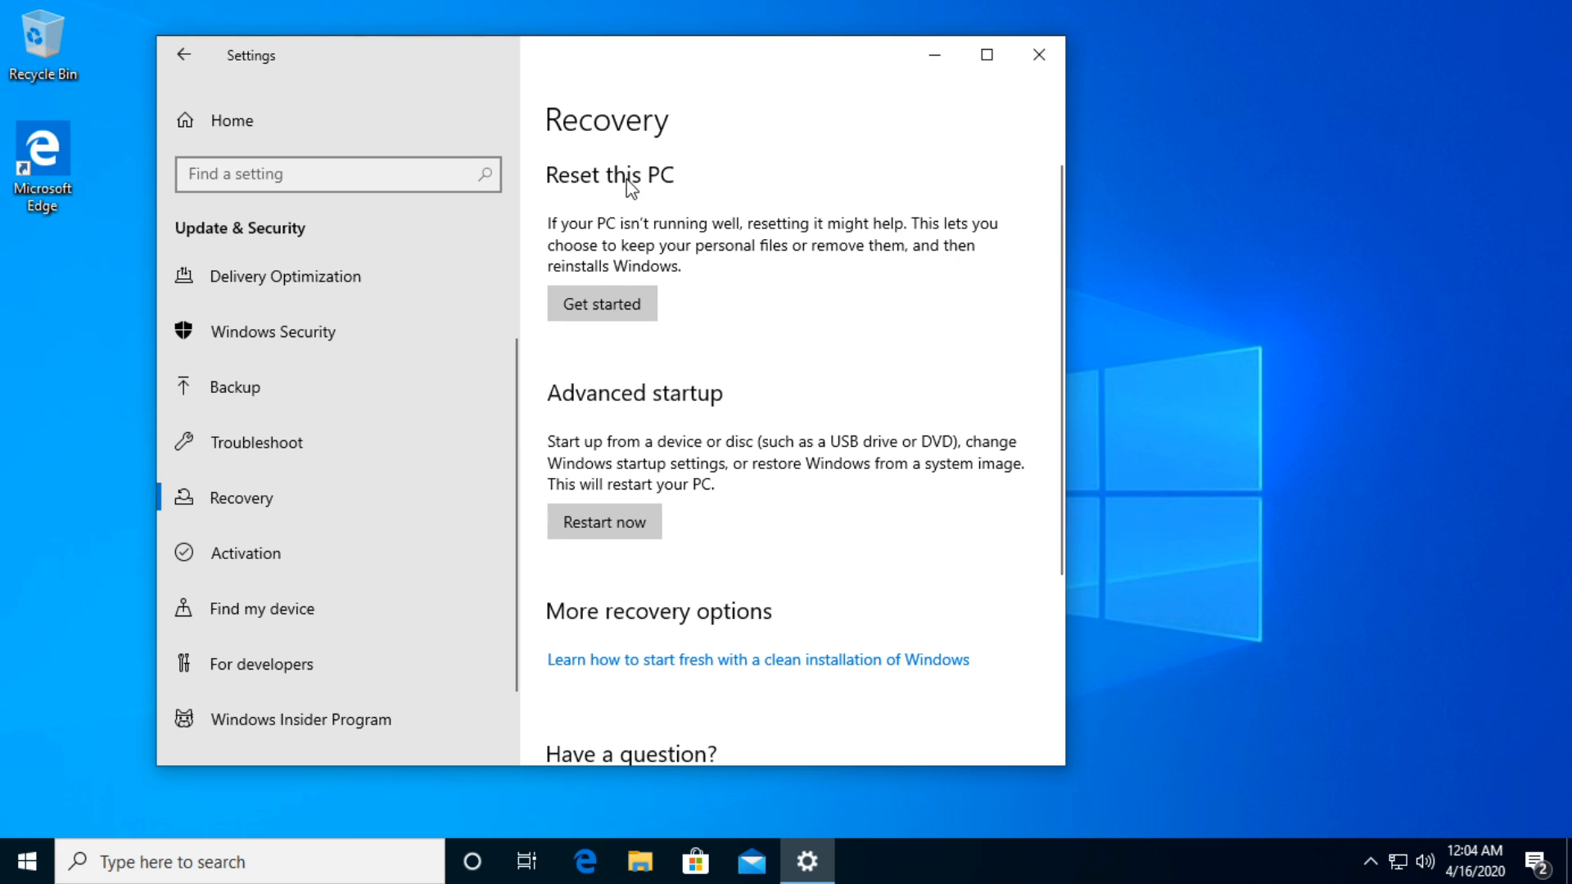
pyautogui.click(601, 303)
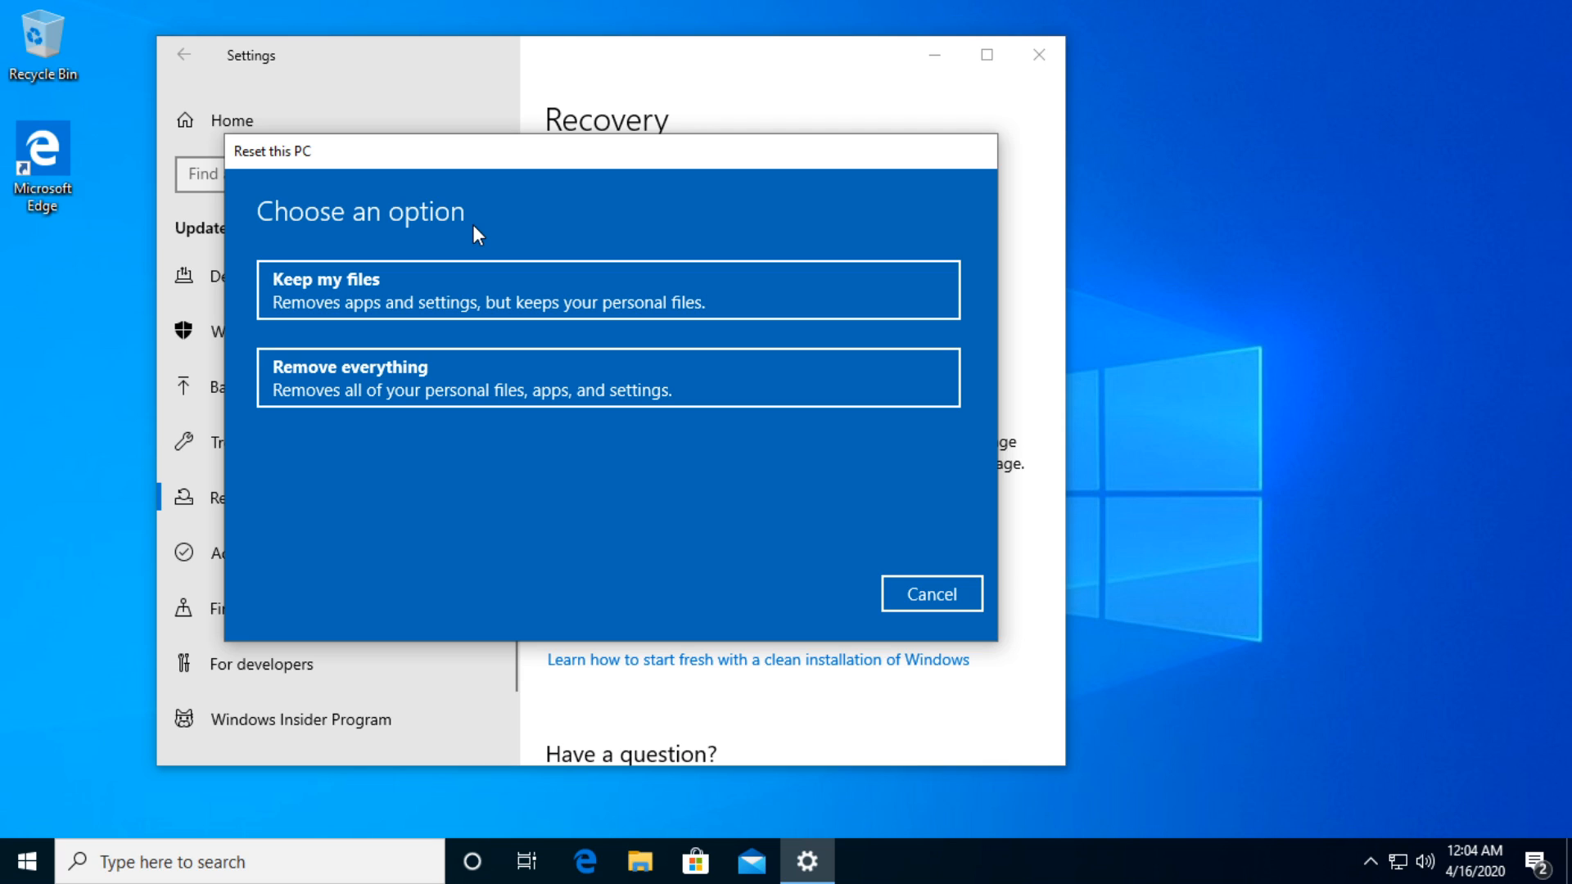
# - Cancel the Reset this PC dialog, leaving the desktop
pyautogui.click(929, 592)
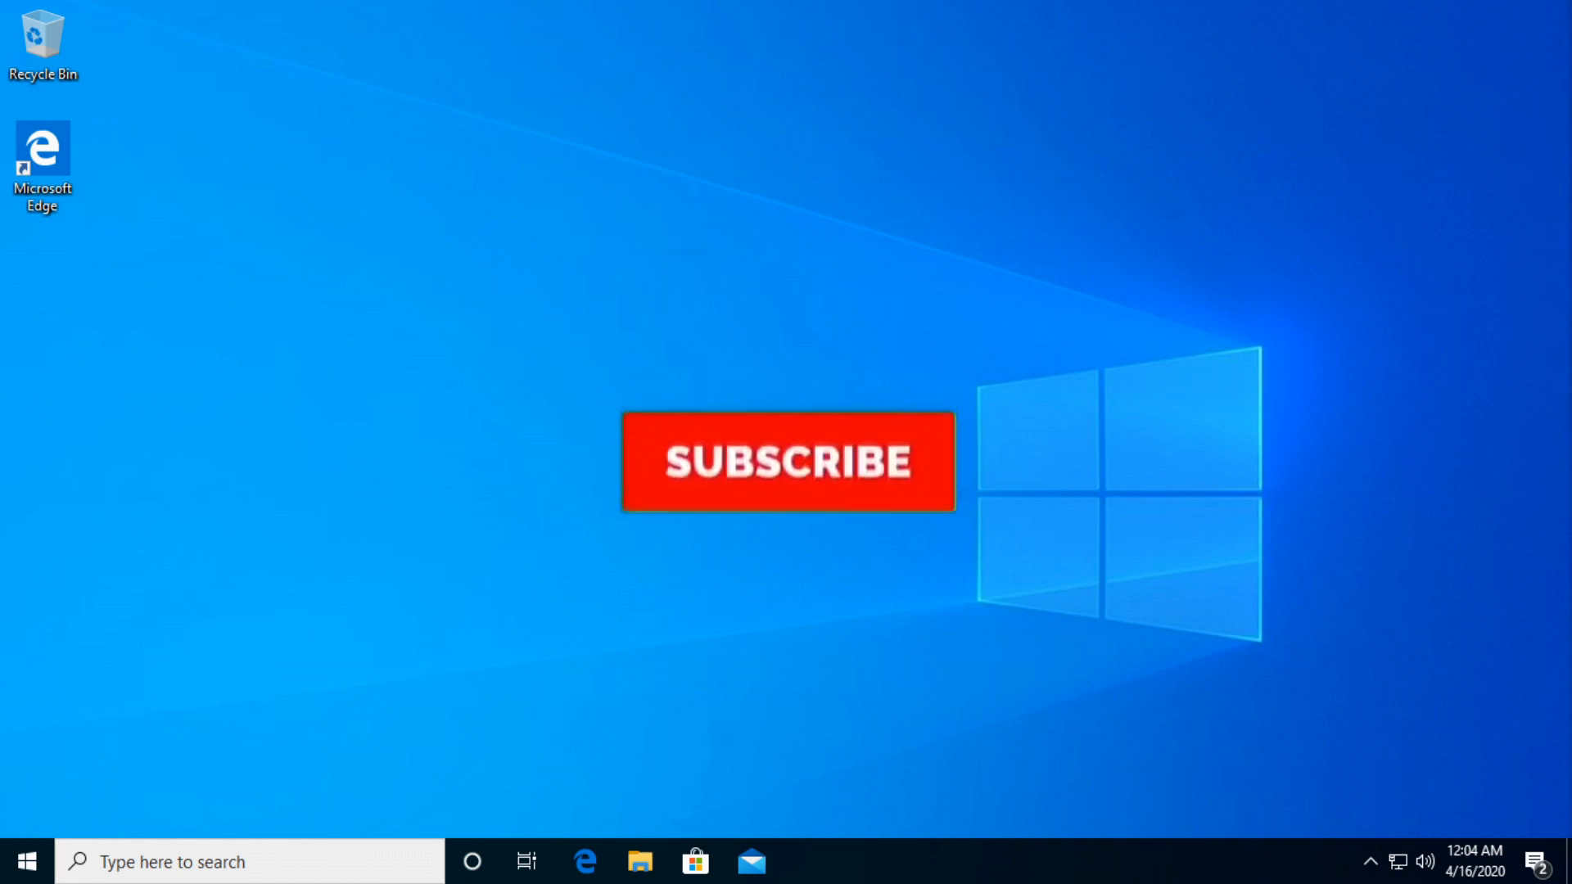
pyautogui.click(787, 461)
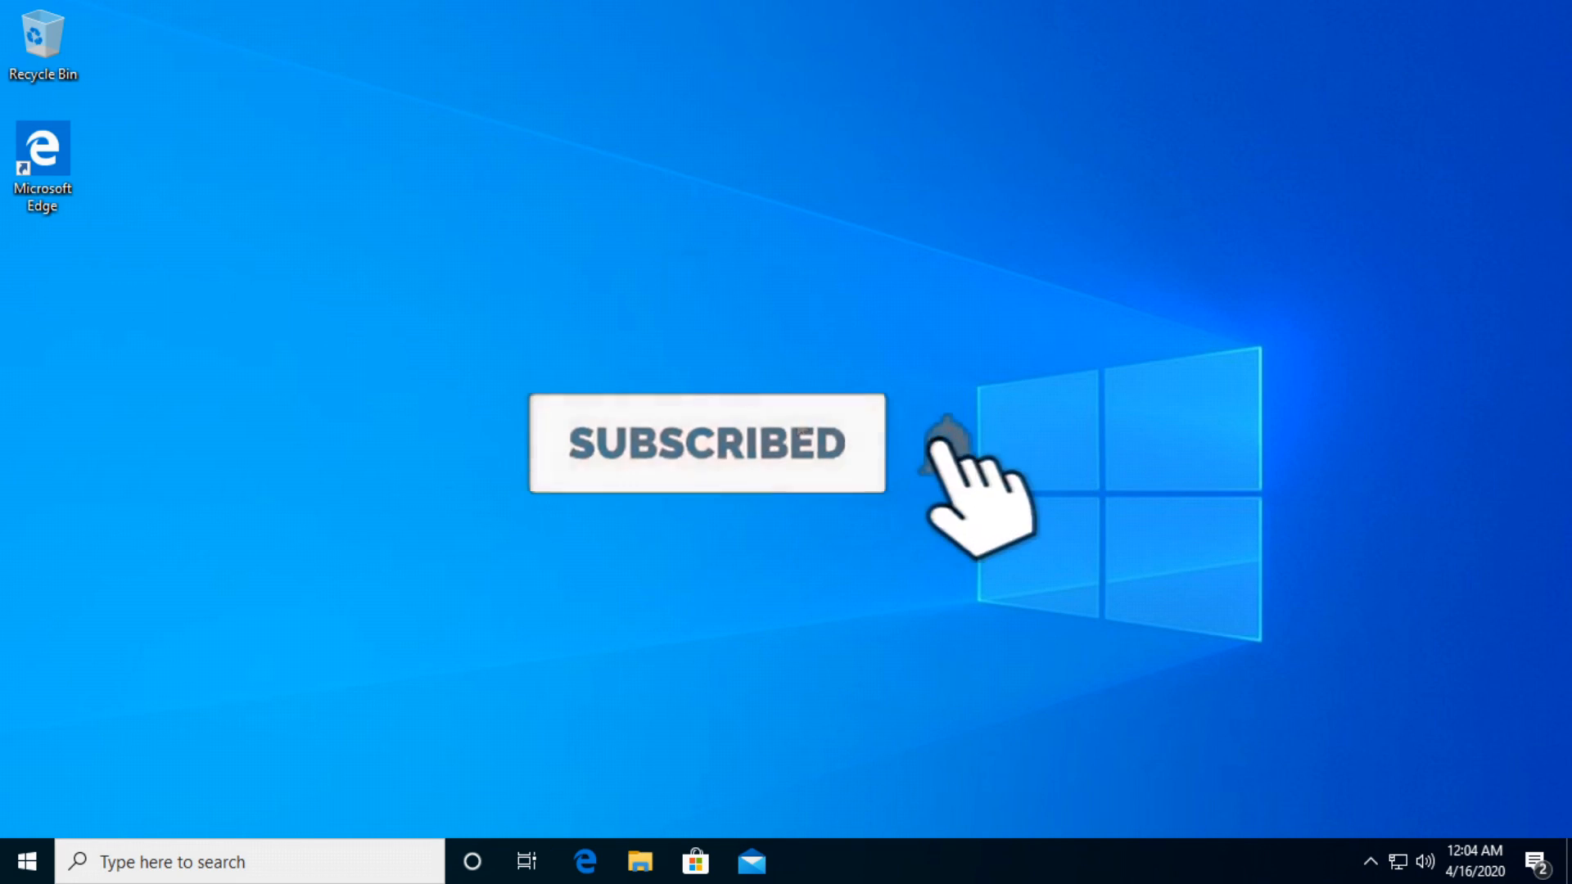